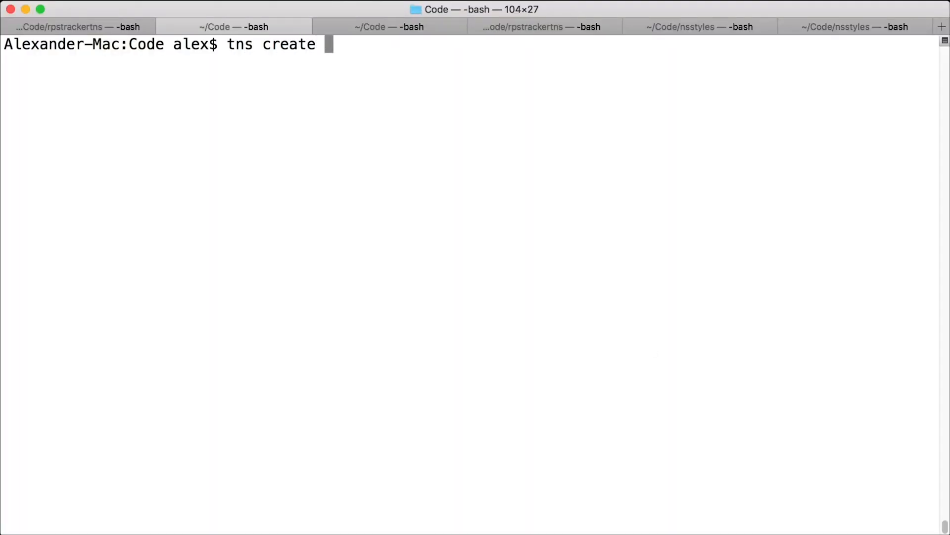
Step: Create the NativeScript project circular-list with tns create and cd into its folder
type("circular-list")
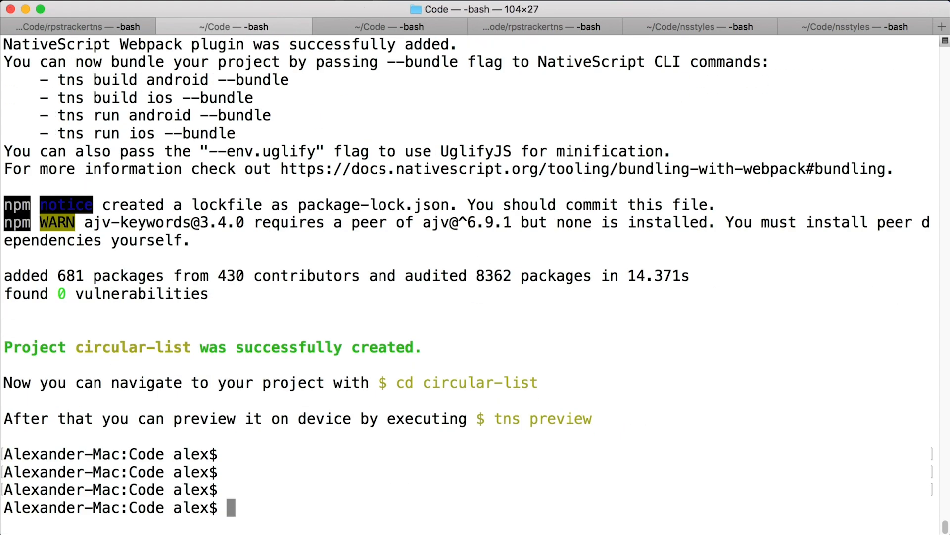
type("cd circular-list/")
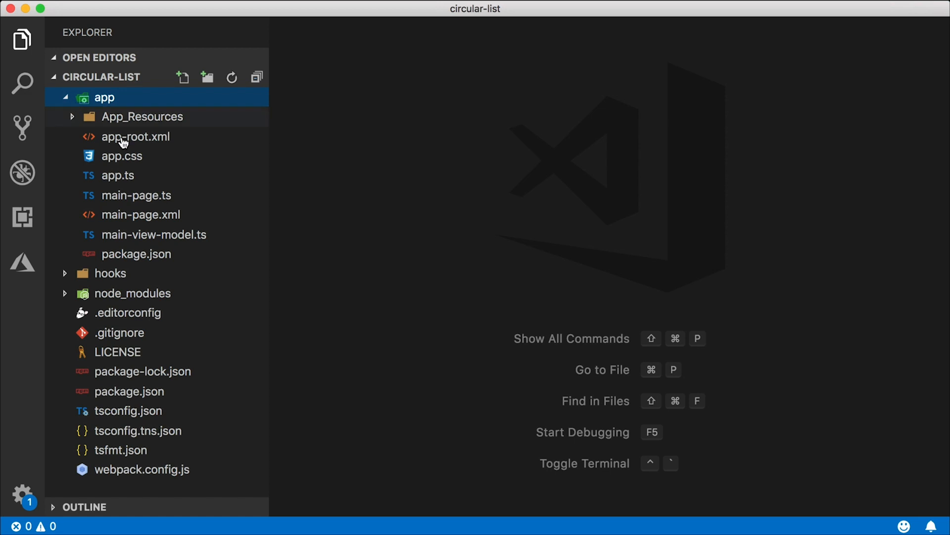
mouse_move(444, 253)
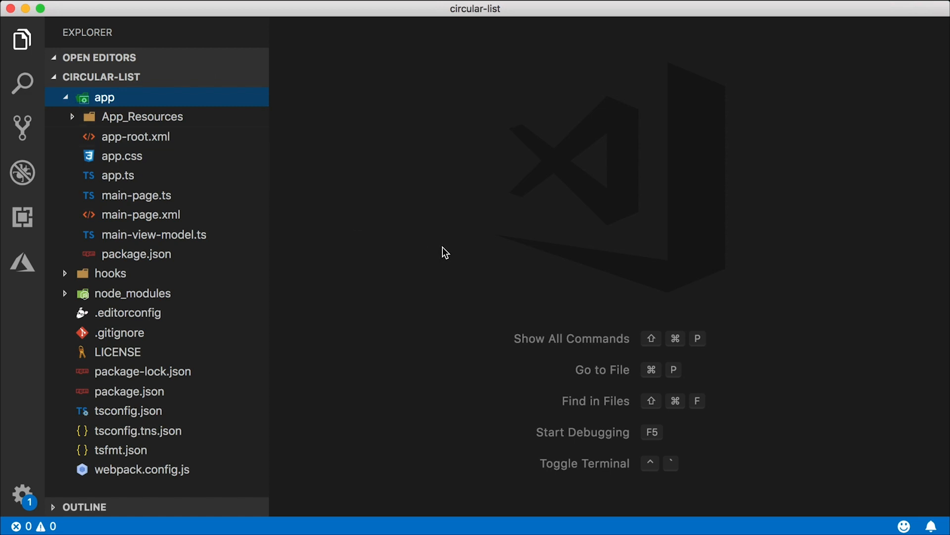
mouse_move(440, 252)
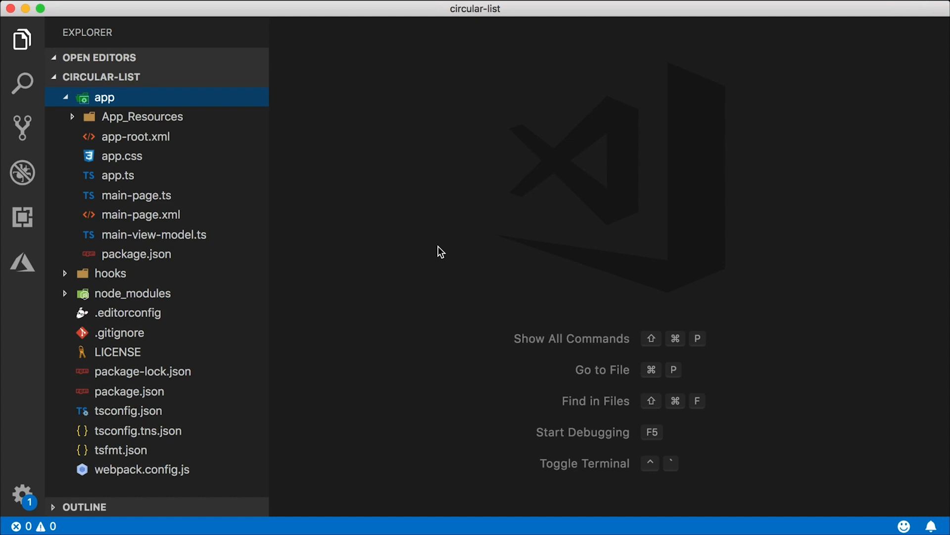
mouse_move(340, 47)
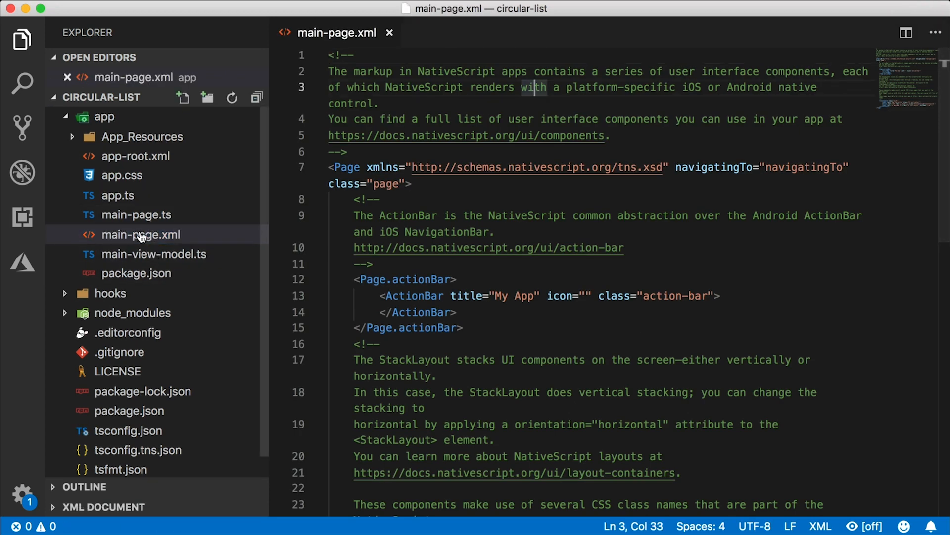
Step: Open main-page.ts and main-page.xml from the Explorer sidebar
left_click(135, 214)
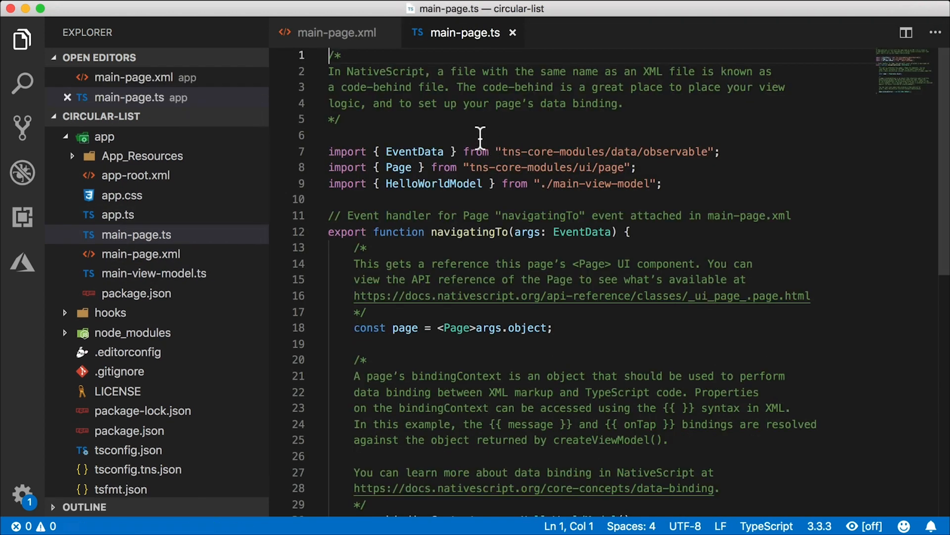
left_click(121, 195)
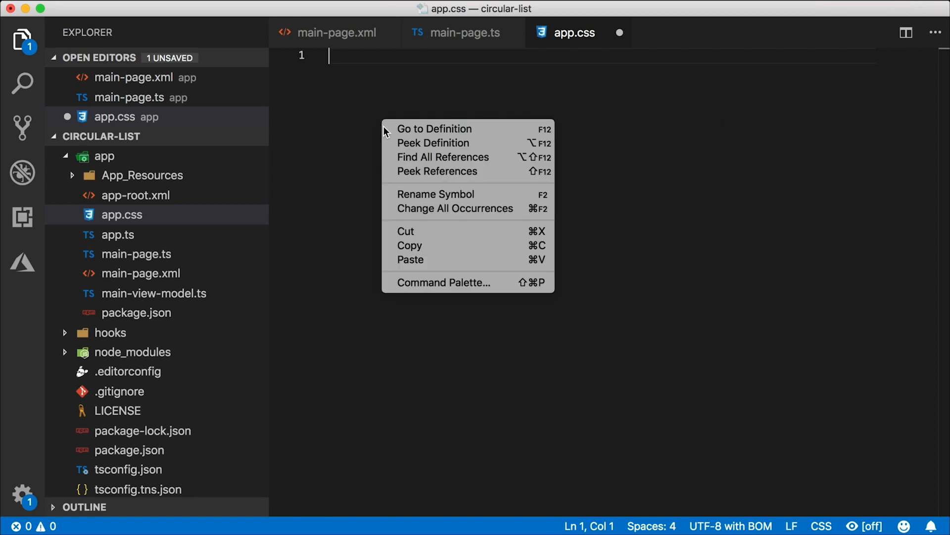
Step: Paste the GridLayout padding and .my-lbl label rules into app.css and save it
left_click(410, 260)
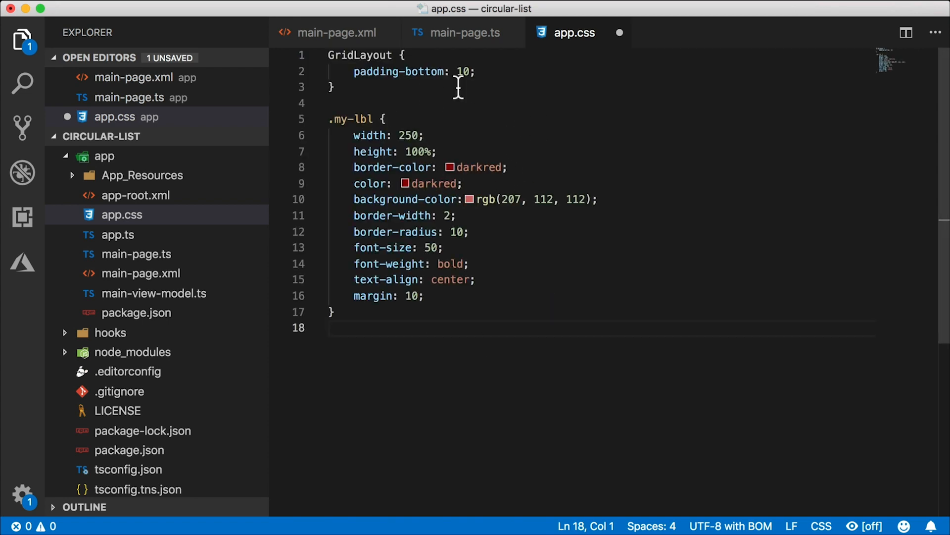
mouse_move(420, 71)
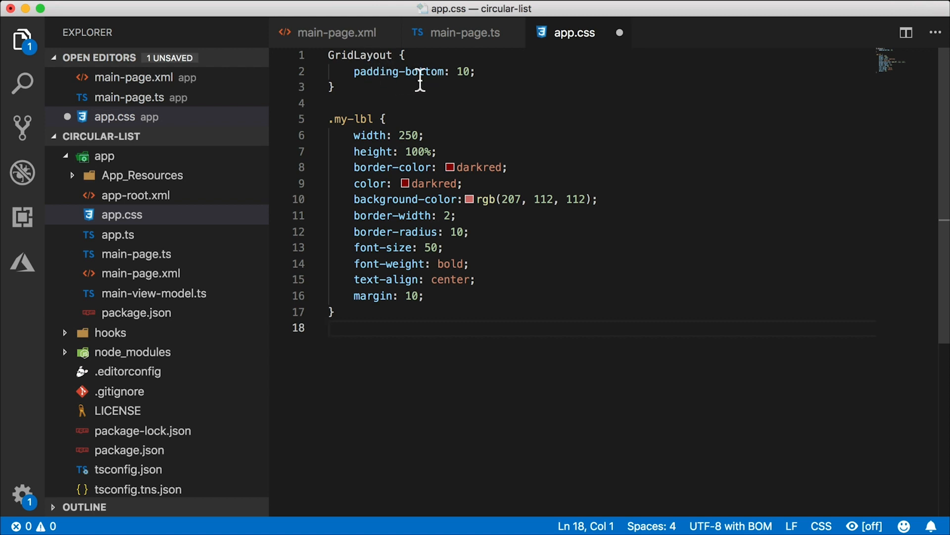
double_click(353, 119)
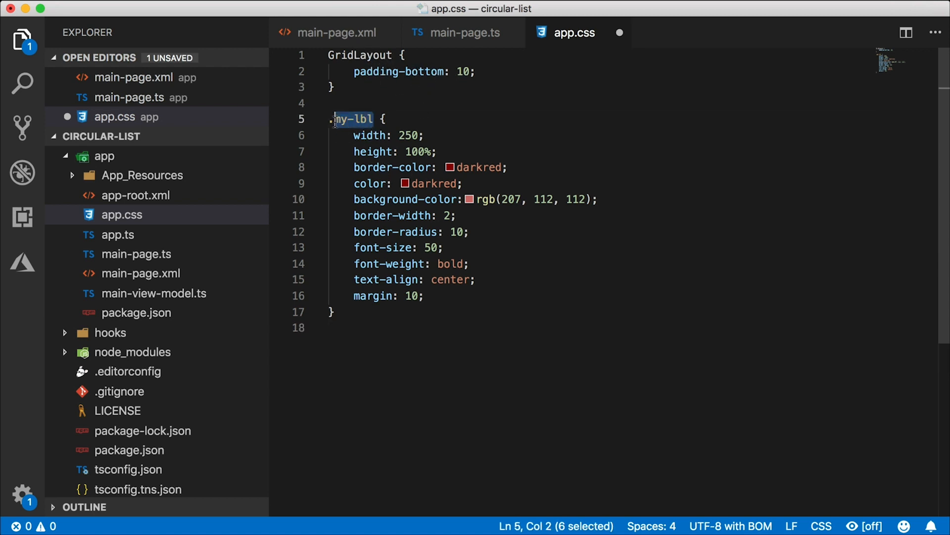
left_click(561, 315)
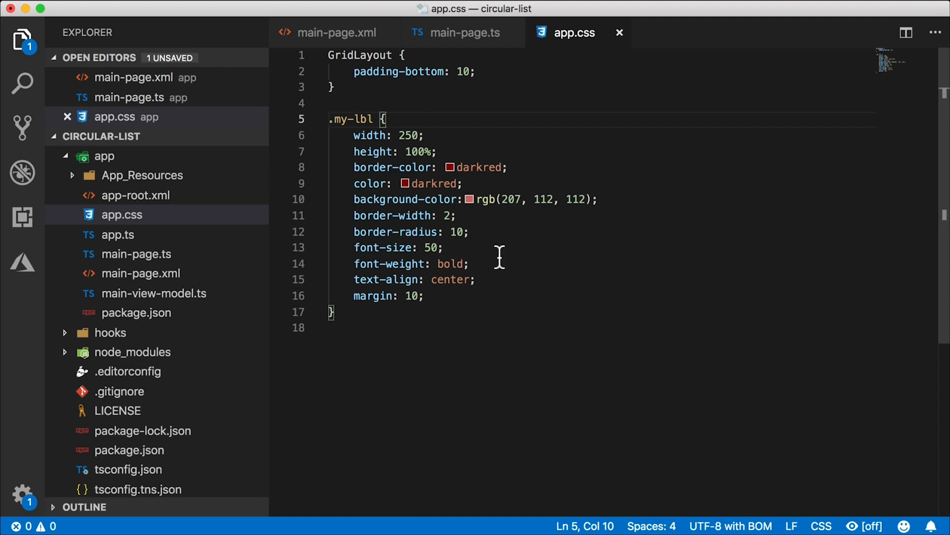
left_click(463, 33)
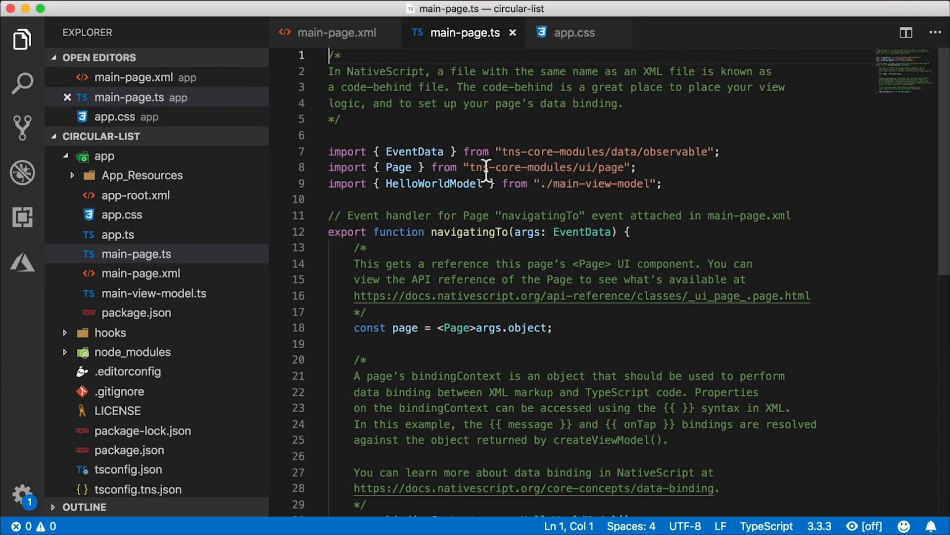
left_click(337, 32)
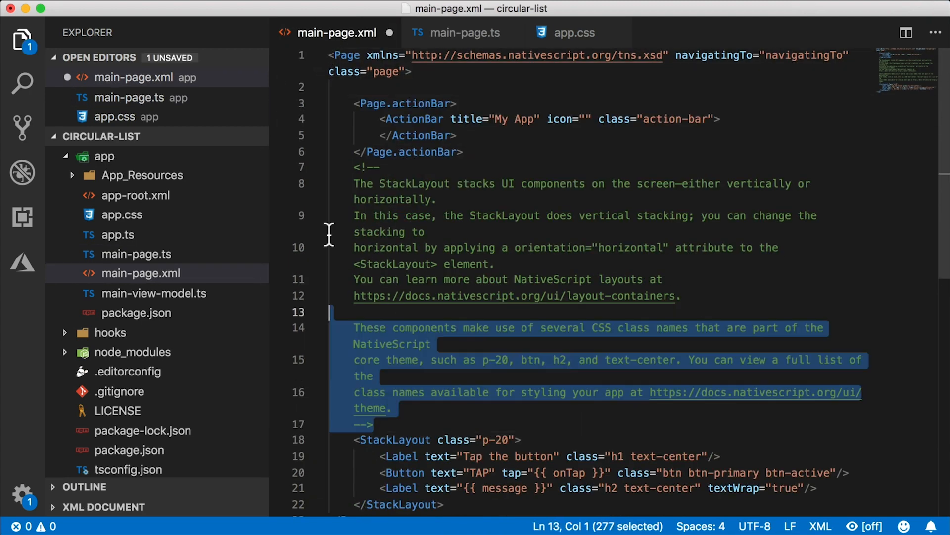
Step: Delete the template comments and default content, leaving an empty ScrollView inside a GridLayout
key("Delete")
type("</GridLa")
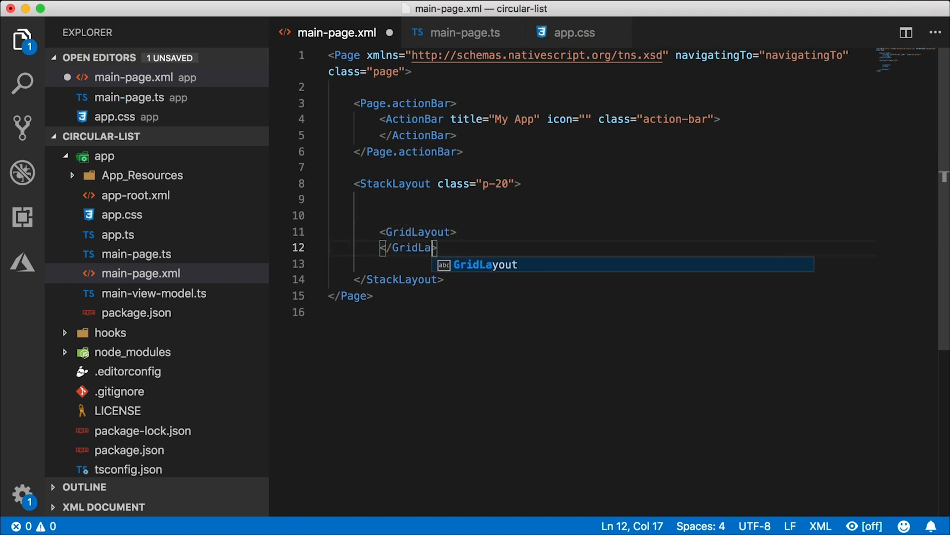
type("ScrollView>")
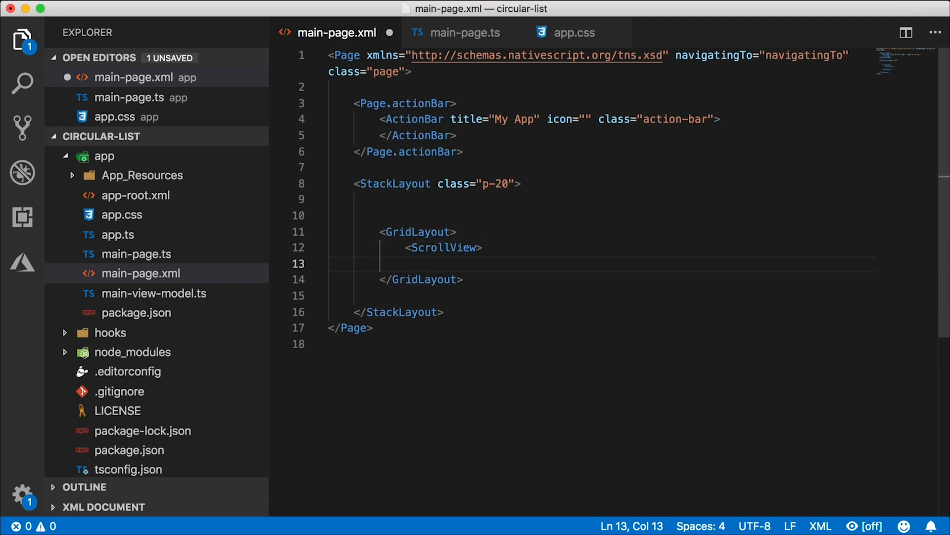
type("</ScrollVi")
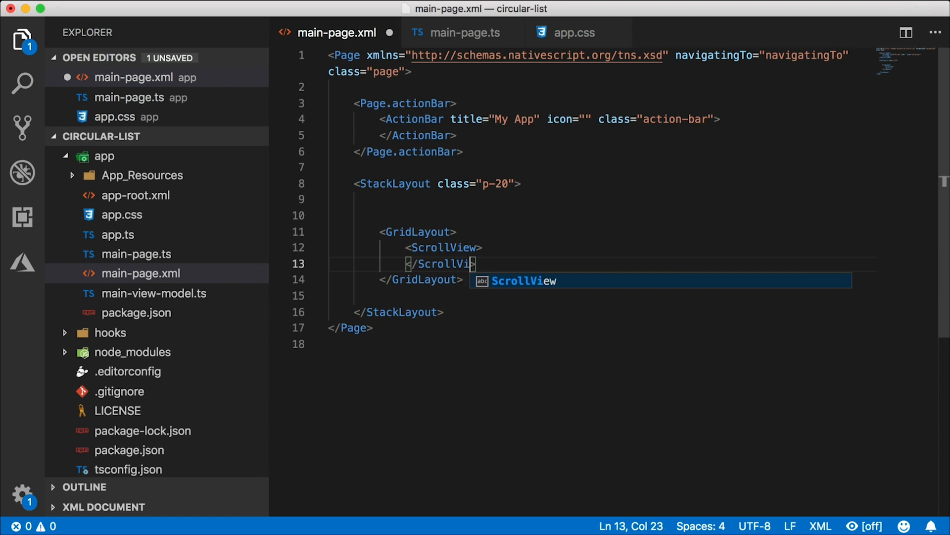
type("ew>")
type("<Re")
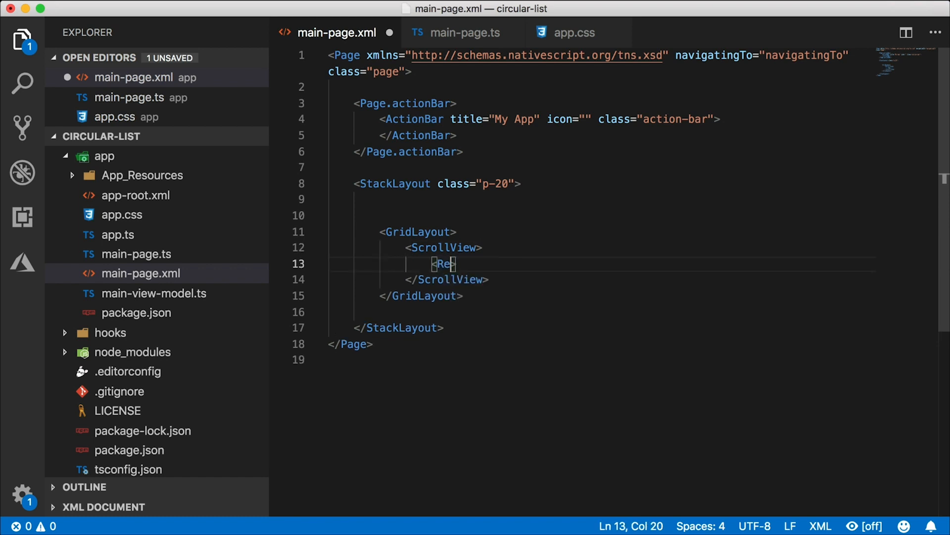
Step: Add a Repeater inside the ScrollView with a Repeater.itemsLayout element
type("peater>")
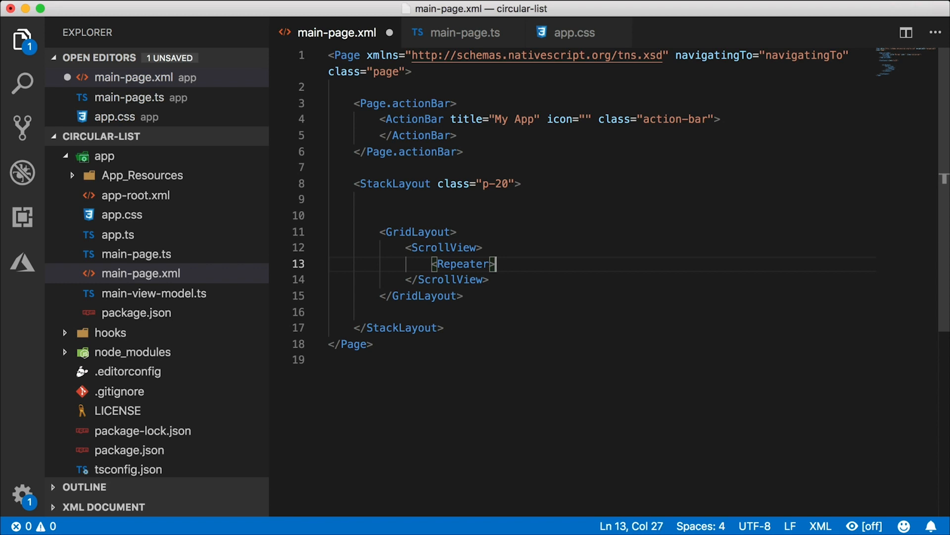
key("Enter")
type("<Repeater.items>")
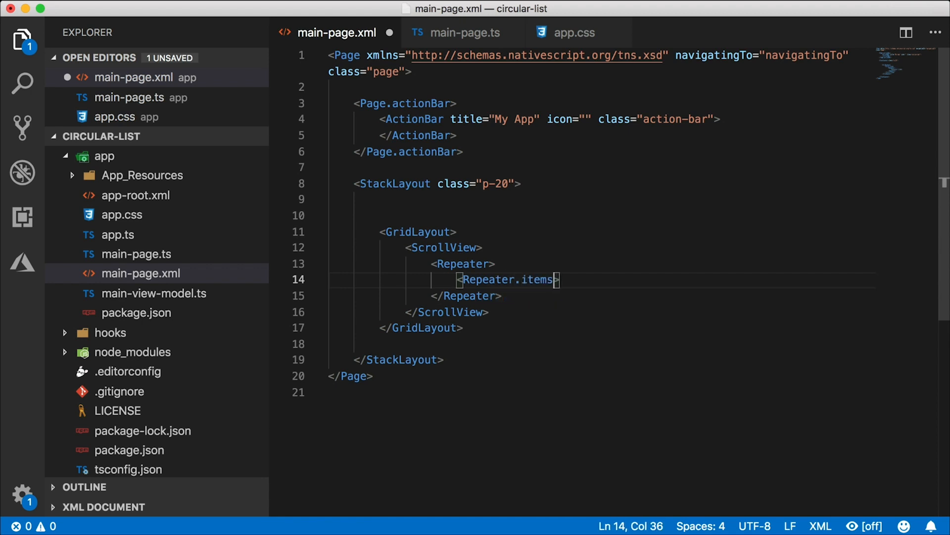
type("Layout")
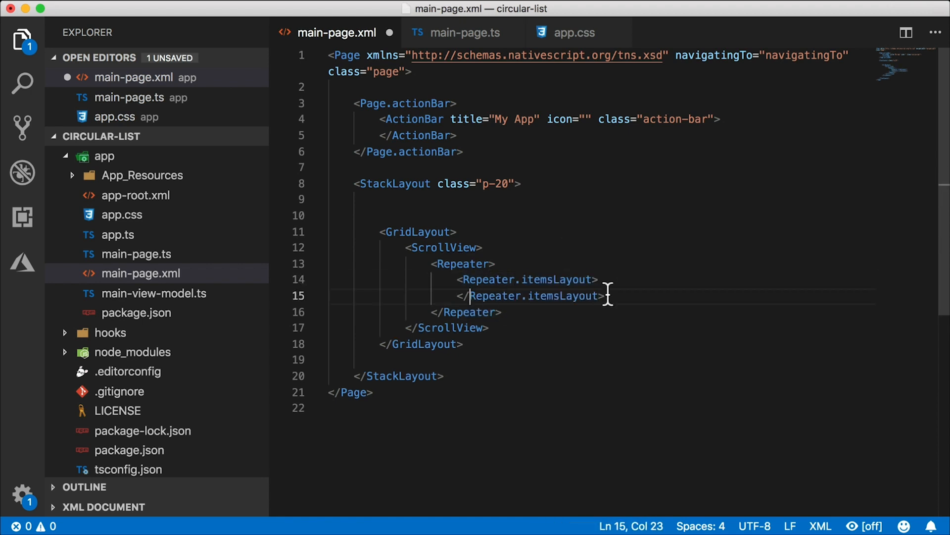
key("enter")
type("<")
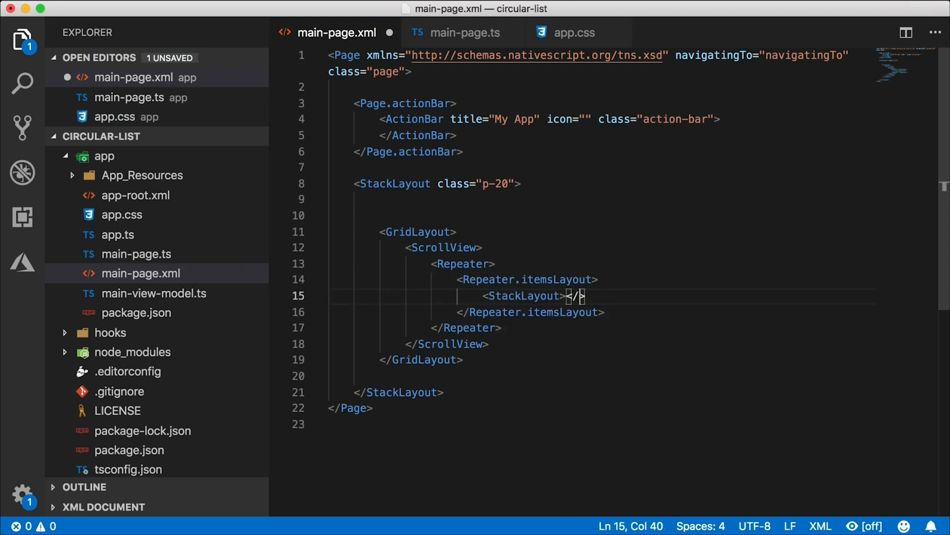
Step: Make the items layout a StackLayout with orientation="horizontal"
type("StackLayout>")
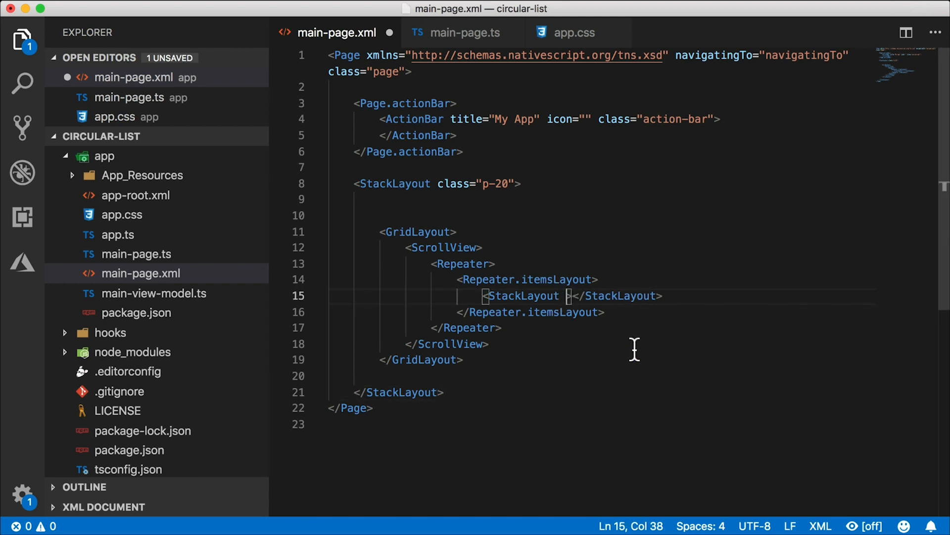
type("orien")
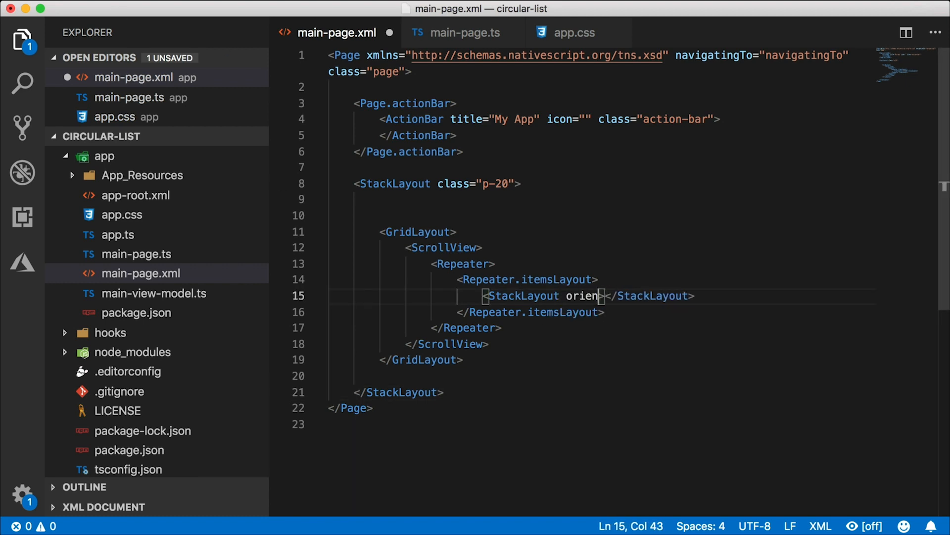
type("tation=\"hori")
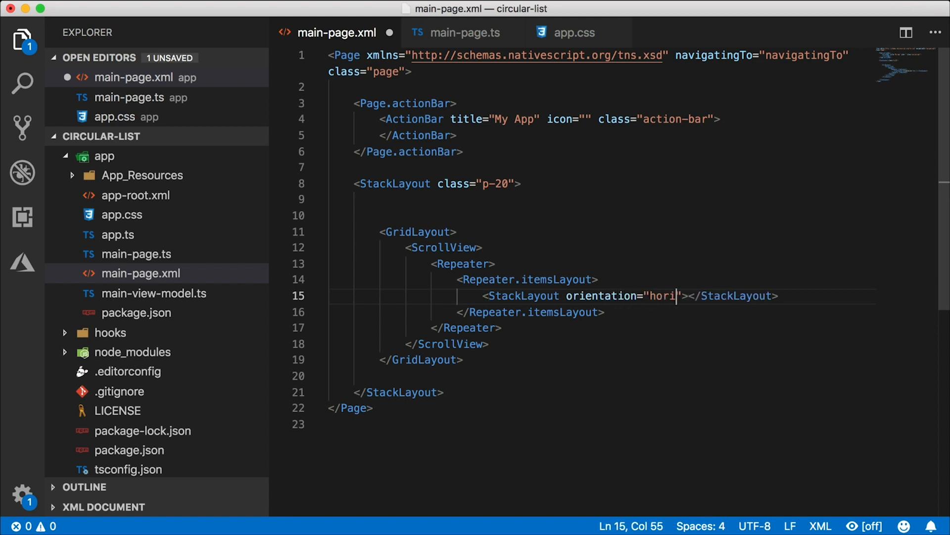
type("zontal")
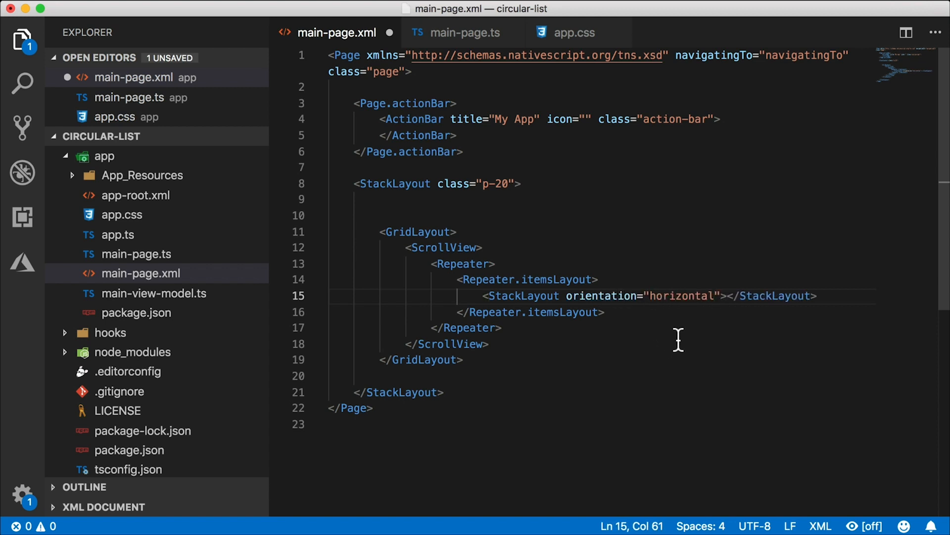
mouse_move(669, 333)
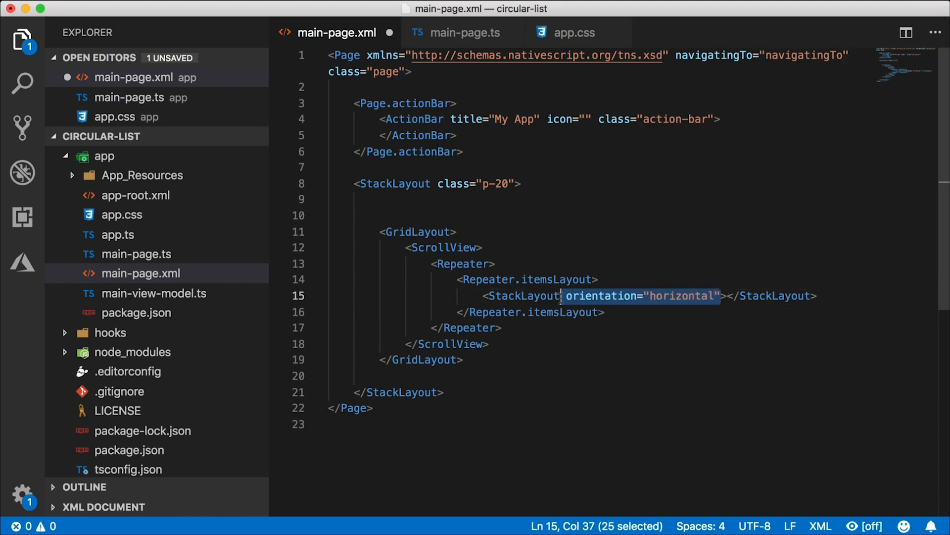
Step: Give the ScrollView orientation="horizontal" and loaded="onScrollLoaded"
left_click(481, 247)
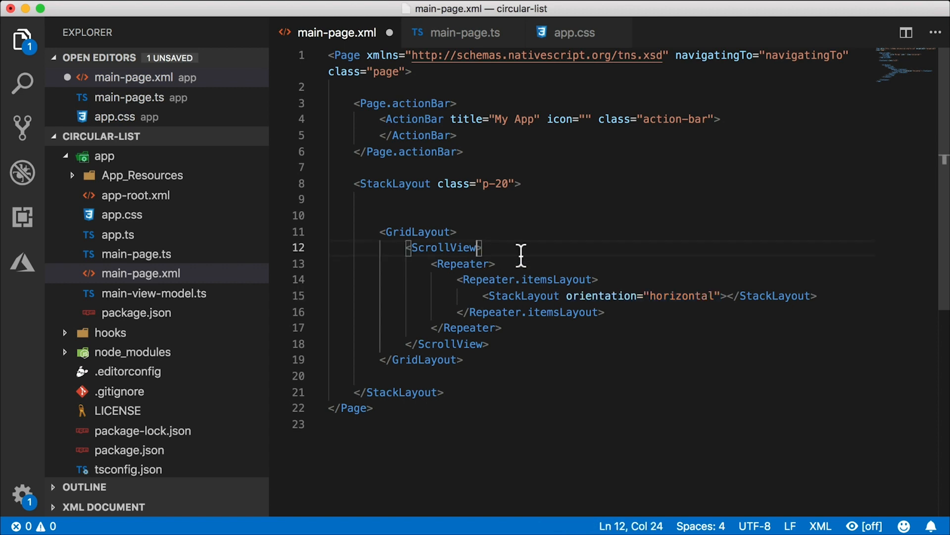
type("orientation=\"horizontal\"")
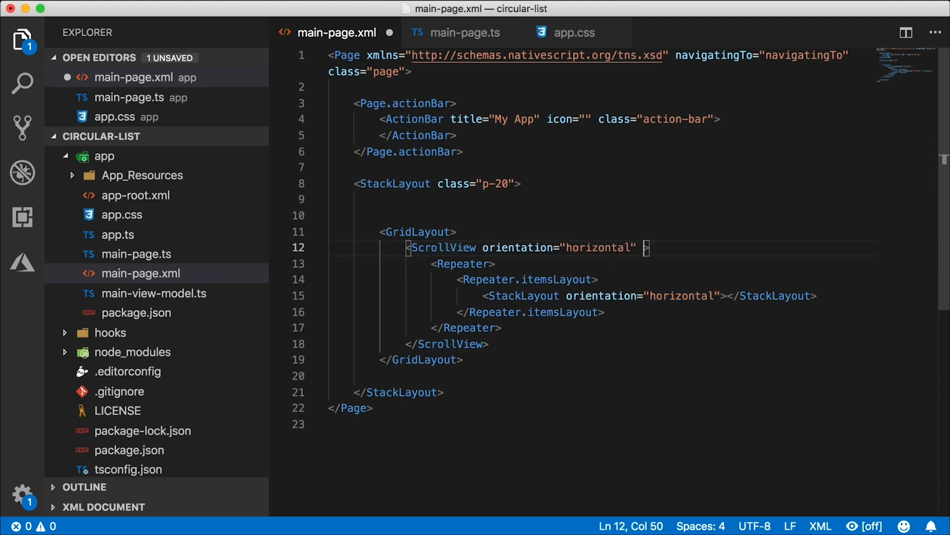
type("loaded")
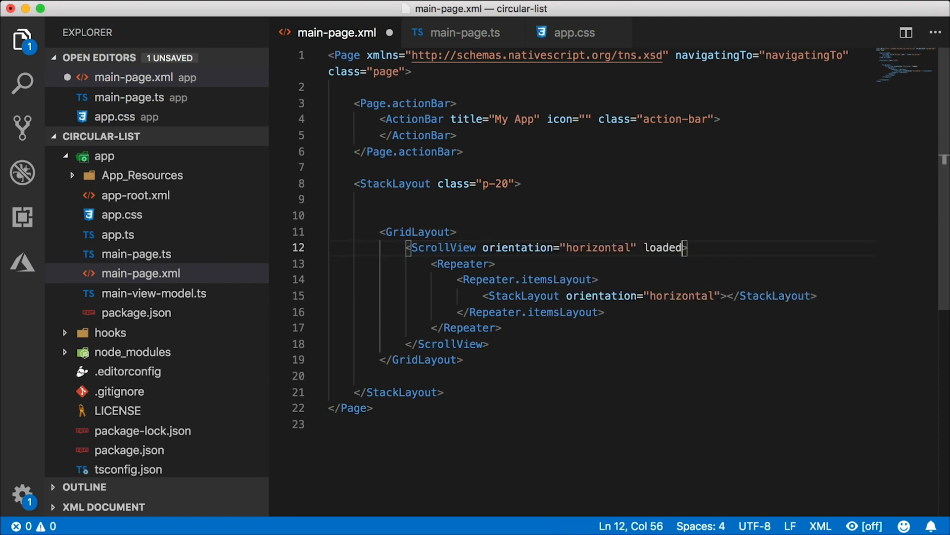
type("=\"on\"")
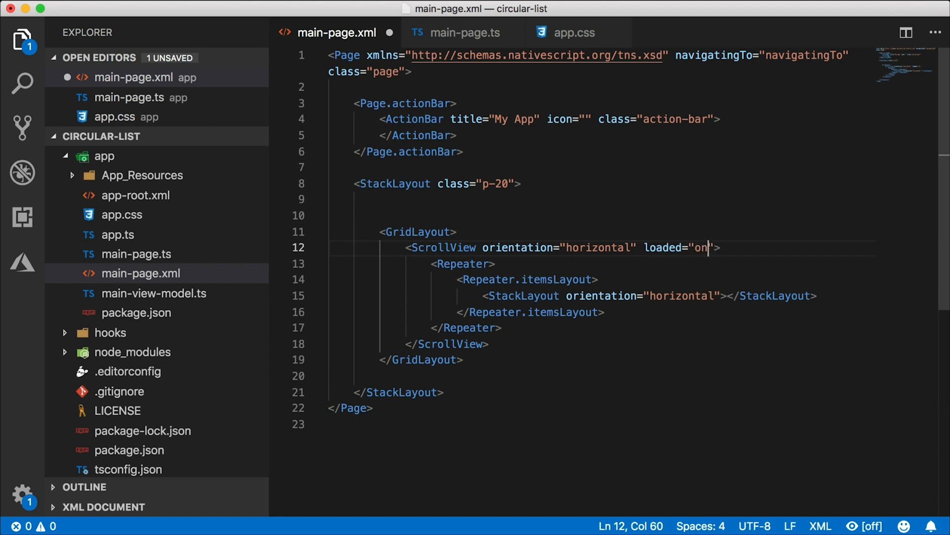
type("ScrollLoaded")
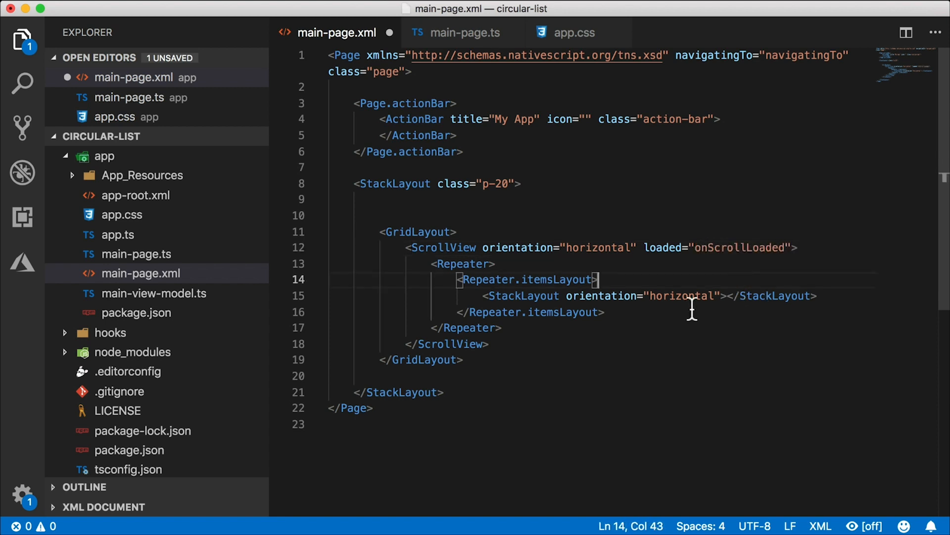
Step: Bind the Repeater with items="{{ items }}"
type("item=\"\"")
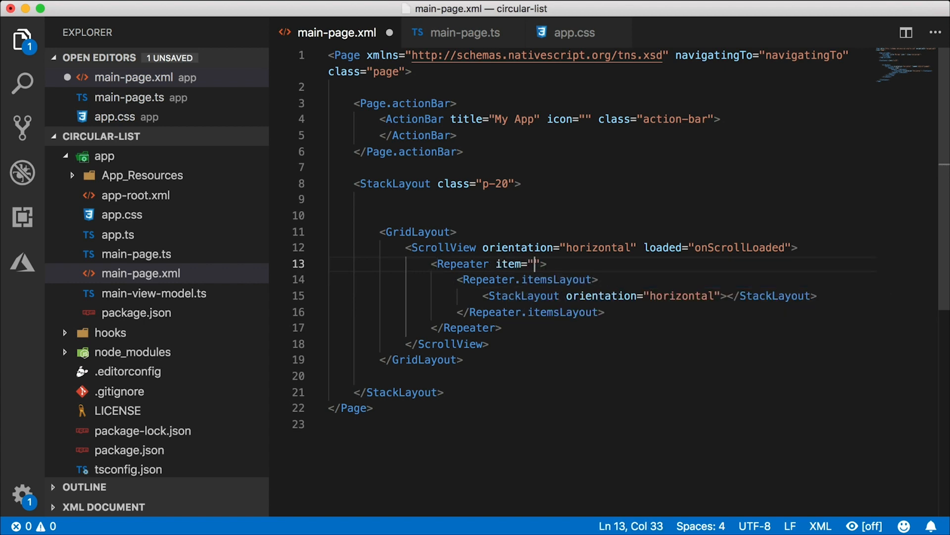
type("s")
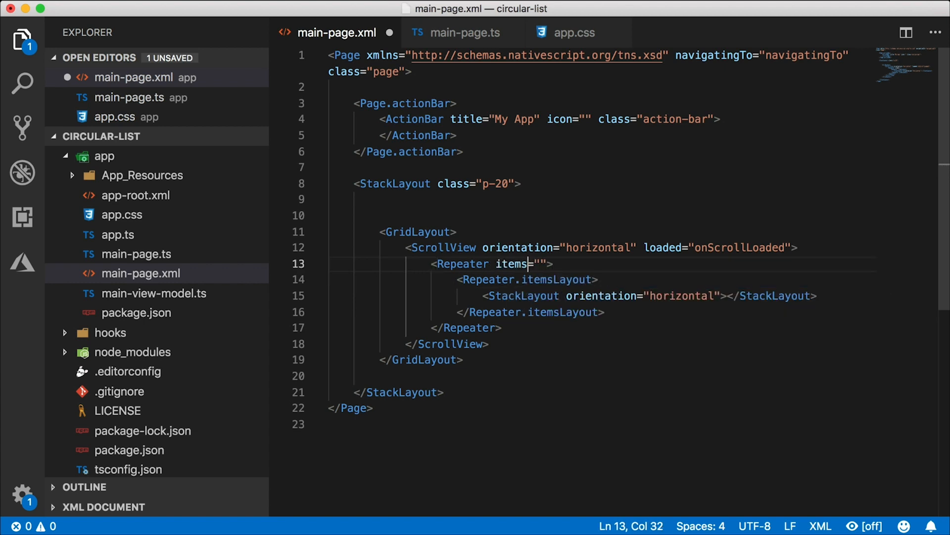
type("{{}}")
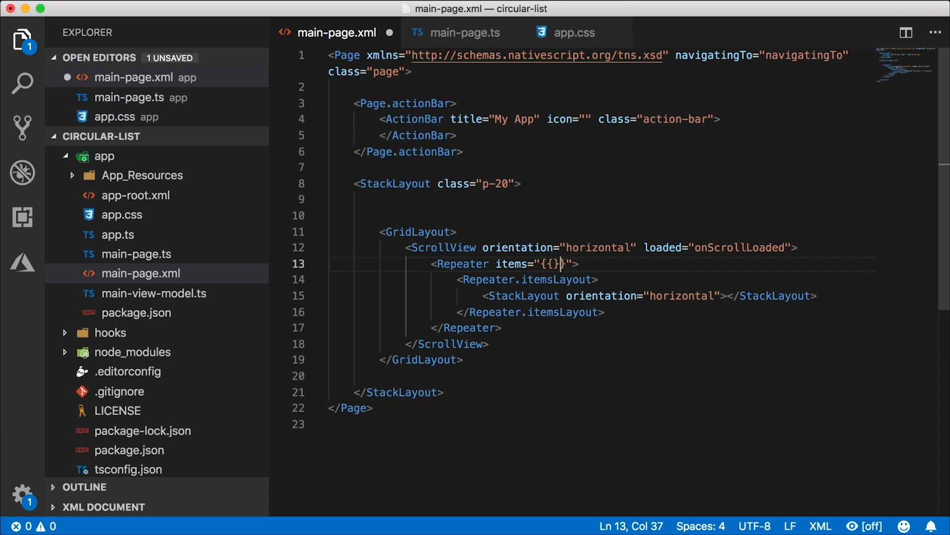
type("i")
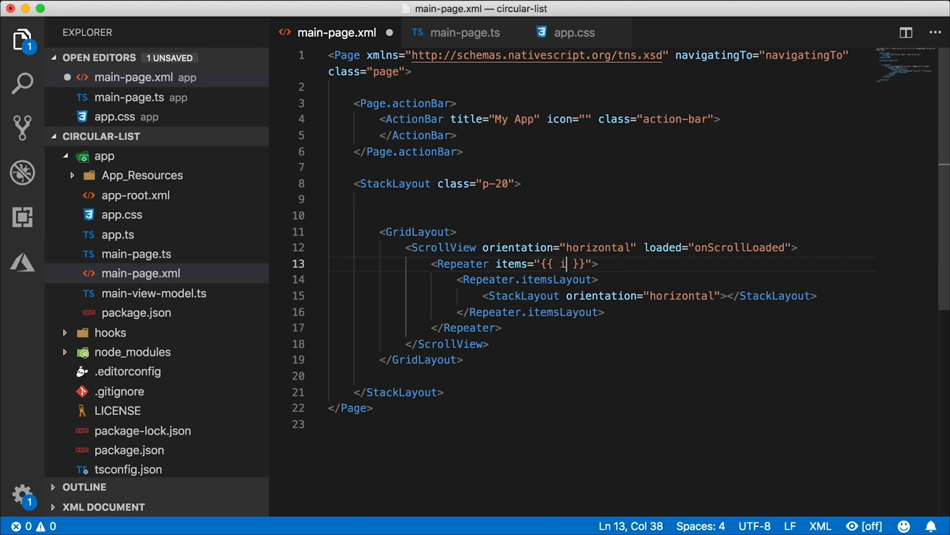
type("tems")
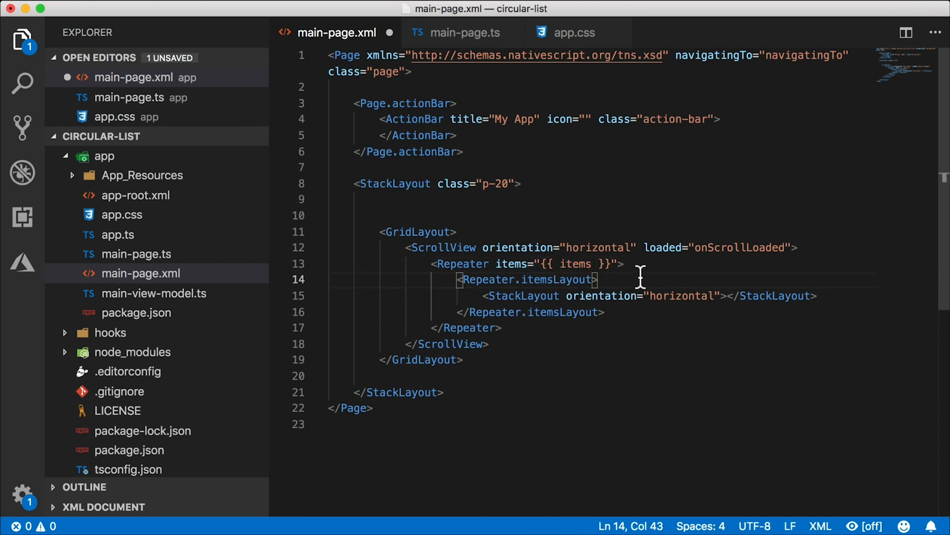
mouse_move(561, 264)
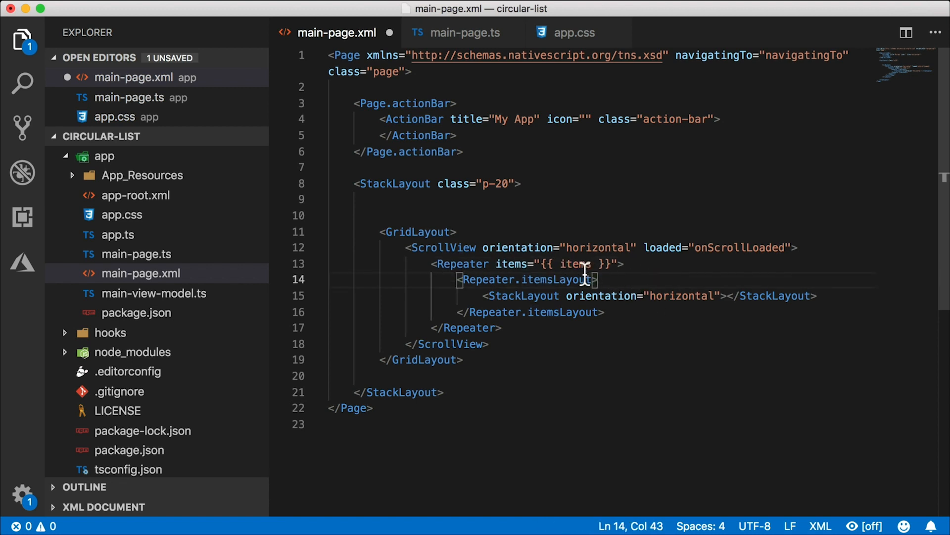
mouse_move(647, 265)
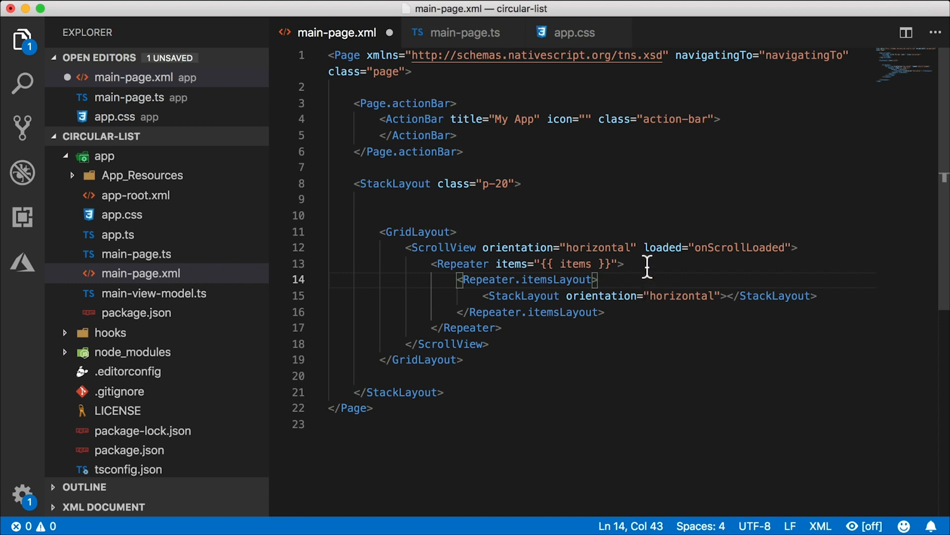
left_click(621, 263)
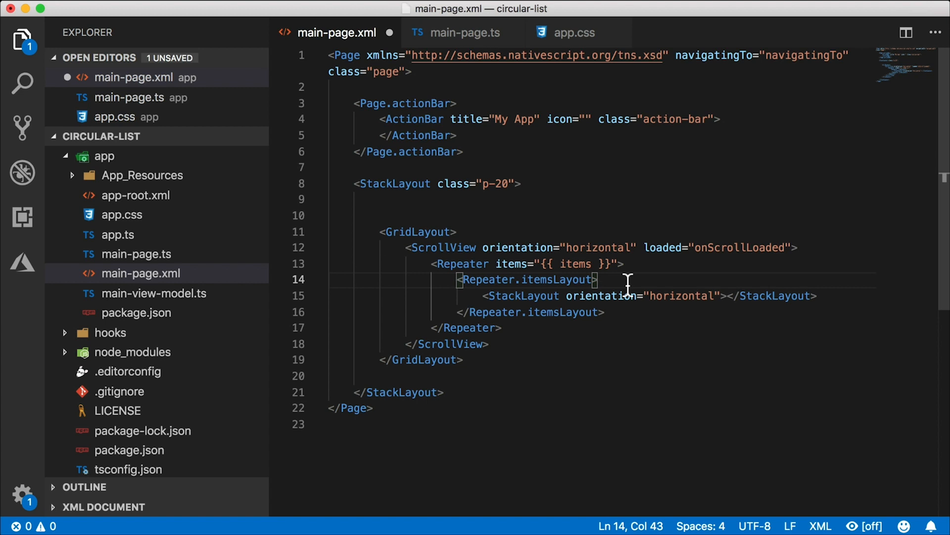
mouse_move(630, 316)
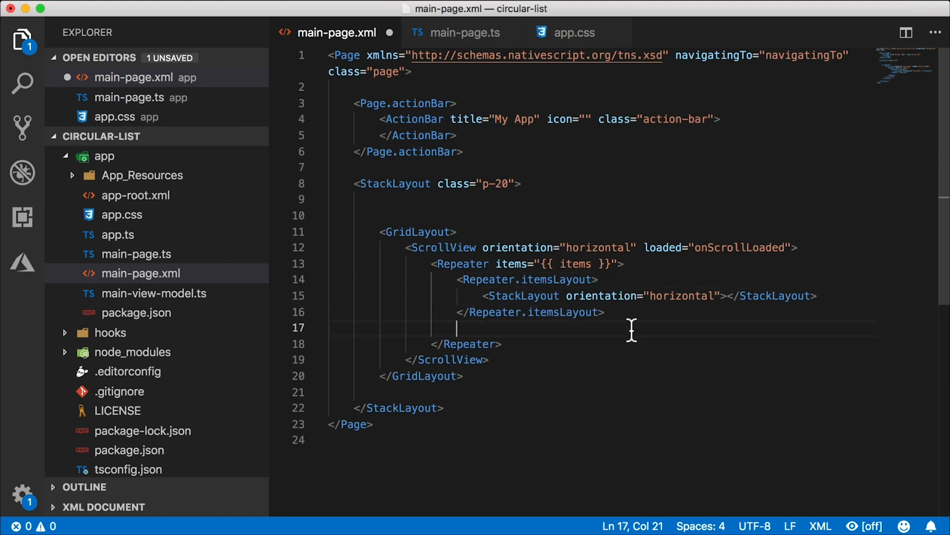
Step: Add a Repeater.itemTemplate holding a Label with class="my-lbl" copied from app.css
type("Repeater.itemTemplate>")
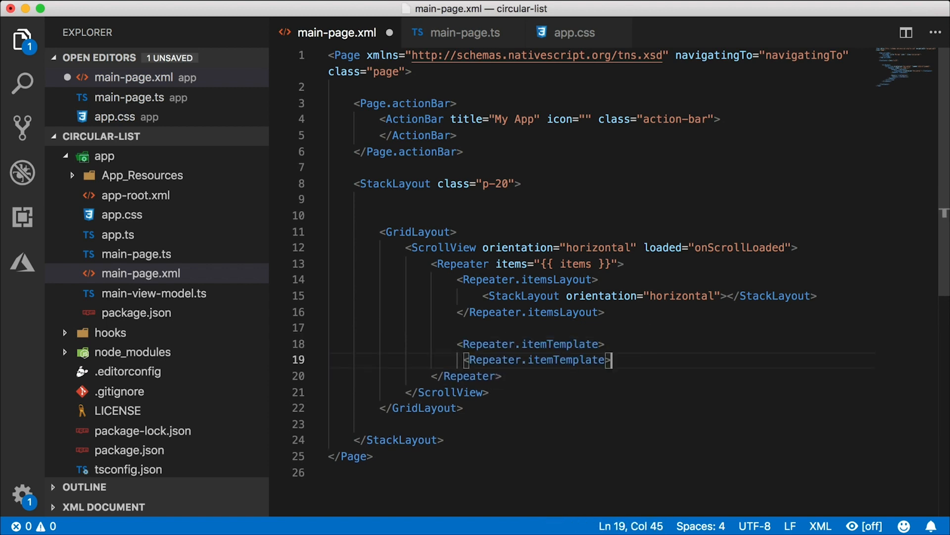
key("enter")
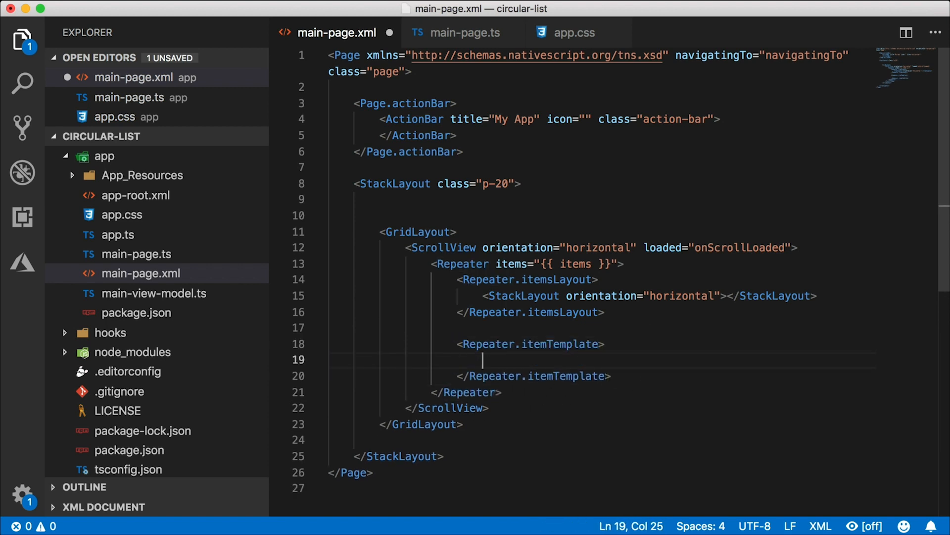
type("<Label>")
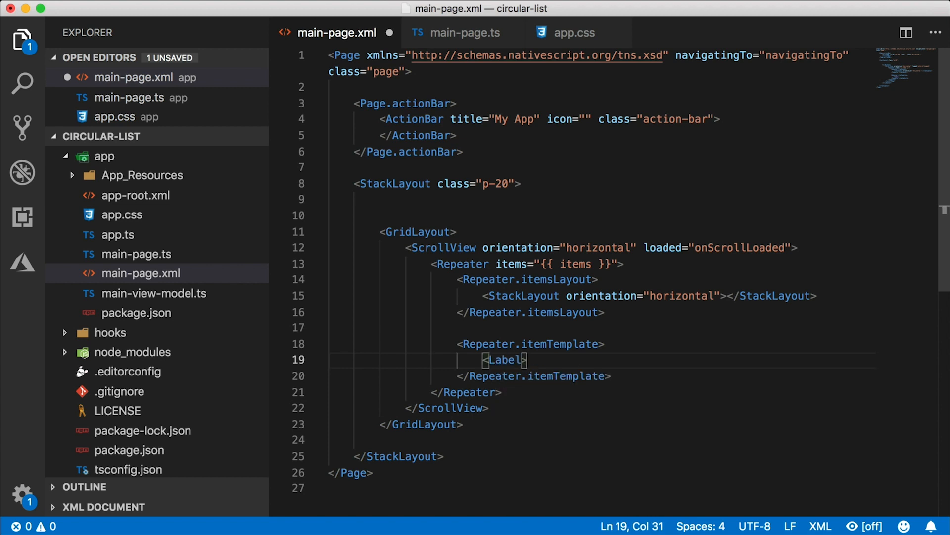
type("class=\"\"")
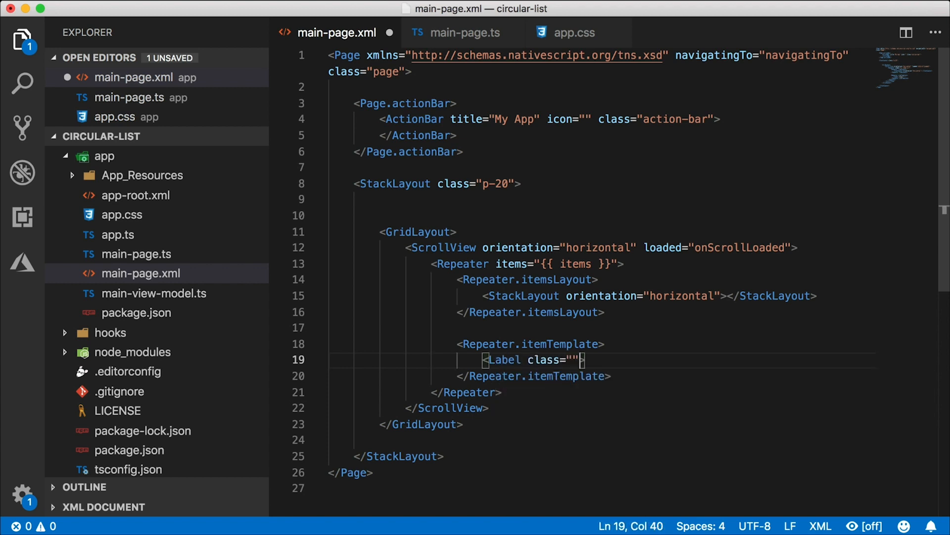
left_click(573, 32)
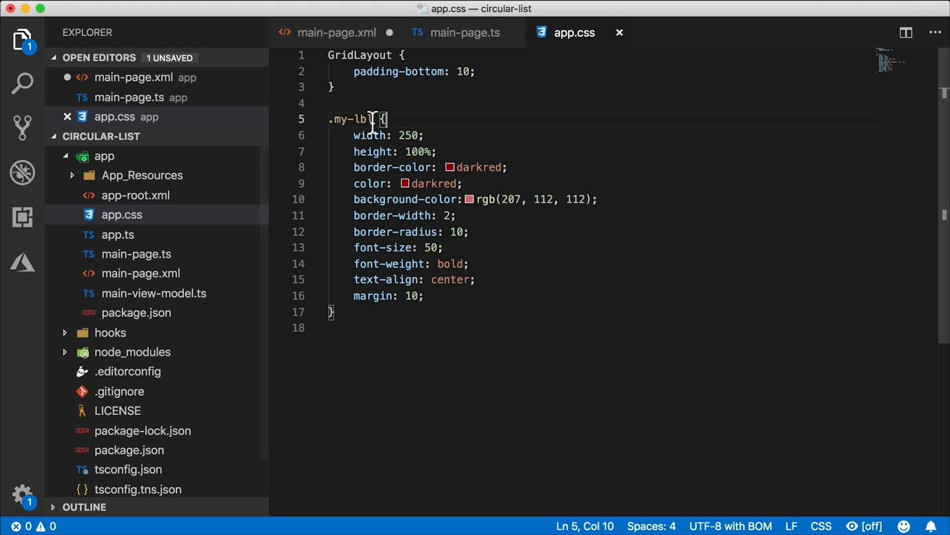
double_click(357, 120)
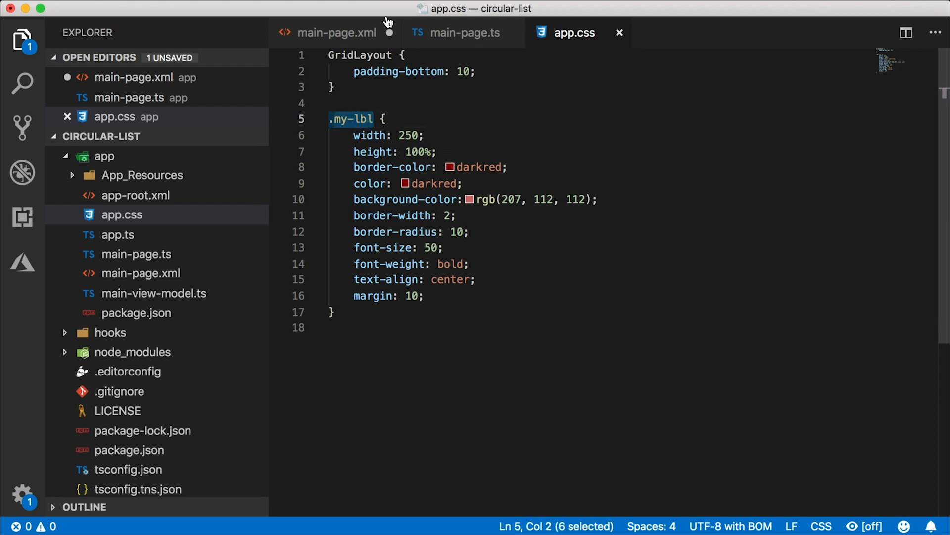
left_click(337, 32)
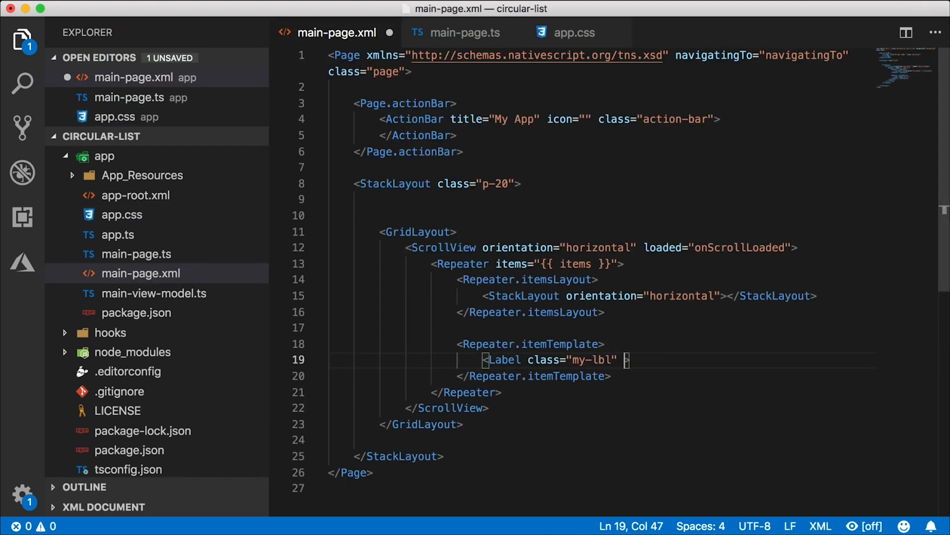
Step: Set the Label's text to {{ $value }} and self-close the tag
type("text=\"")
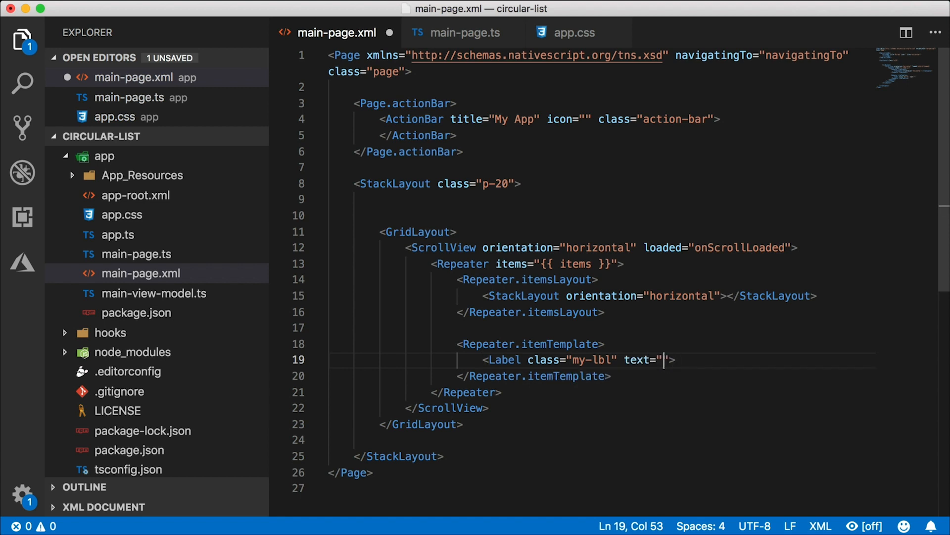
type("{{  }}")
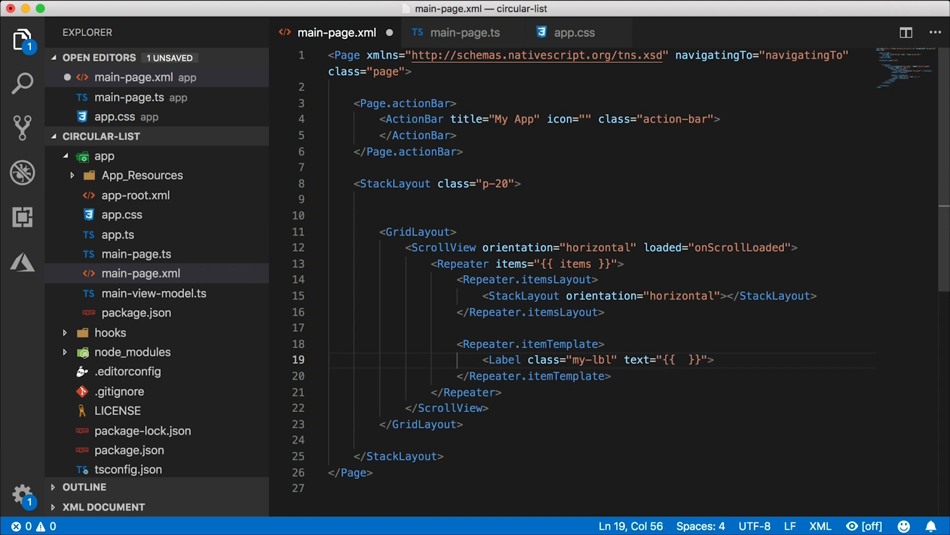
type("$value")
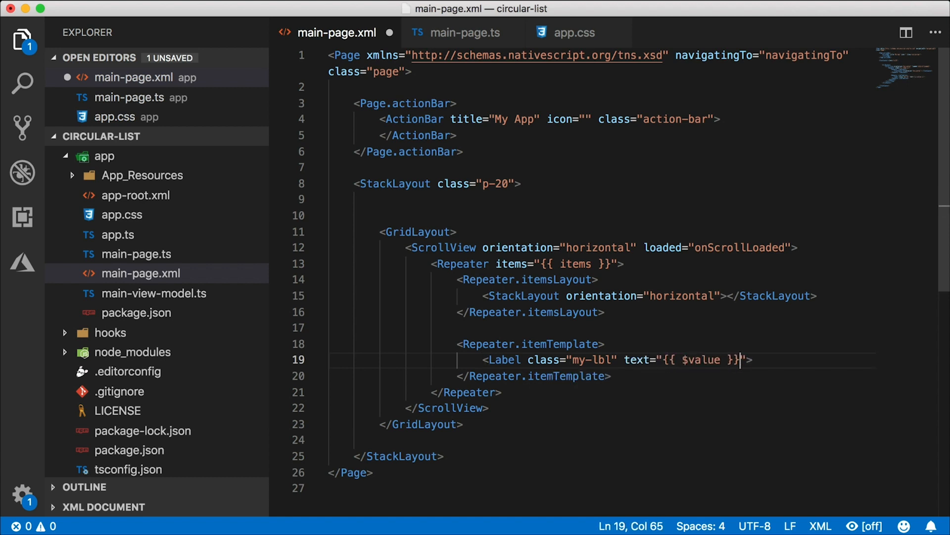
type("/")
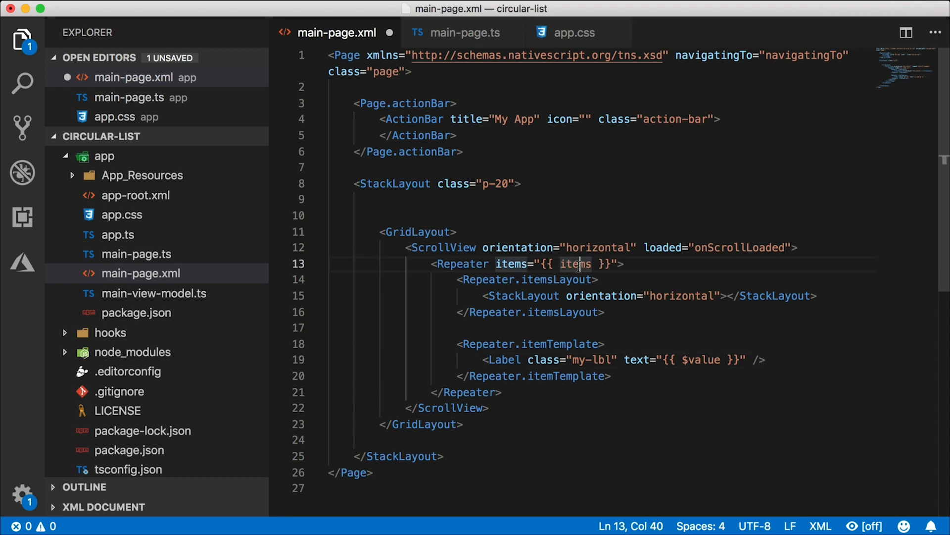
left_click(598, 279)
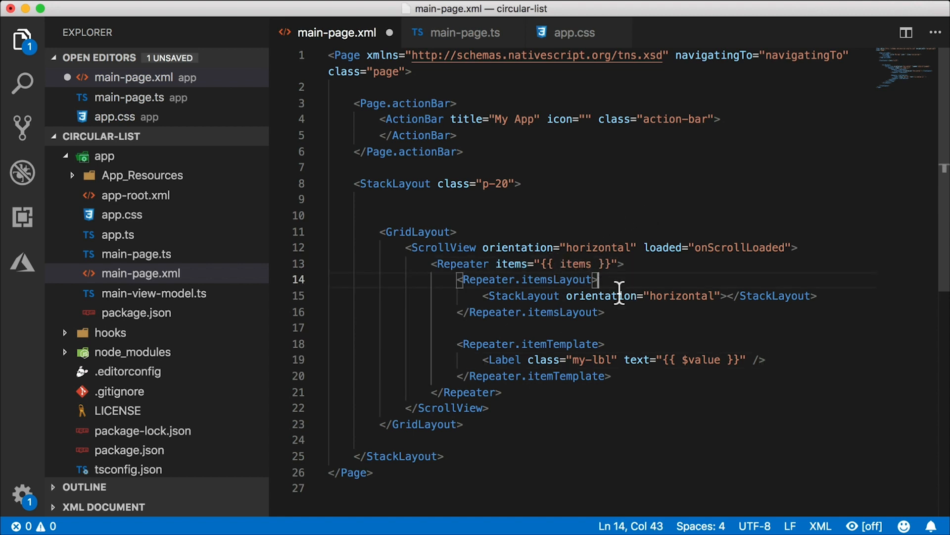
mouse_move(731, 256)
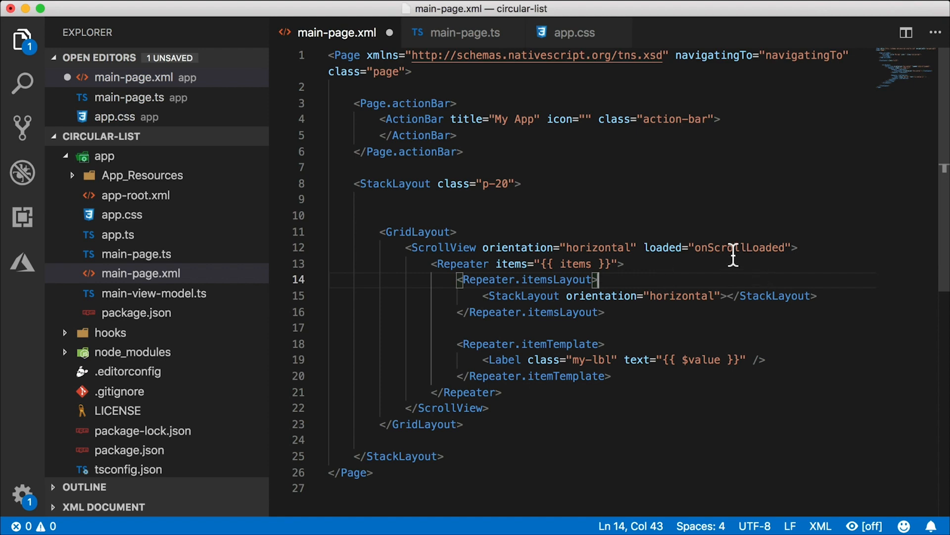
Step: Add onScrollLoaded(args: EventData) casting args.object as ScrollView, importing ScrollView from tns-core-modules/ui/scroll-view
left_click(463, 32)
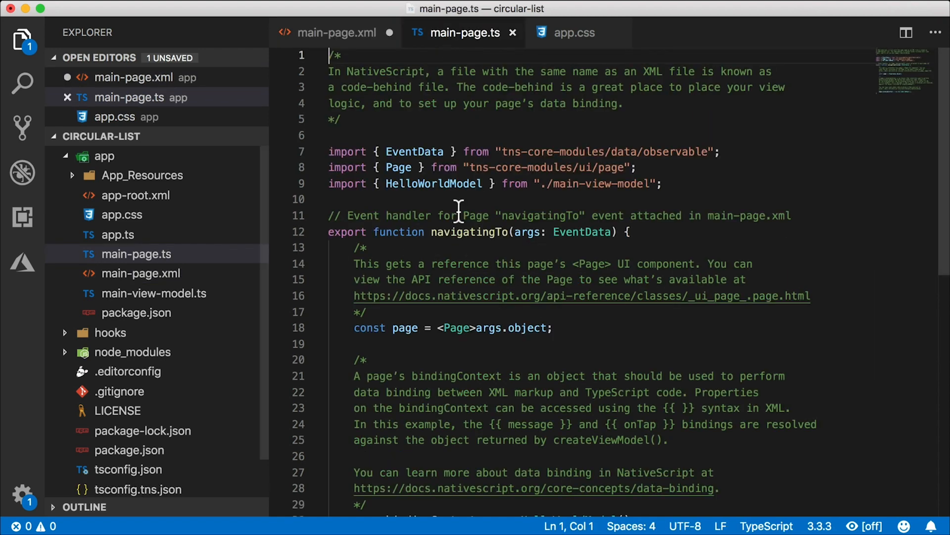
scroll("down", 3)
type("export function onScrollLoaded() {")
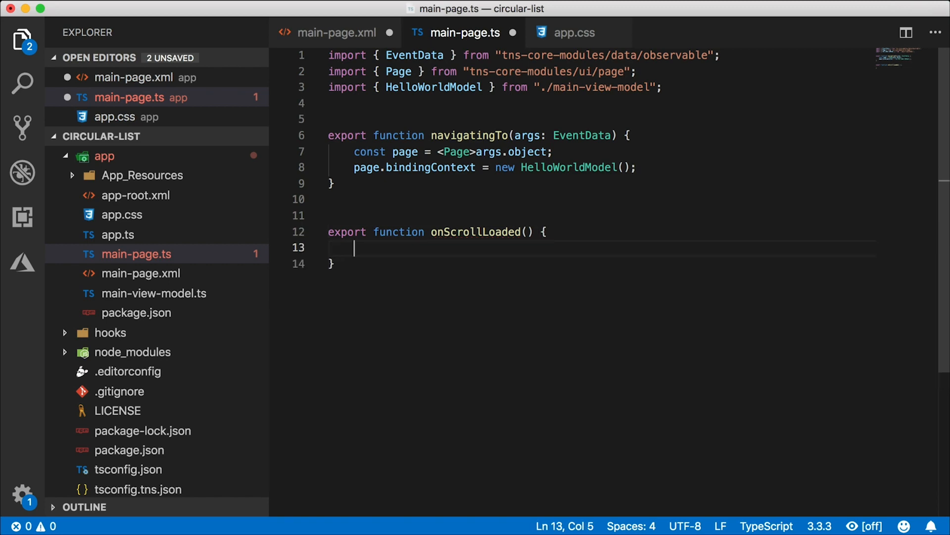
type("args:")
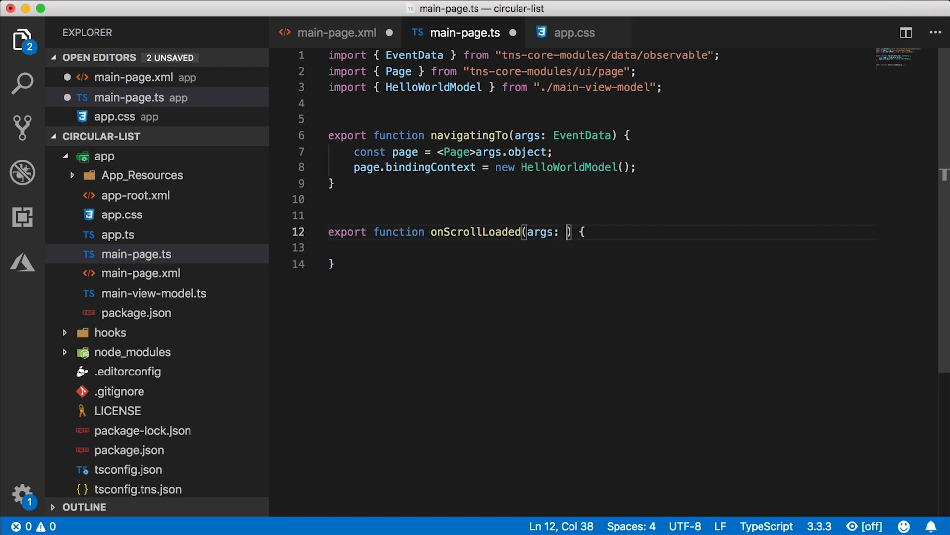
type("EventData")
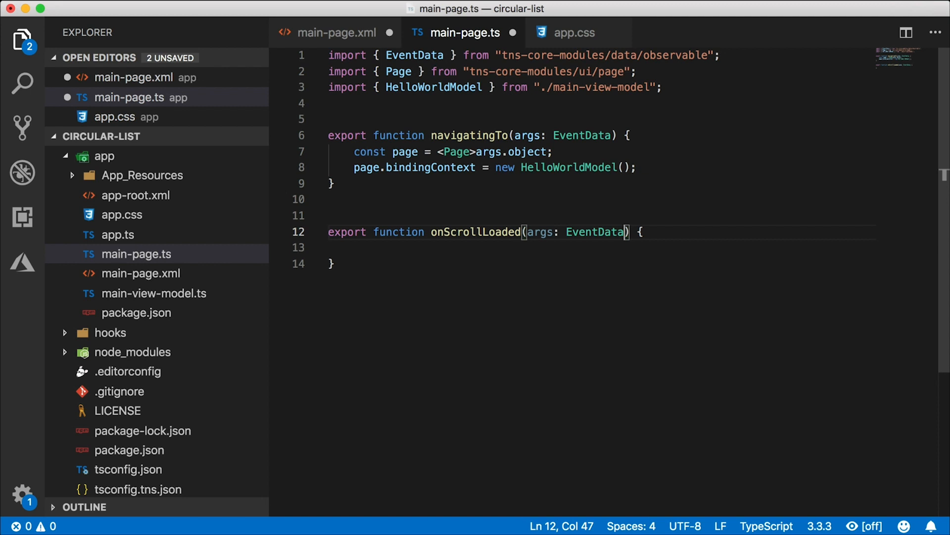
type("args.object")
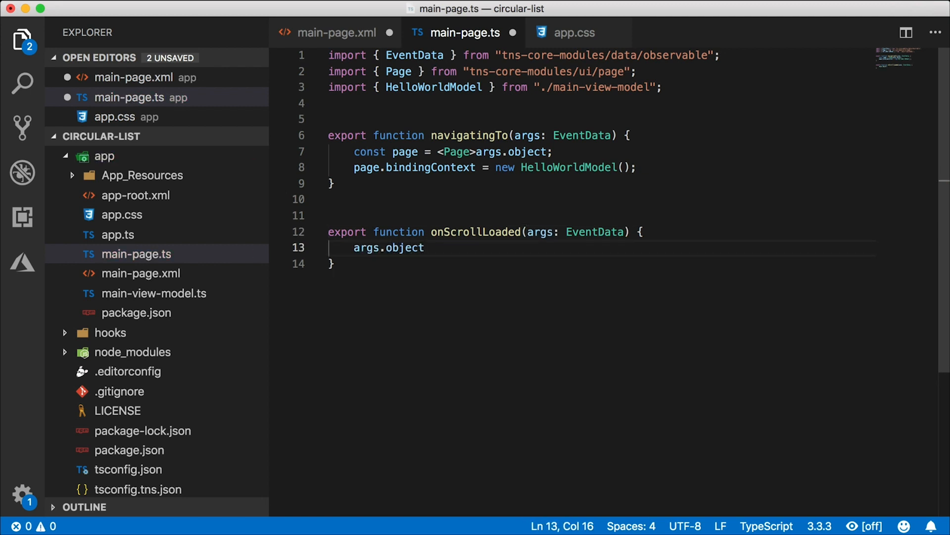
type("as ScrollView;")
left_click(602, 103)
type("import { ScrollView } from 'tns-core-modules")
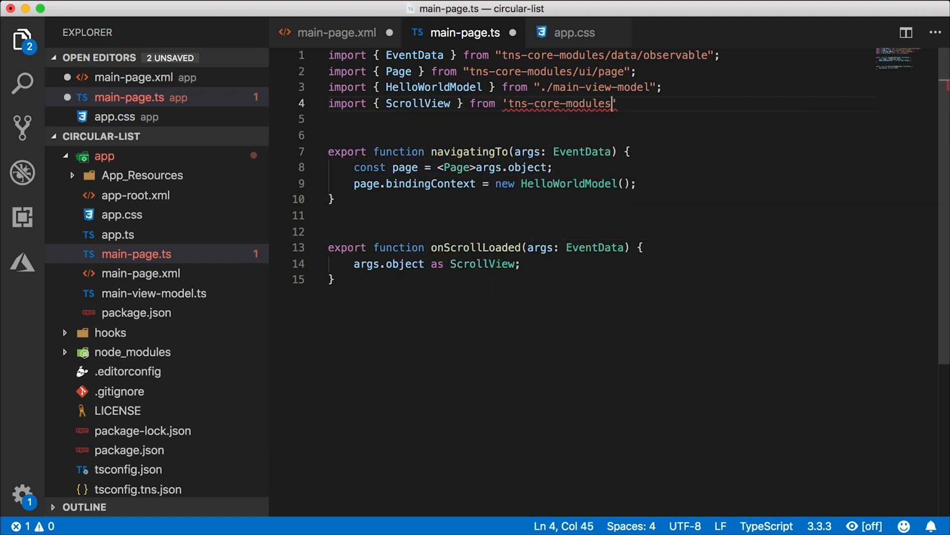
type("/ui/scroll-view';")
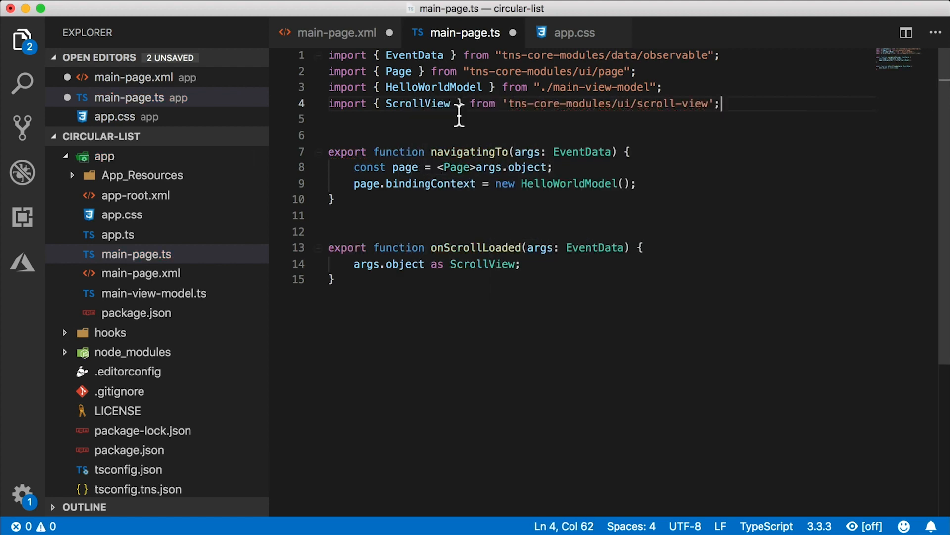
mouse_move(467, 106)
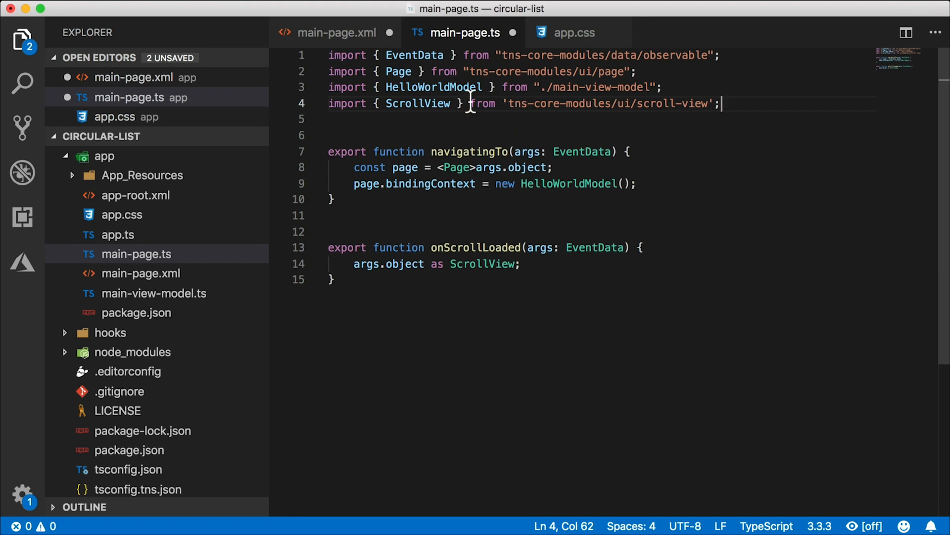
Step: Add fromObject to the observable import in main-page.ts
left_click(337, 32)
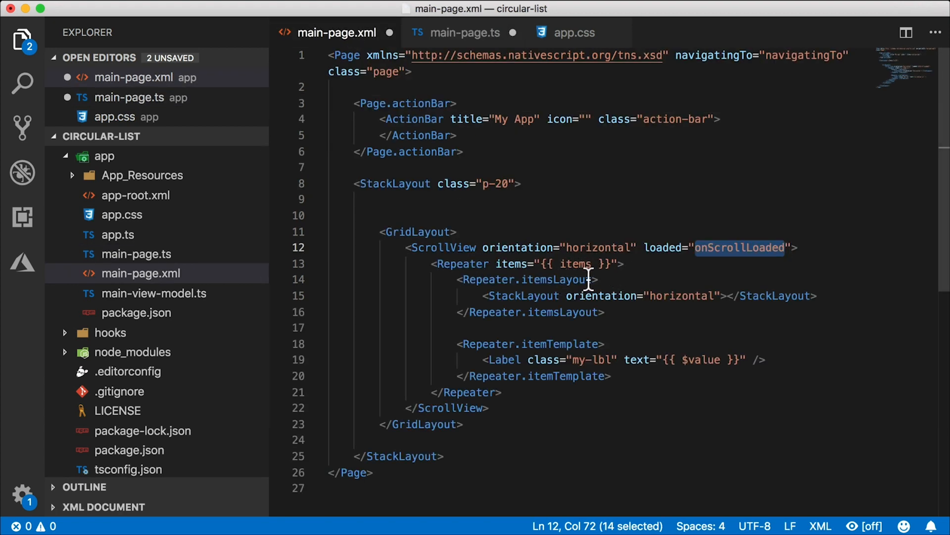
mouse_move(610, 268)
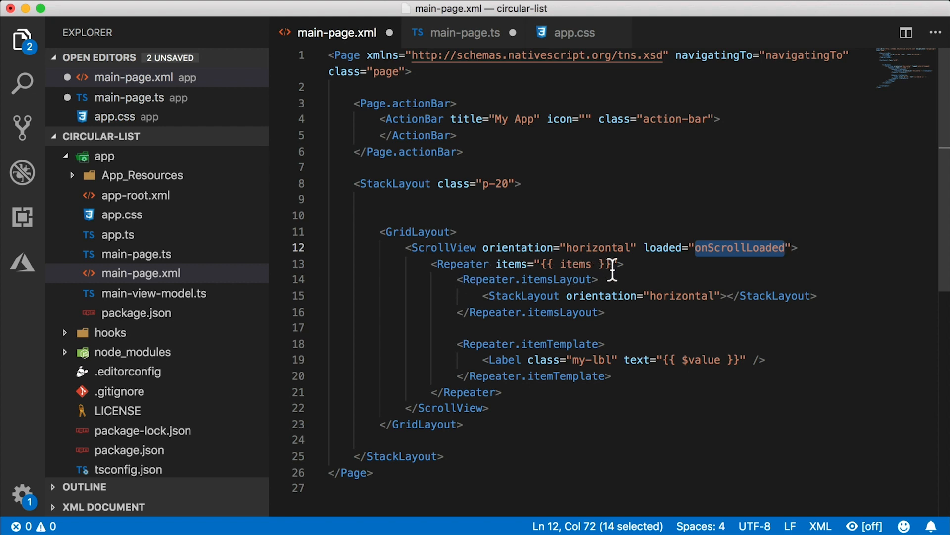
left_click(464, 33)
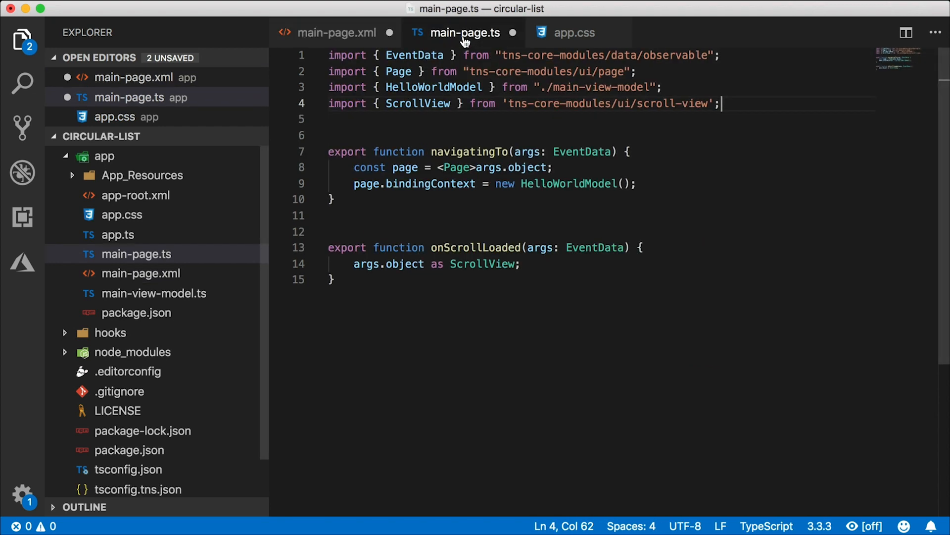
double_click(433, 87)
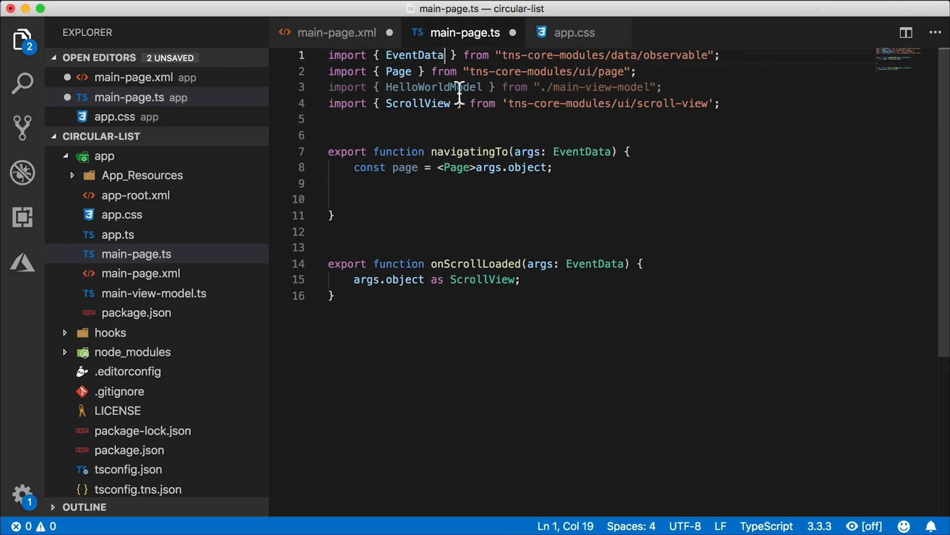
type(", fromObject")
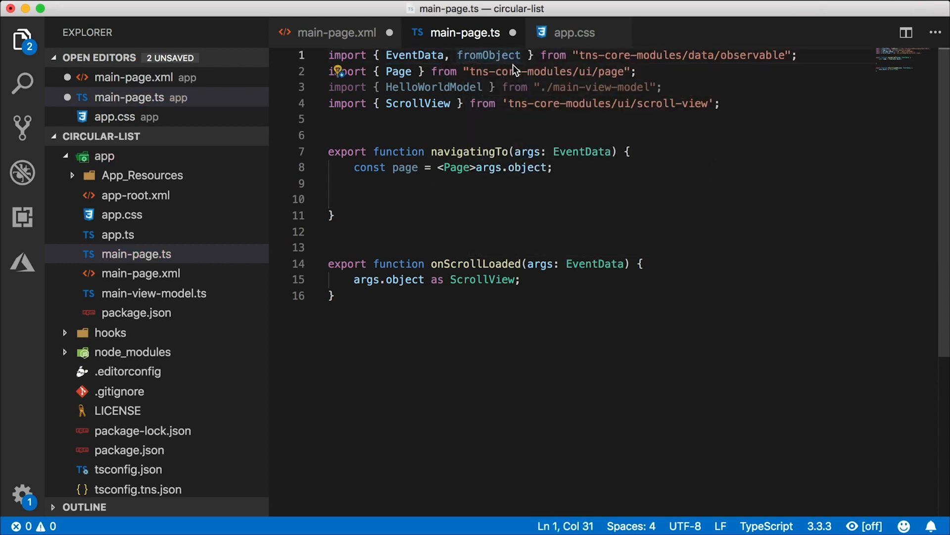
mouse_move(733, 79)
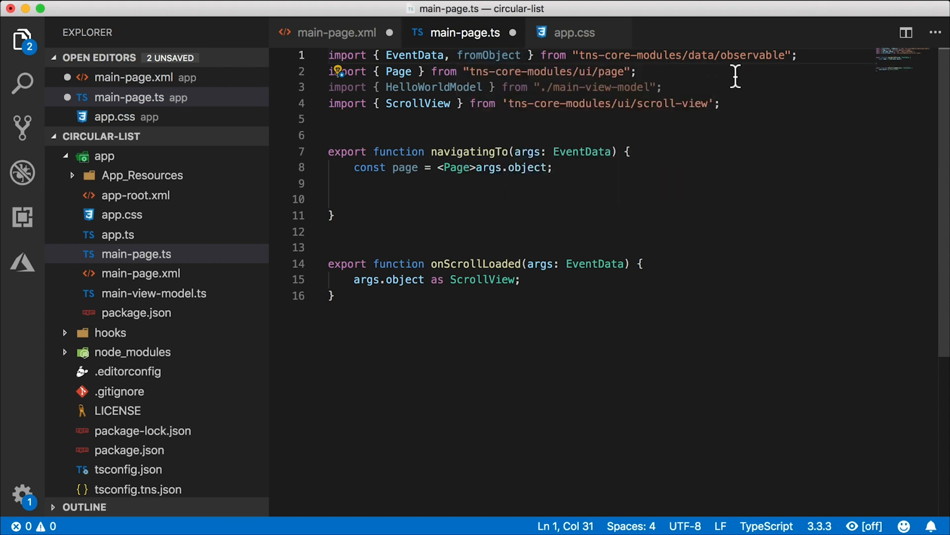
Step: Set page.bindingContext = fromObject({ items: [] }) in navigatingTo, replacing the HelloWorldModel
left_click(331, 199)
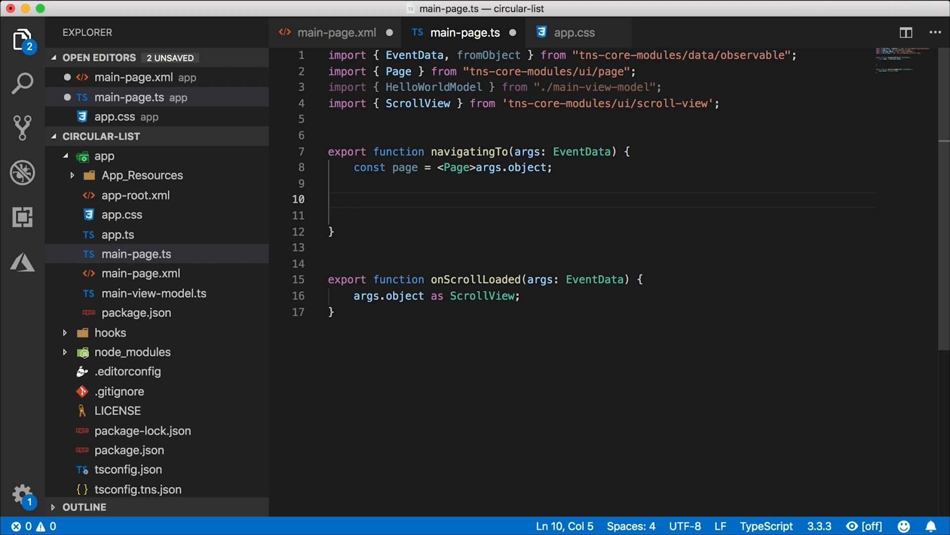
type("page.bindingContext = fromObject({")
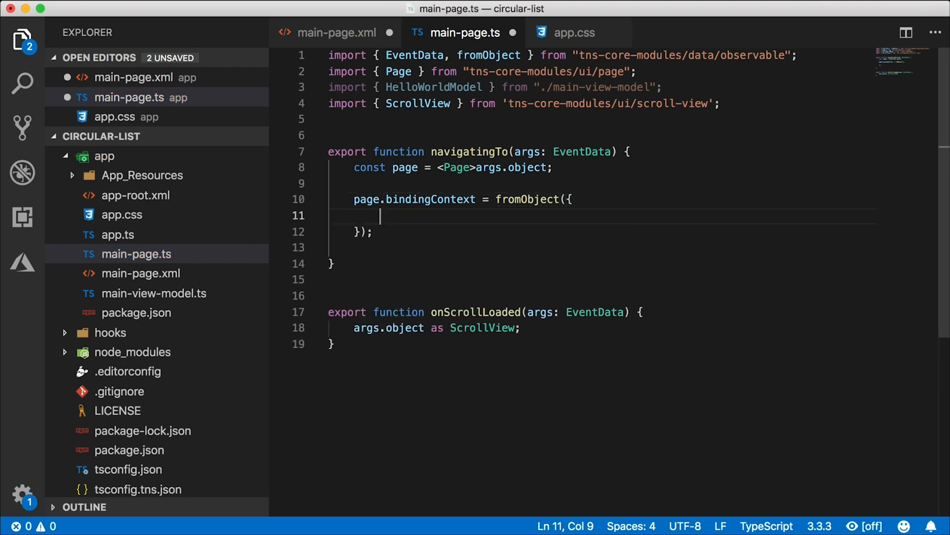
type("items: []")
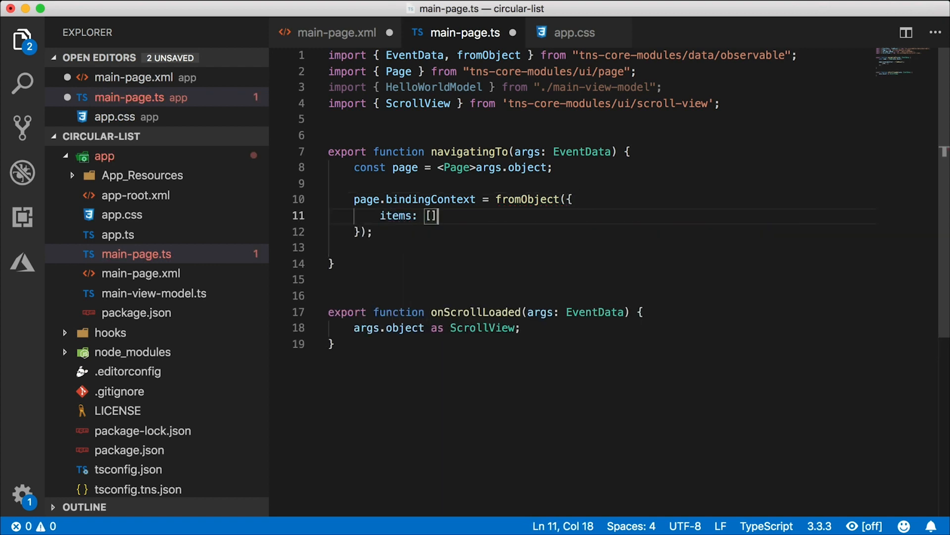
left_click(376, 232)
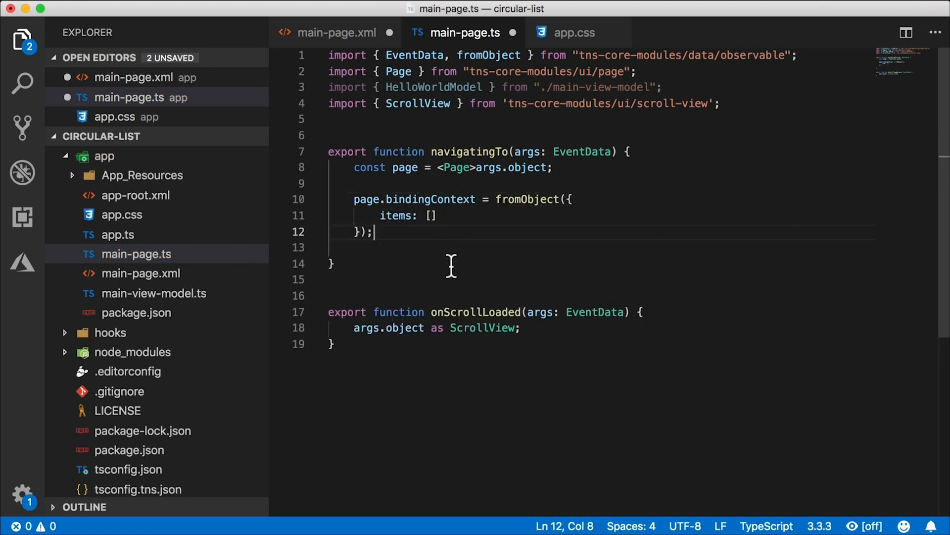
left_click(153, 292)
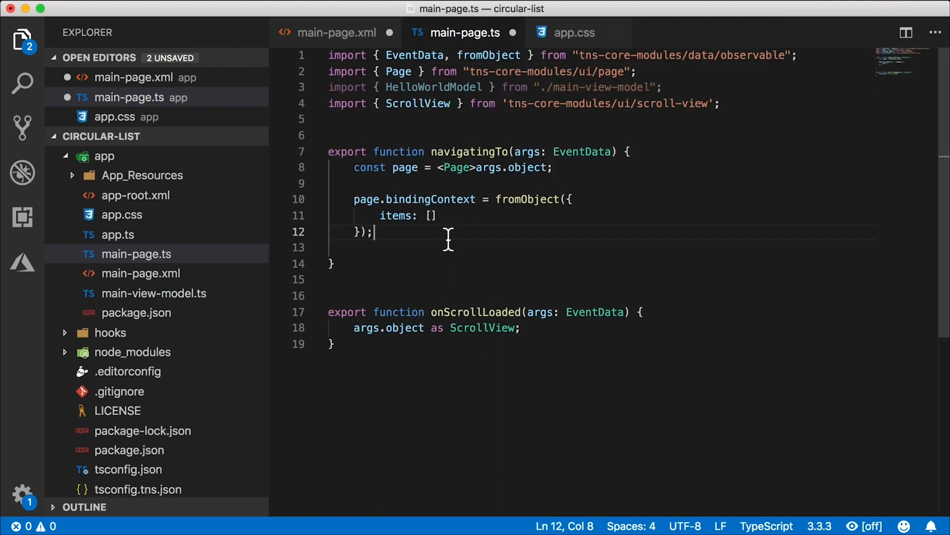
mouse_move(472, 249)
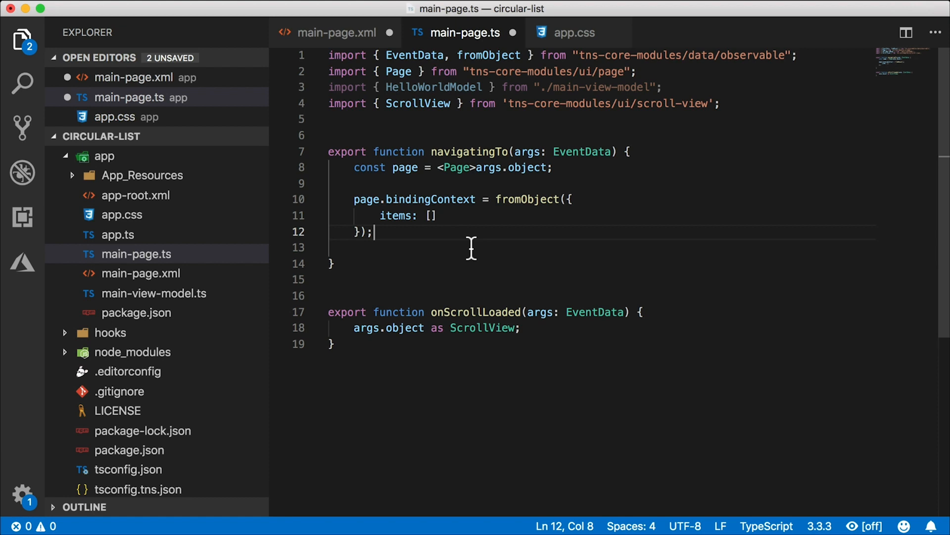
mouse_move(465, 238)
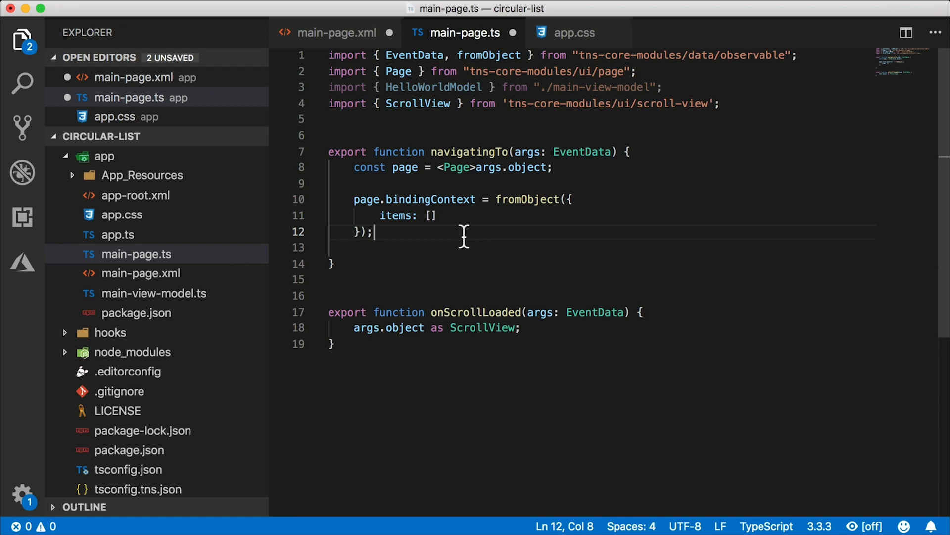
mouse_move(496, 243)
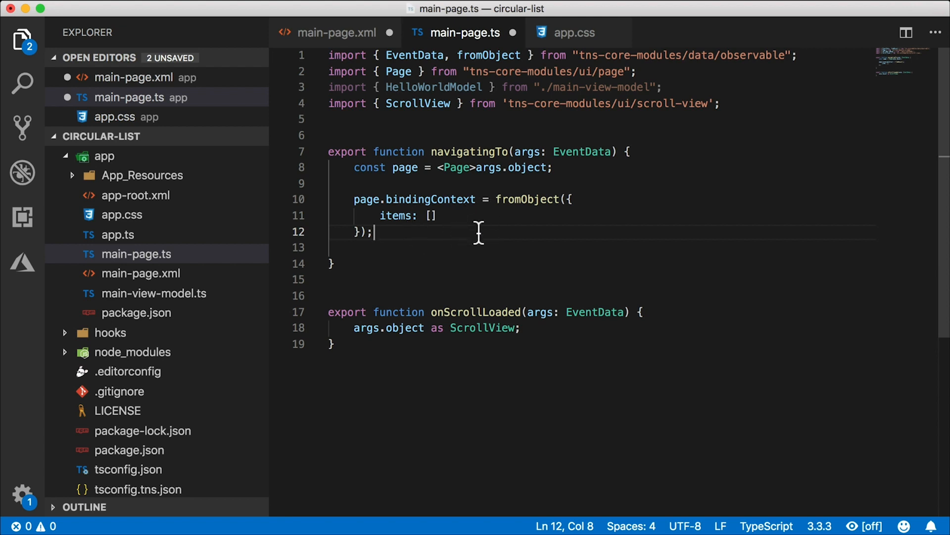
mouse_move(546, 249)
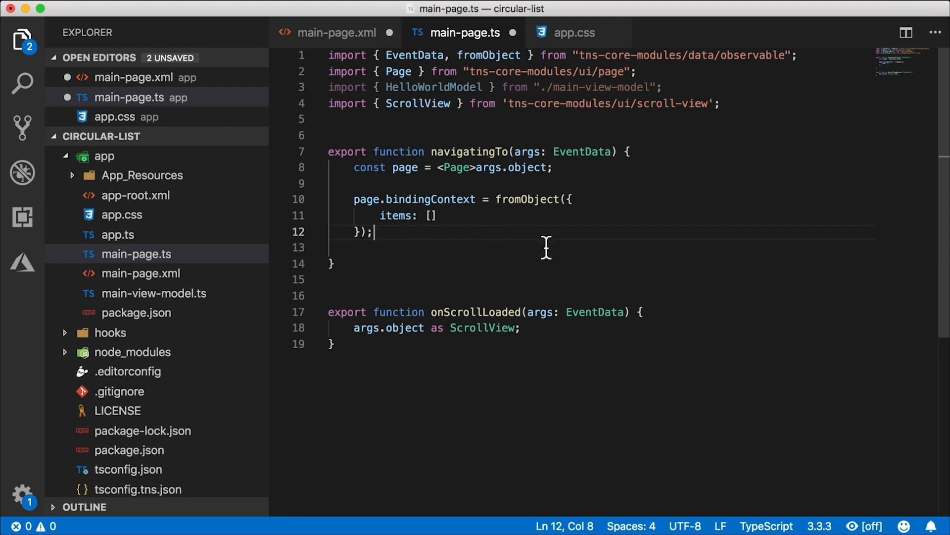
mouse_move(540, 235)
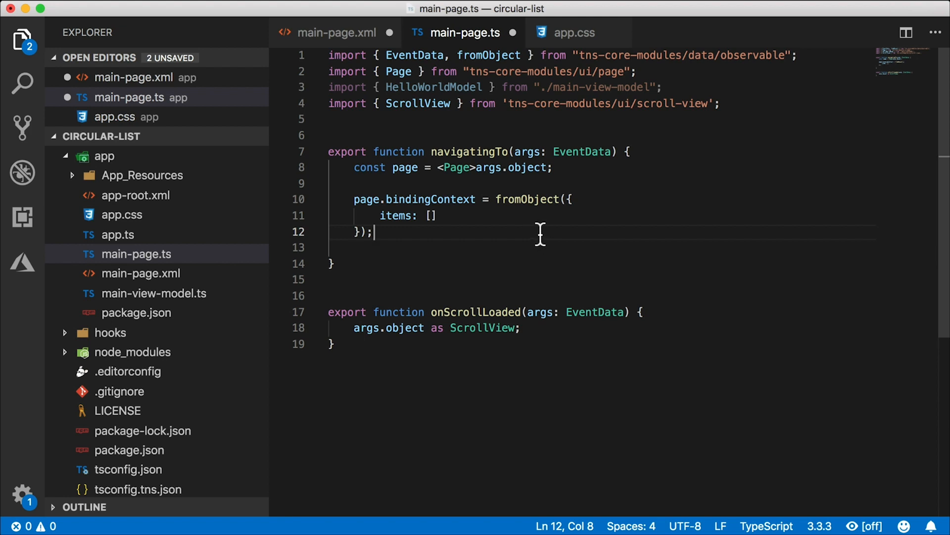
mouse_move(509, 245)
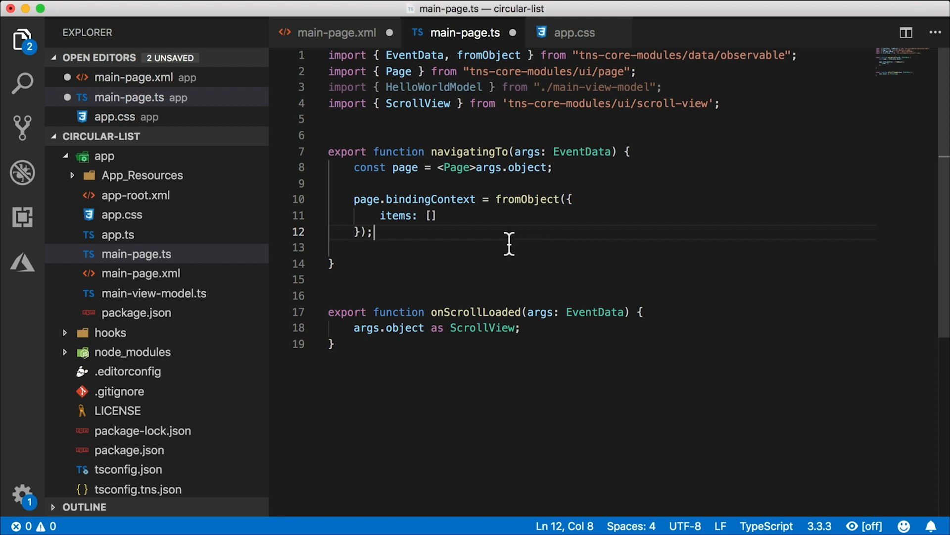
mouse_move(502, 229)
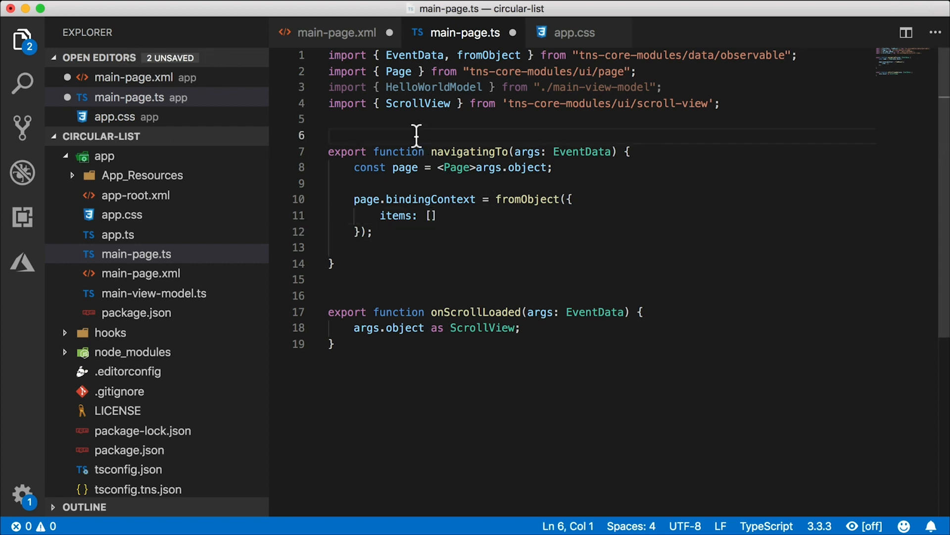
Step: Declare a top-level const items = [] and bind it as items: items
type("const")
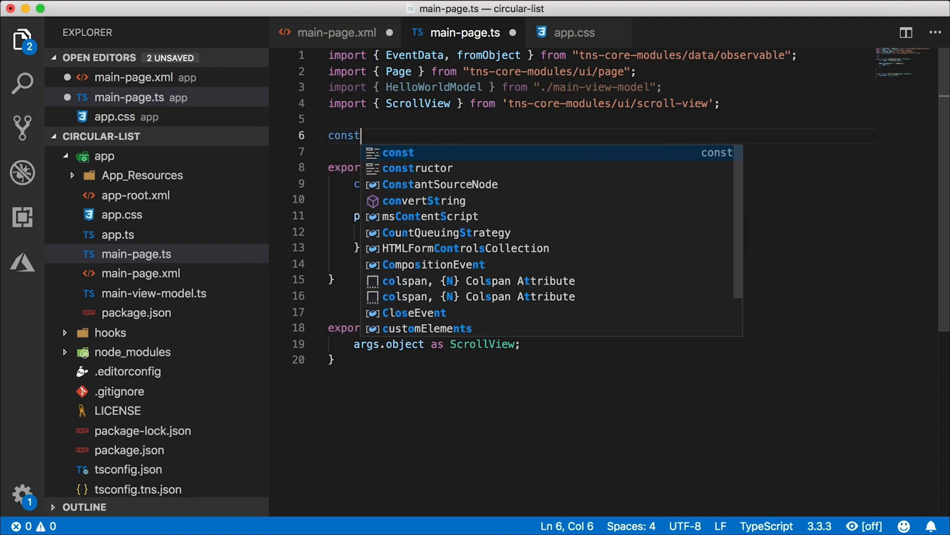
type("items")
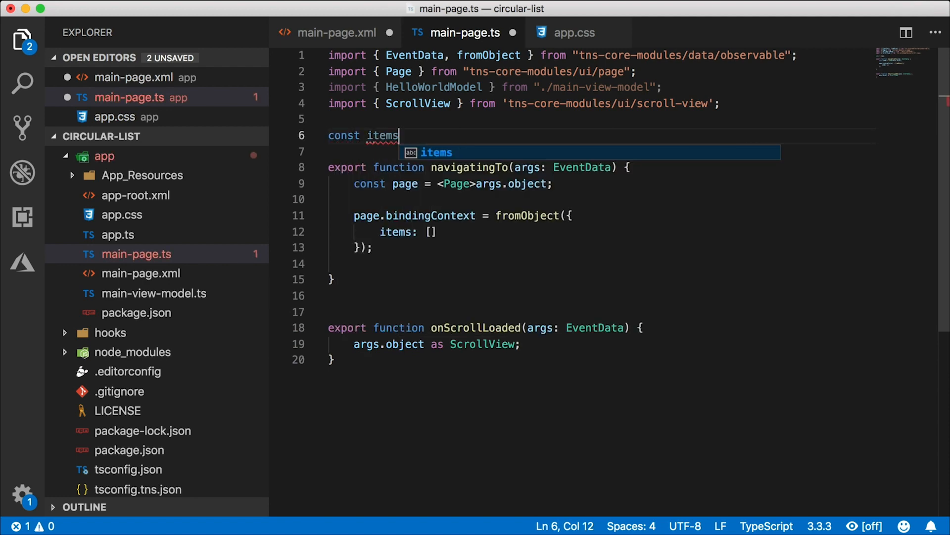
type("= [];")
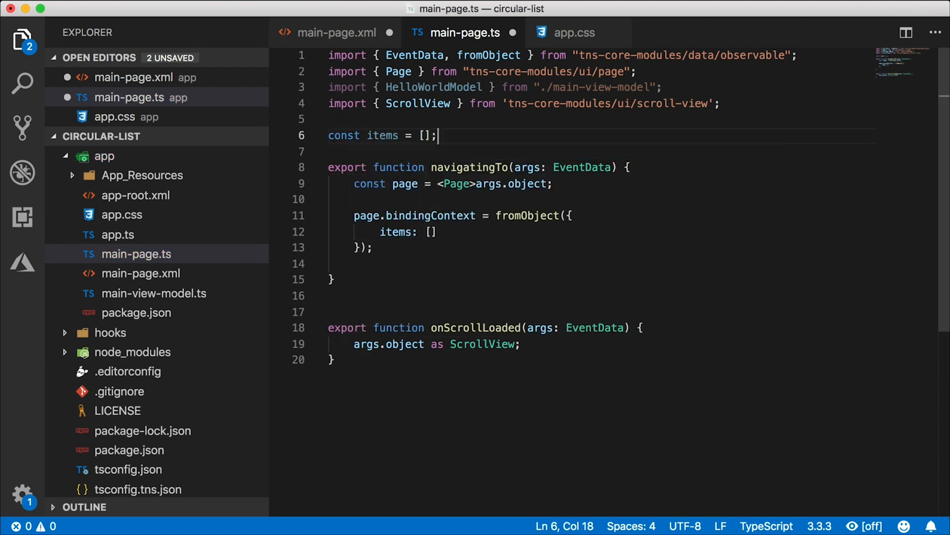
mouse_move(412, 146)
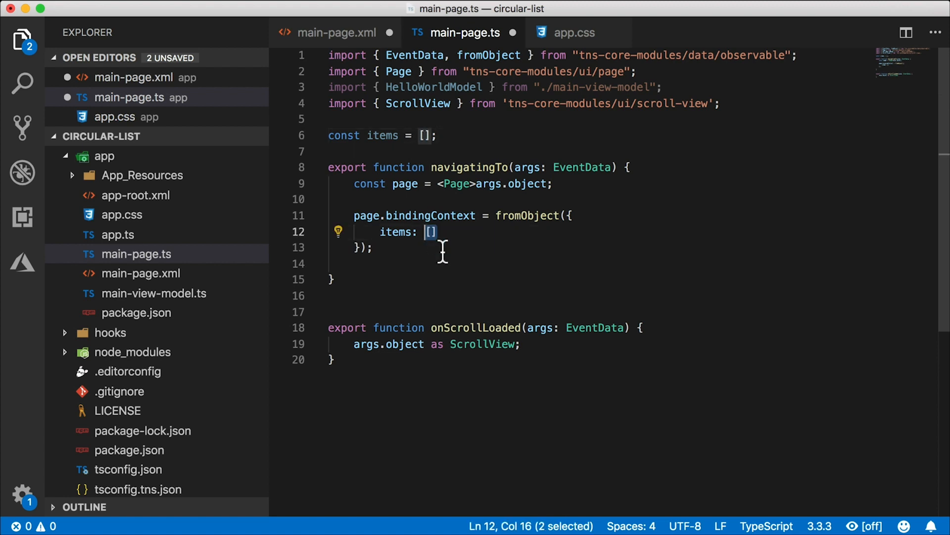
type("items")
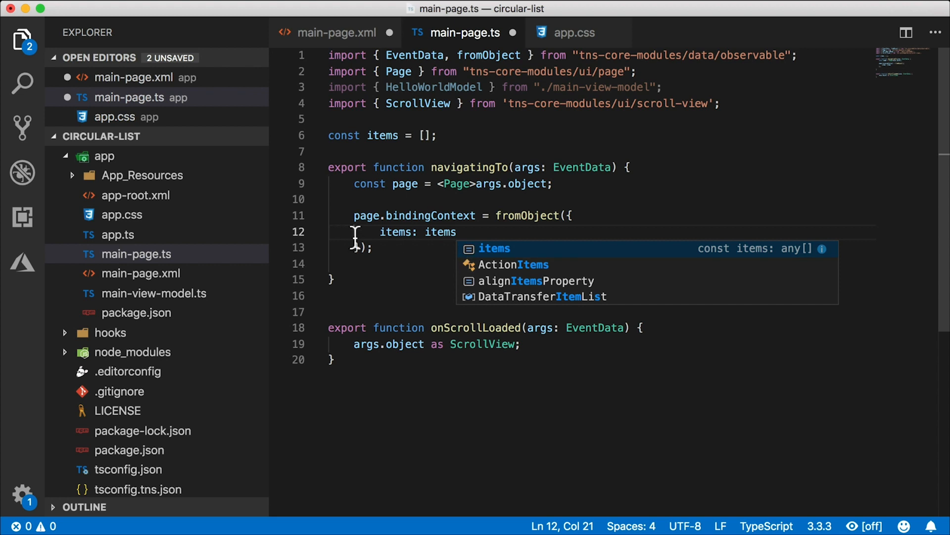
key("Escape")
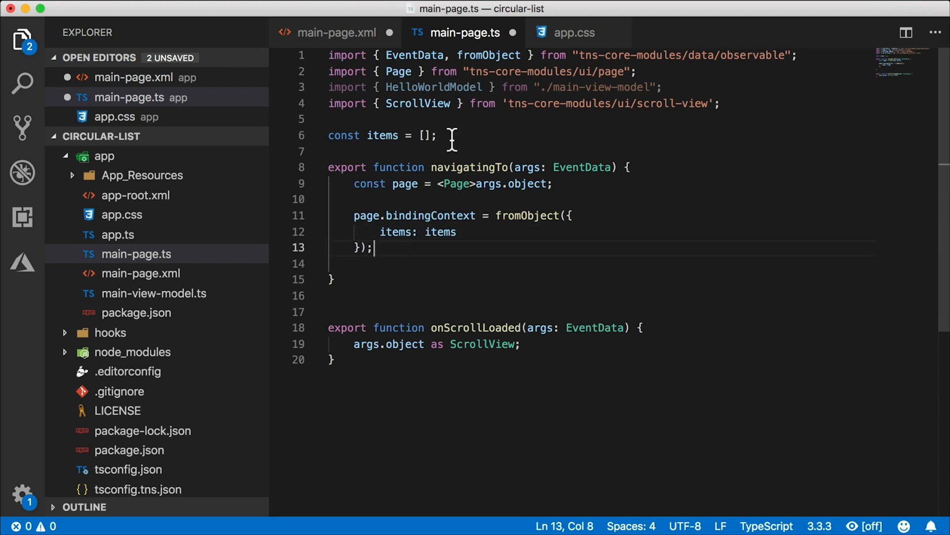
Step: Add a for loop pushing 'item' + i into items five times
type("for (var")
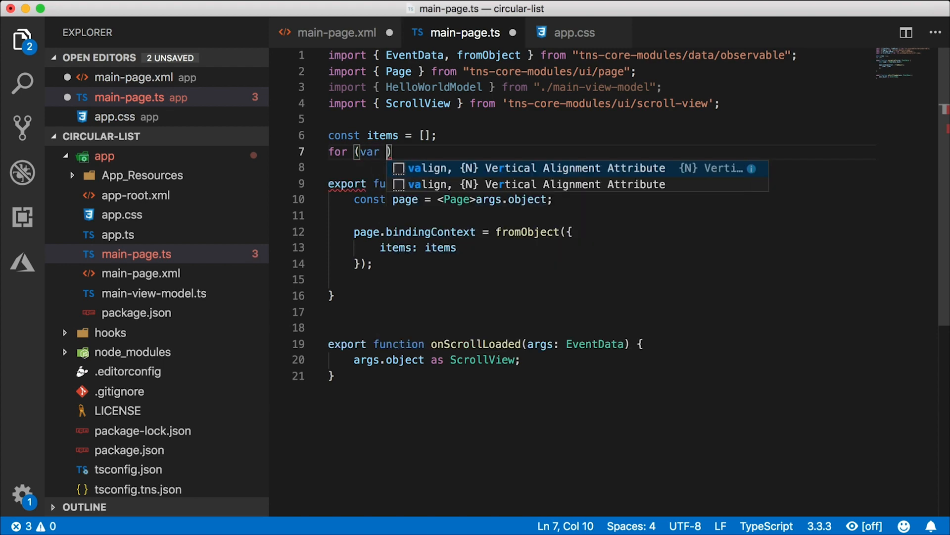
type("i = 0; i")
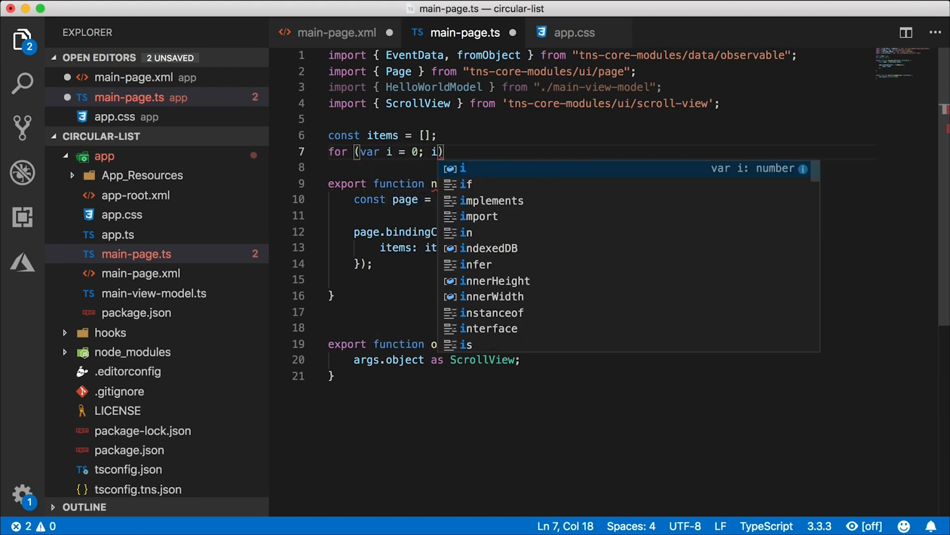
type("< 5; i++")
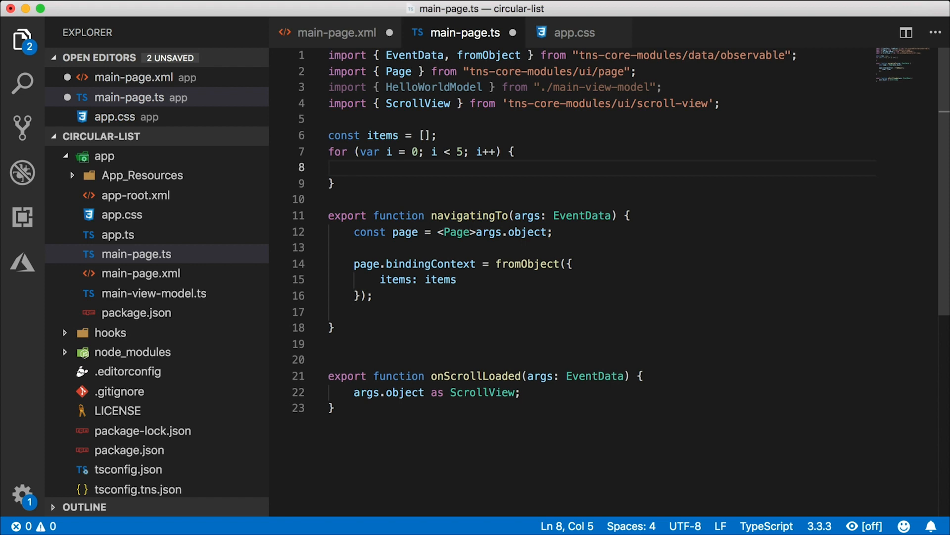
left_click(355, 167)
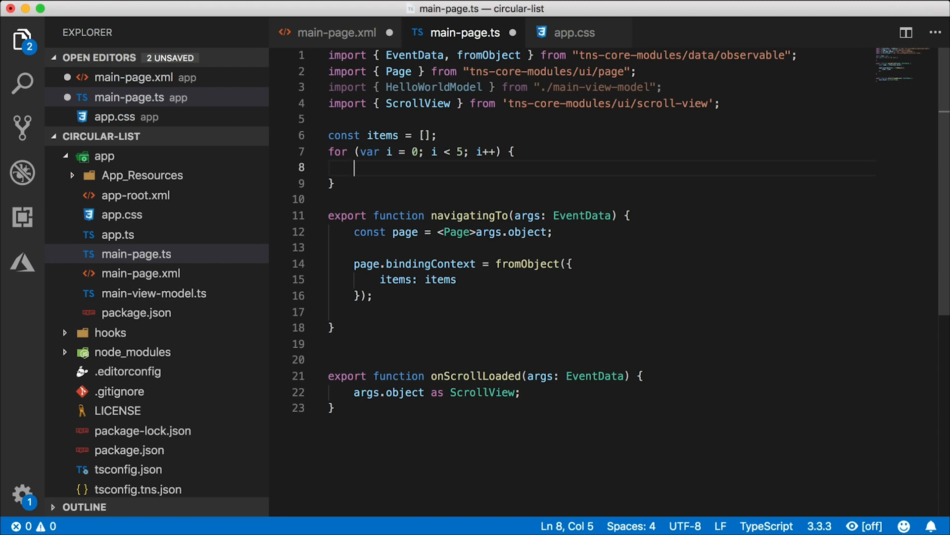
type("items.push('item' + i);")
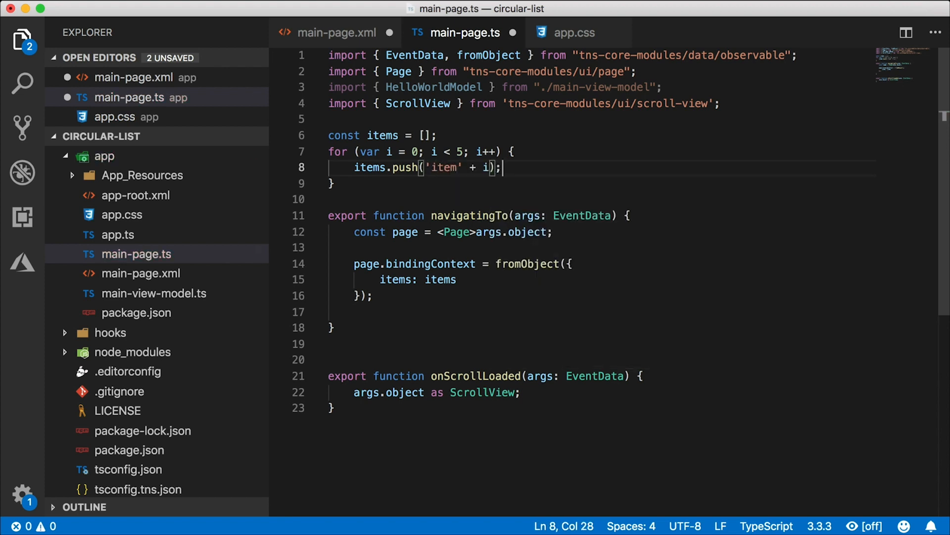
mouse_move(415, 206)
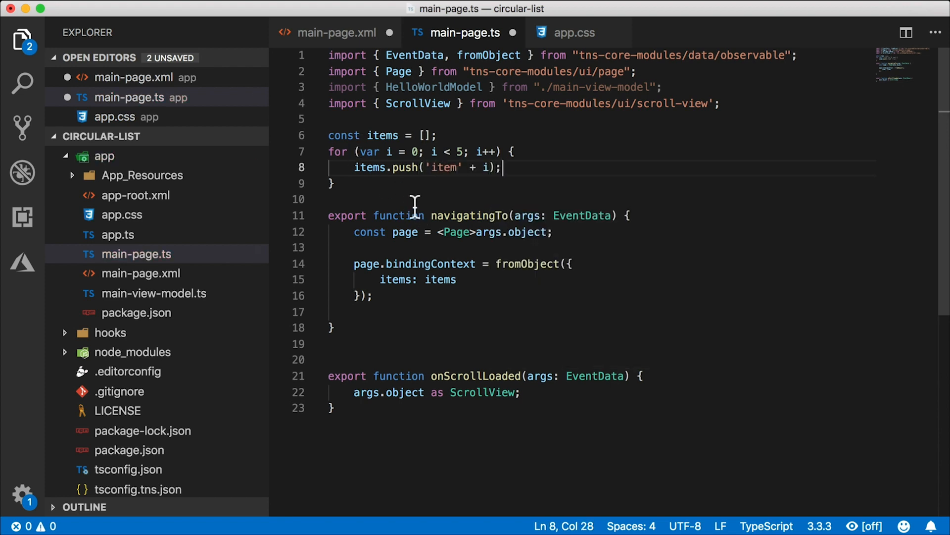
mouse_move(533, 183)
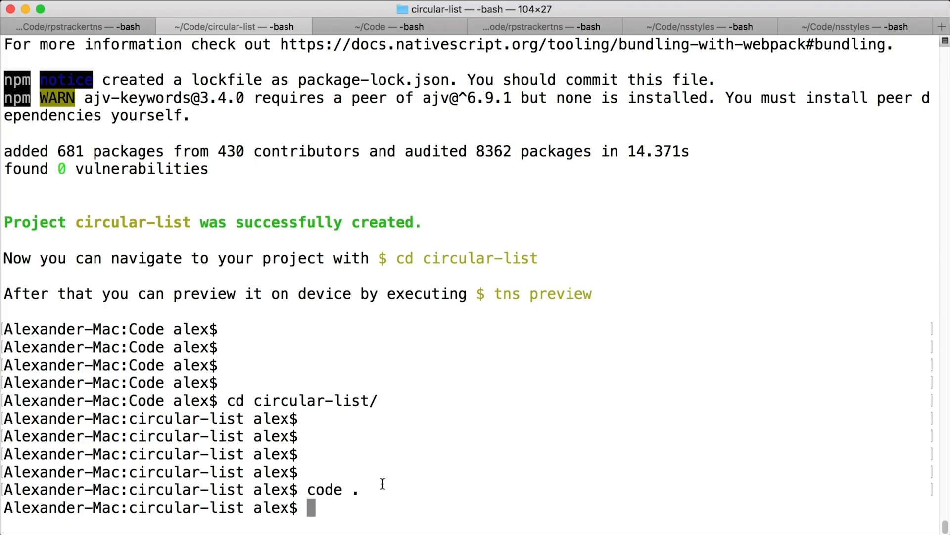
Step: Launch the app on the iOS simulator with tns run ios
type("tns run i")
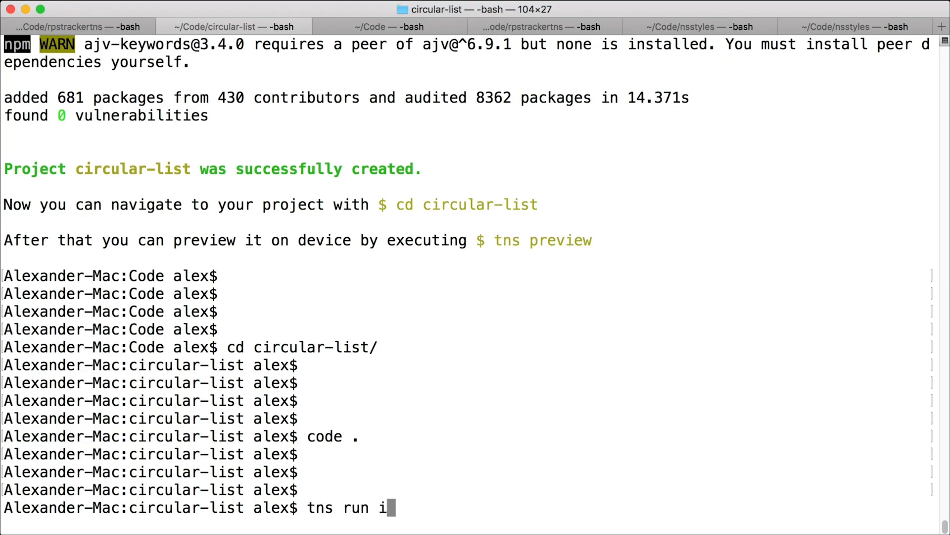
key("Return")
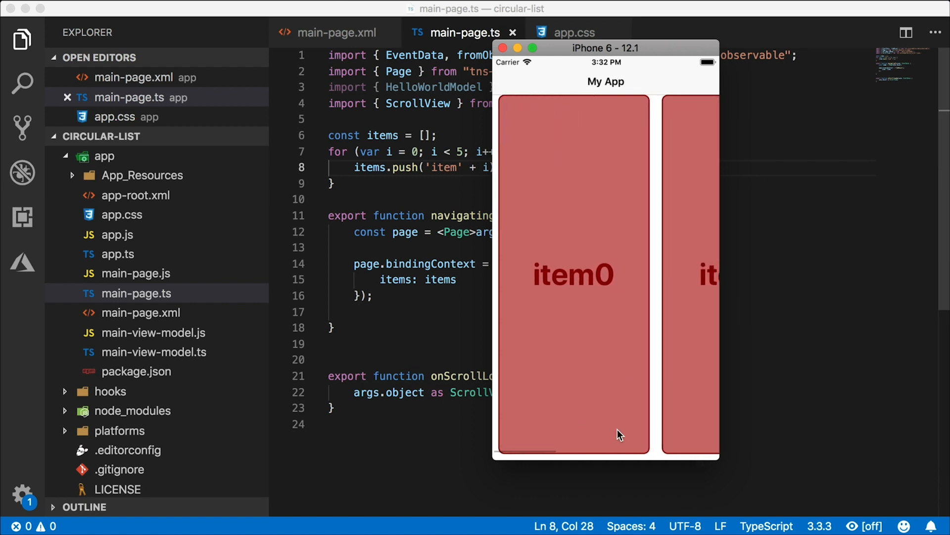
mouse_move(615, 319)
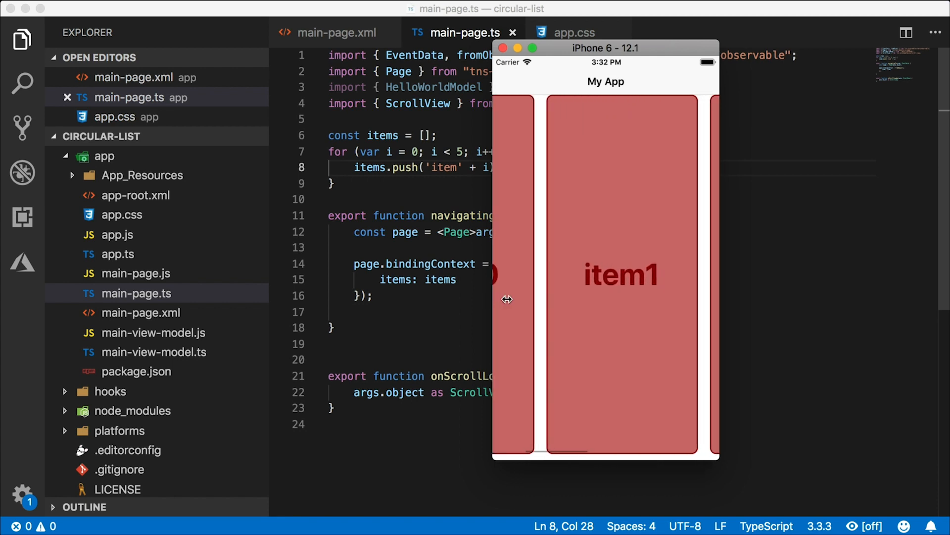
Step: Swipe the horizontal ScrollView in the iPhone simulator from item0 to item1
scroll("left", 3)
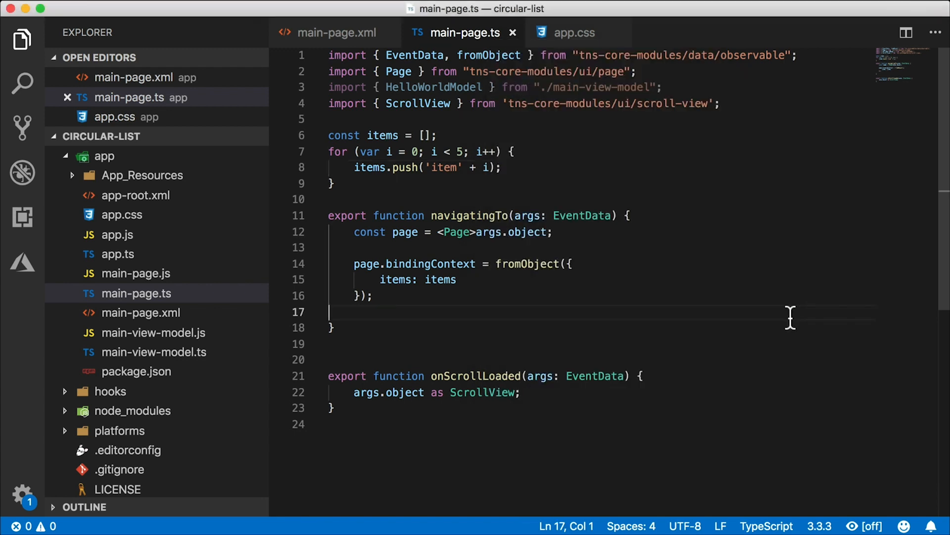
mouse_move(570, 103)
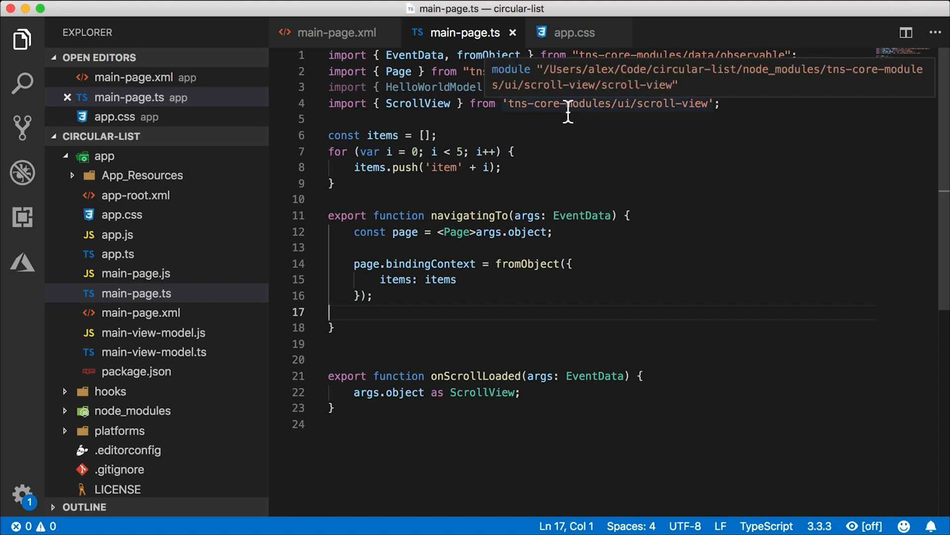
Step: Add scrollBarIndicatorVisible="false" to the ScrollView in main-page.xml and return to main-page.ts
left_click(337, 32)
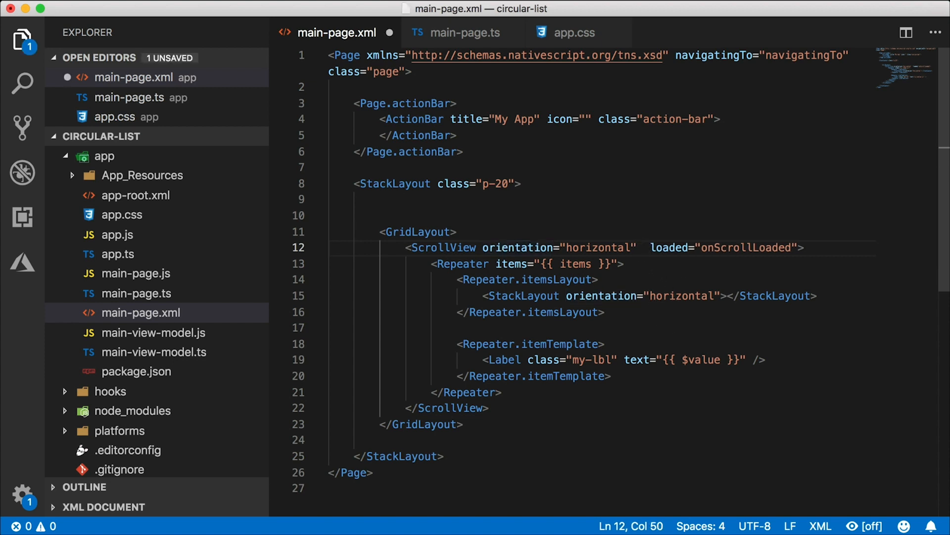
type("scrollBarIndicator")
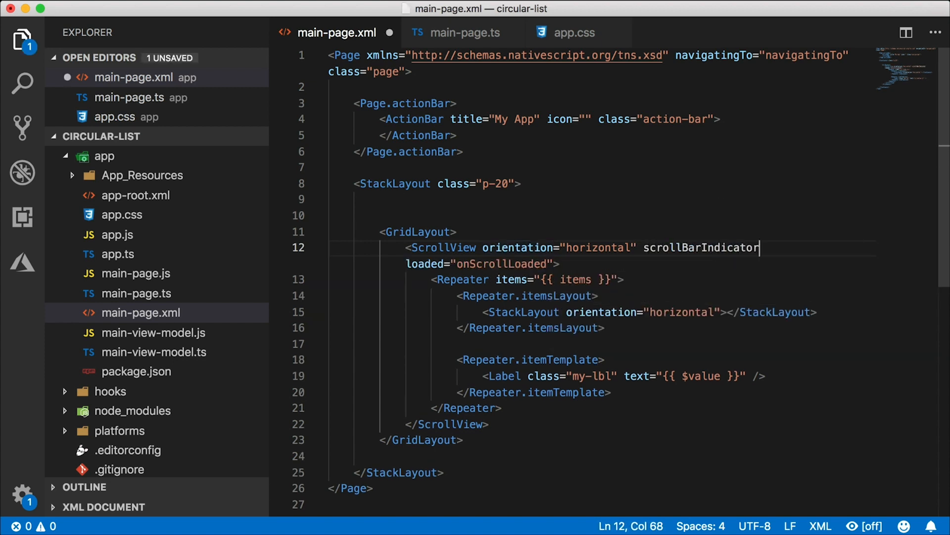
type("Visible=\"false\"")
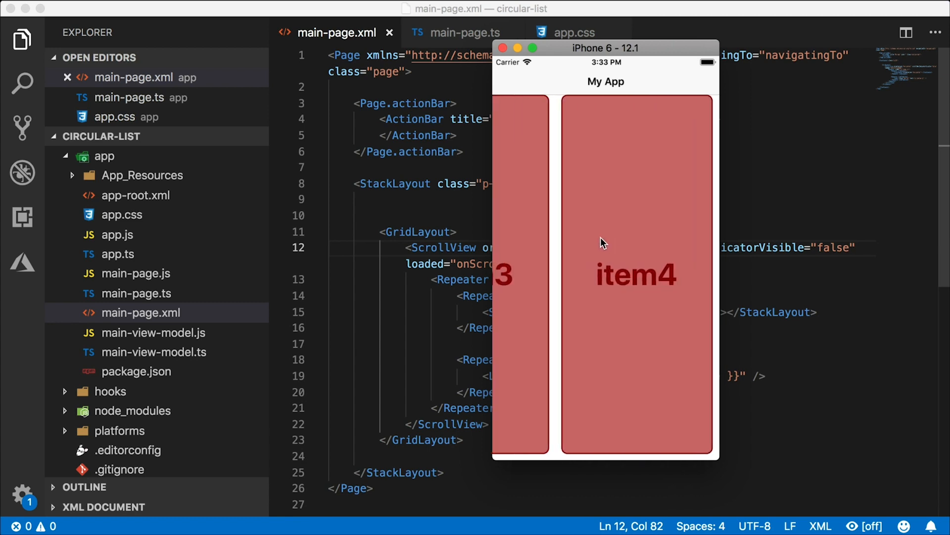
left_click(464, 32)
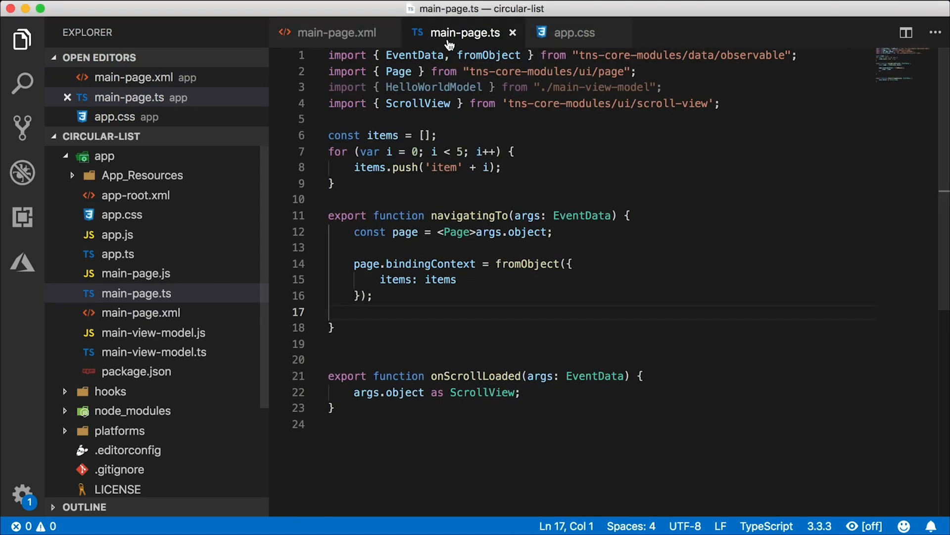
Step: Create myarray.ts in the app folder with an empty export class MyArray<T> { }
left_click(138, 293)
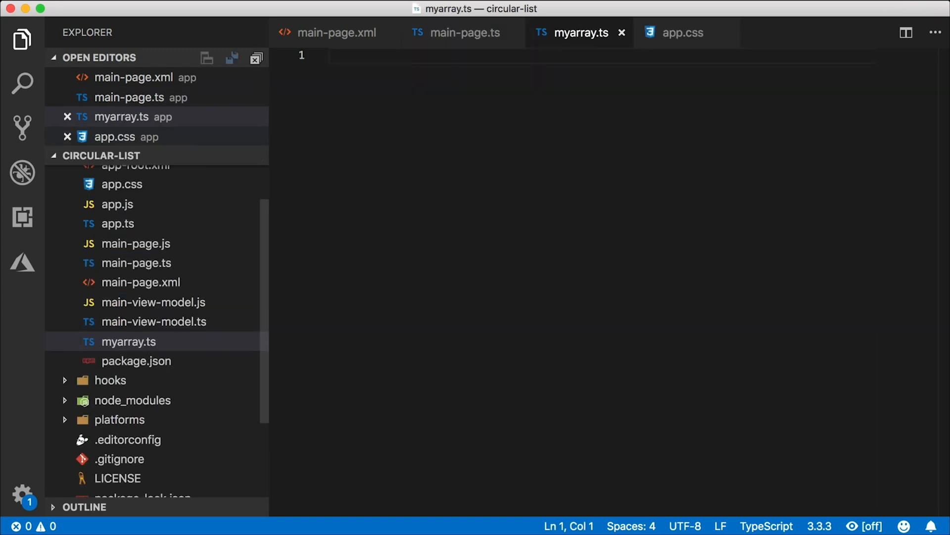
type("export class M")
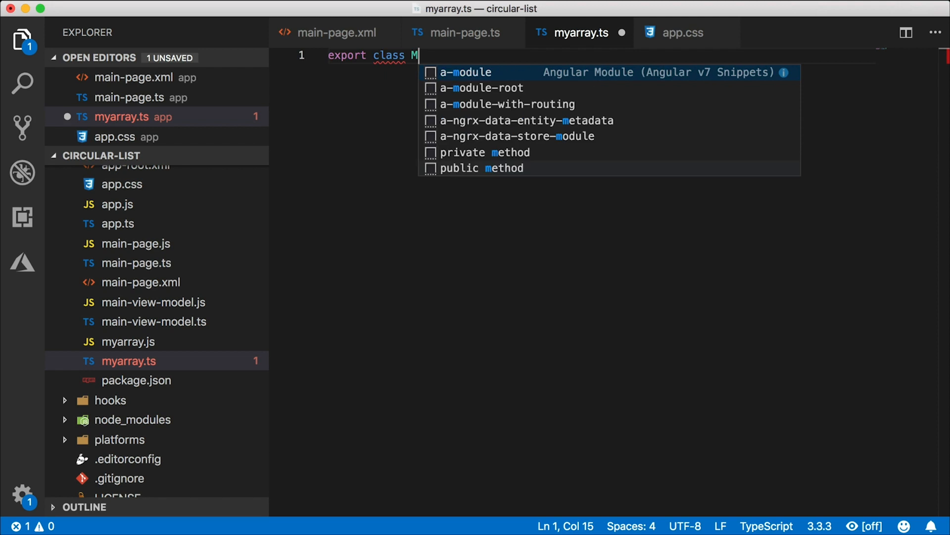
type("yArray<T> {")
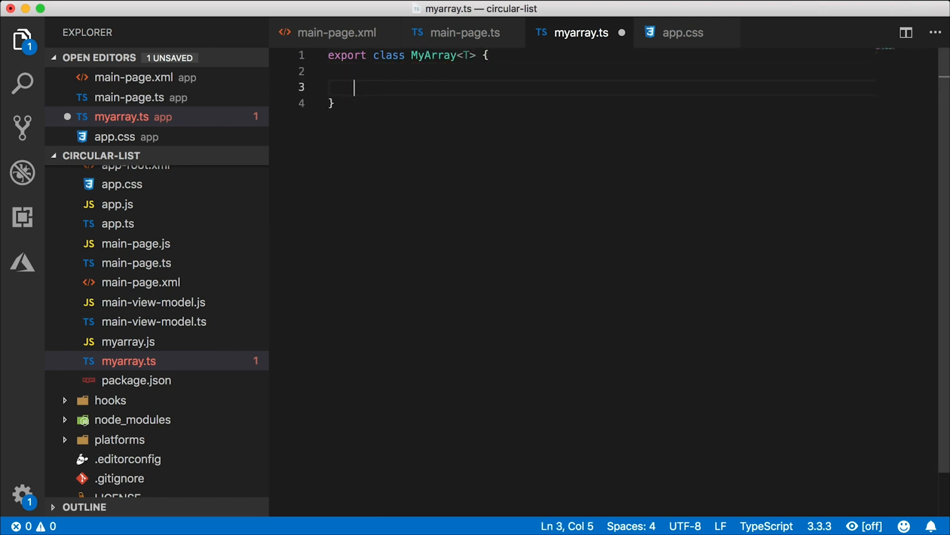
key("Enter")
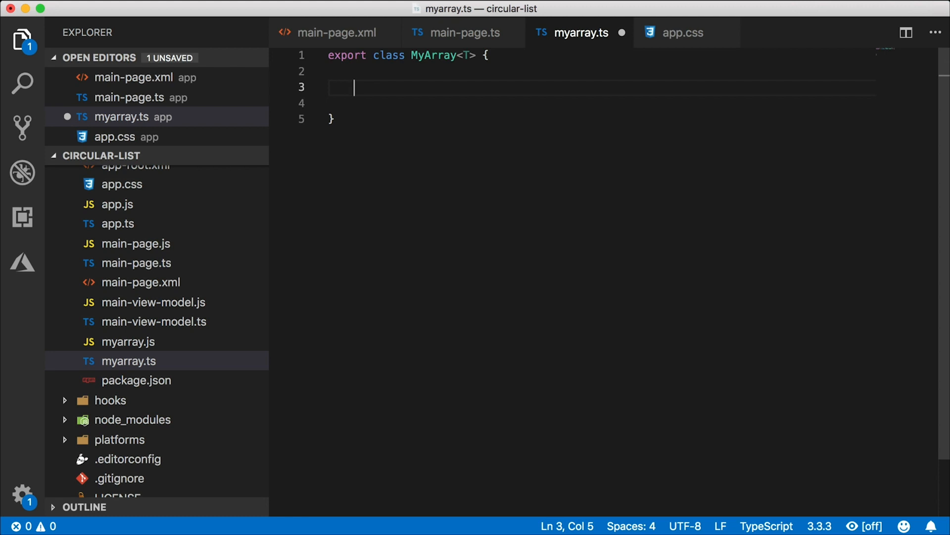
left_click(462, 32)
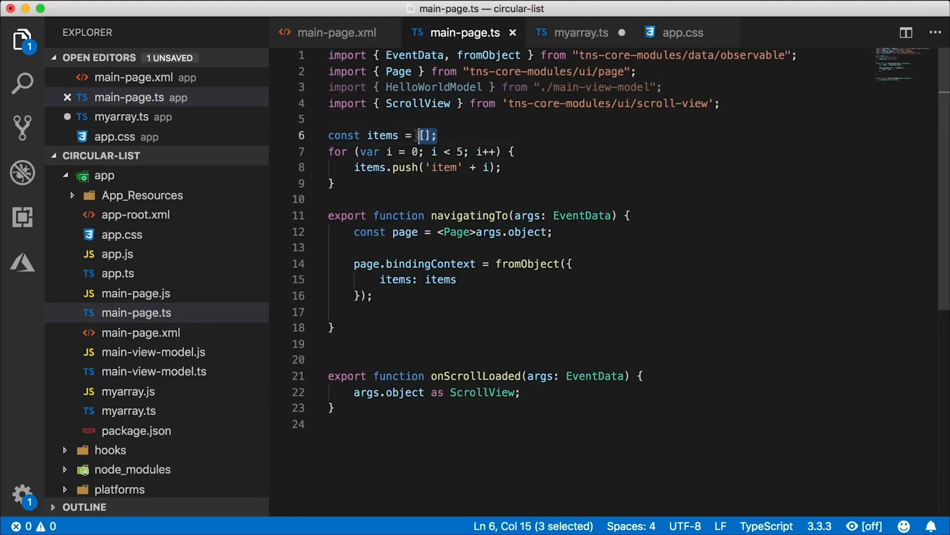
Step: Replace items' [] with new MyArray<string>() and import MyArray from "./myarray"
type("new MyArray")
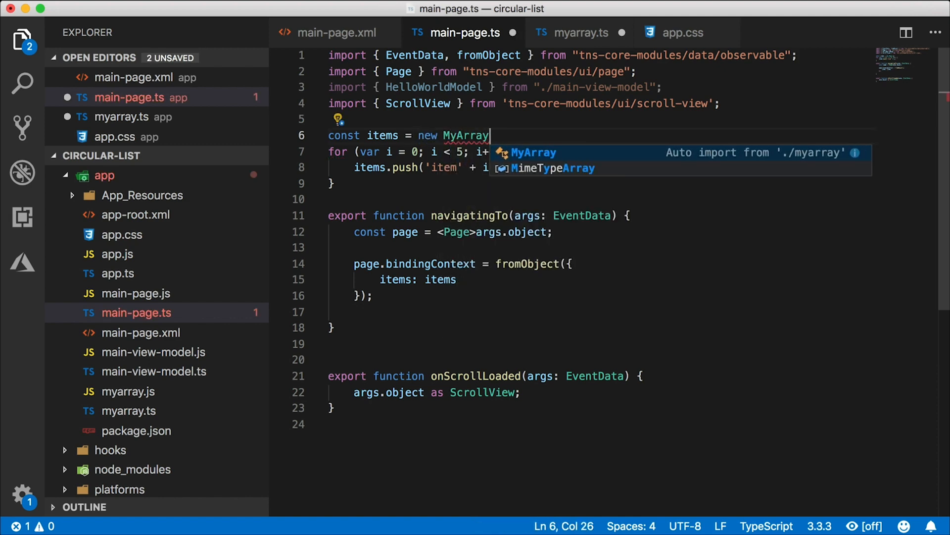
type("<string")
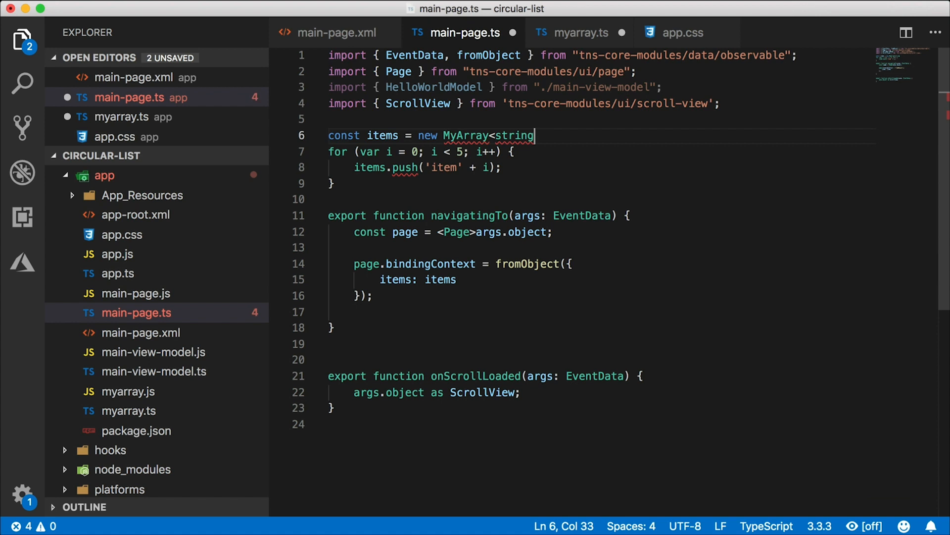
type(">")
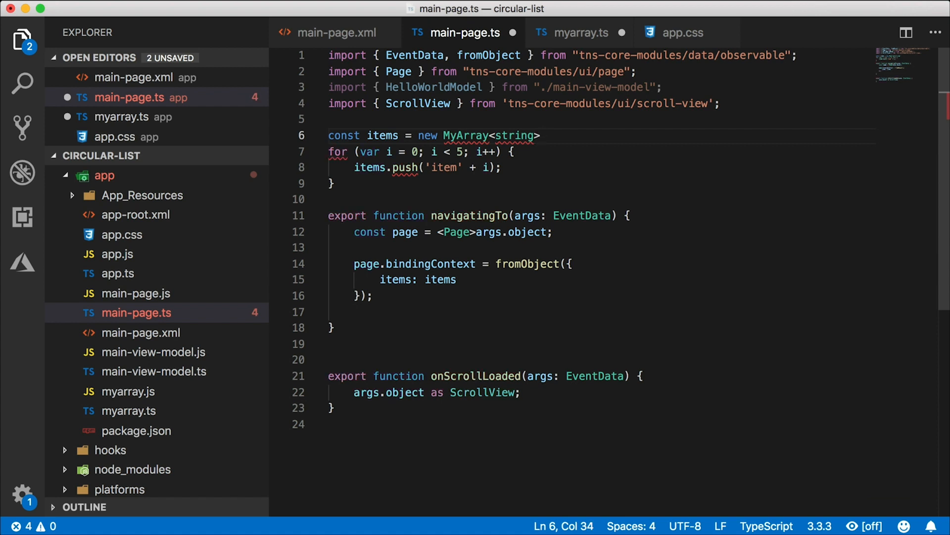
type("();")
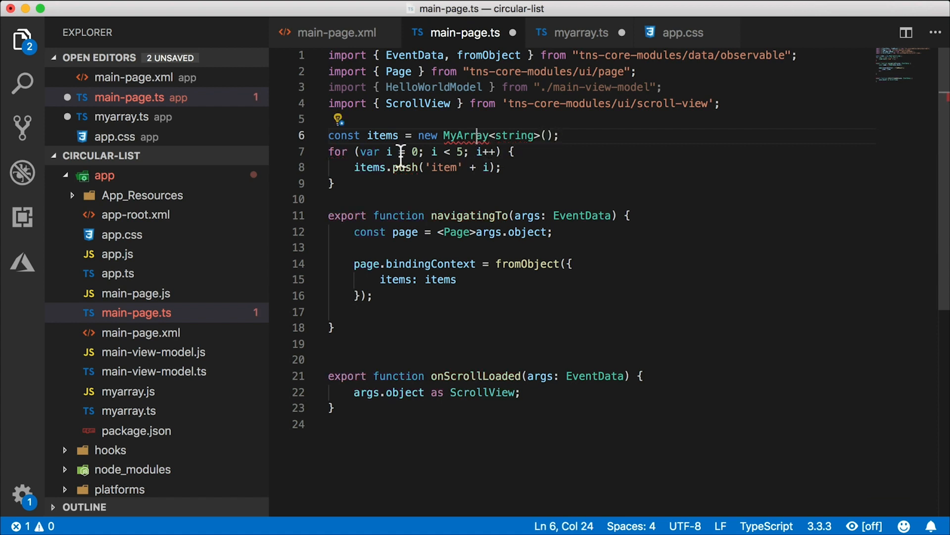
type("import { MyArray } from \"./myarray\";")
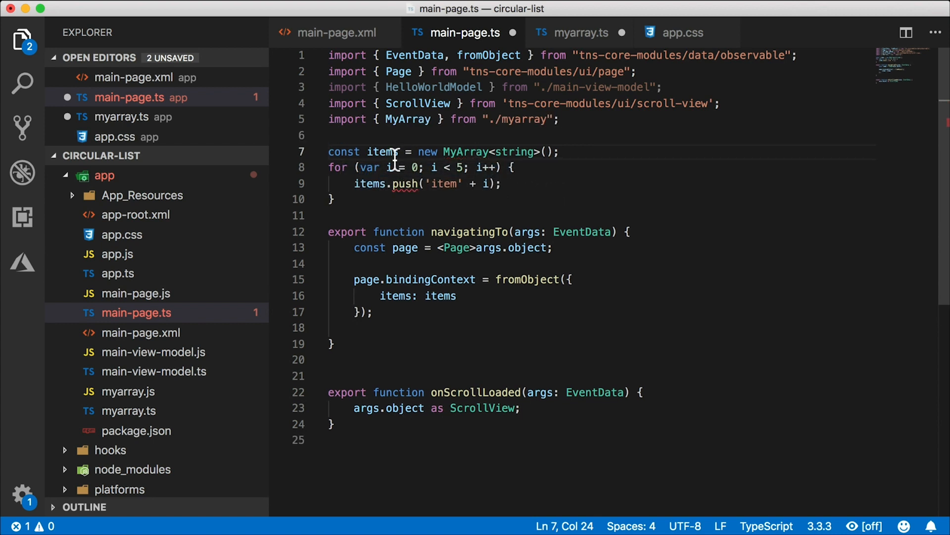
mouse_move(517, 206)
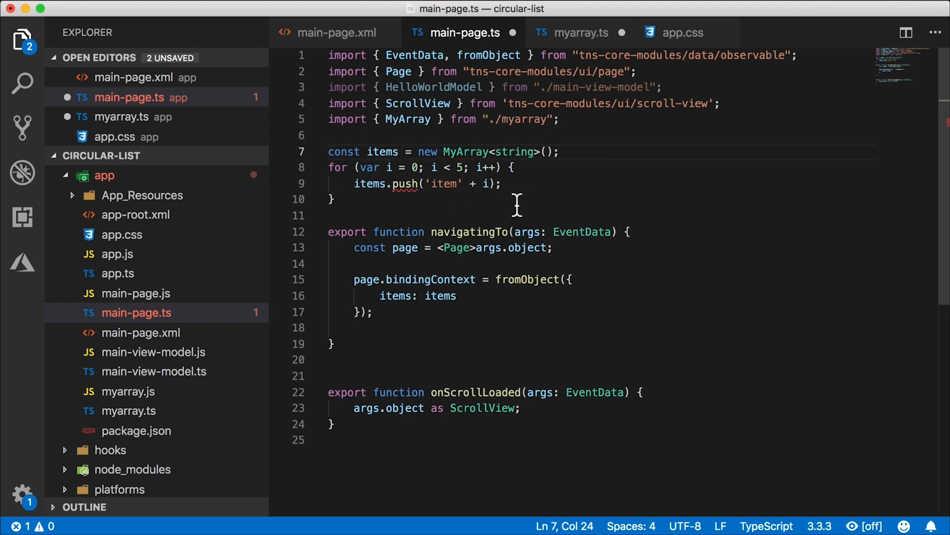
mouse_move(370, 205)
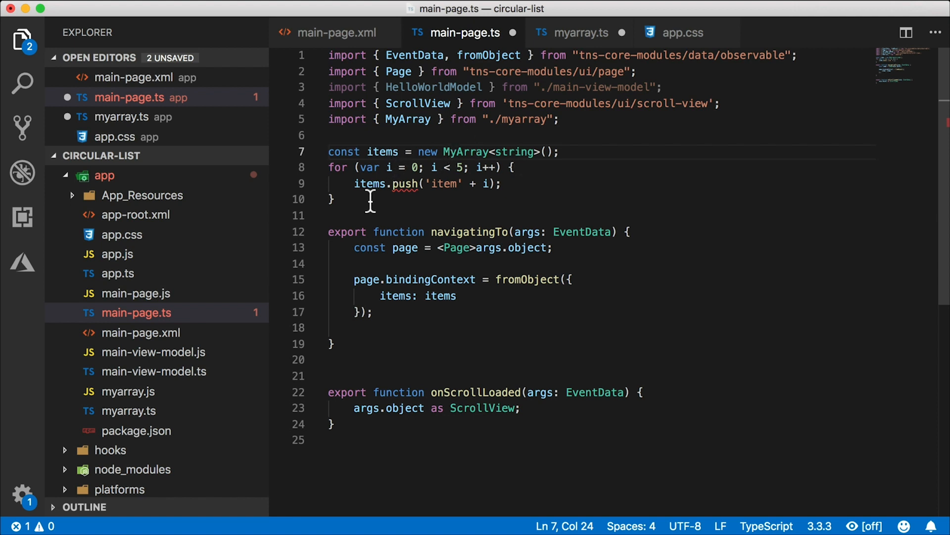
mouse_move(415, 200)
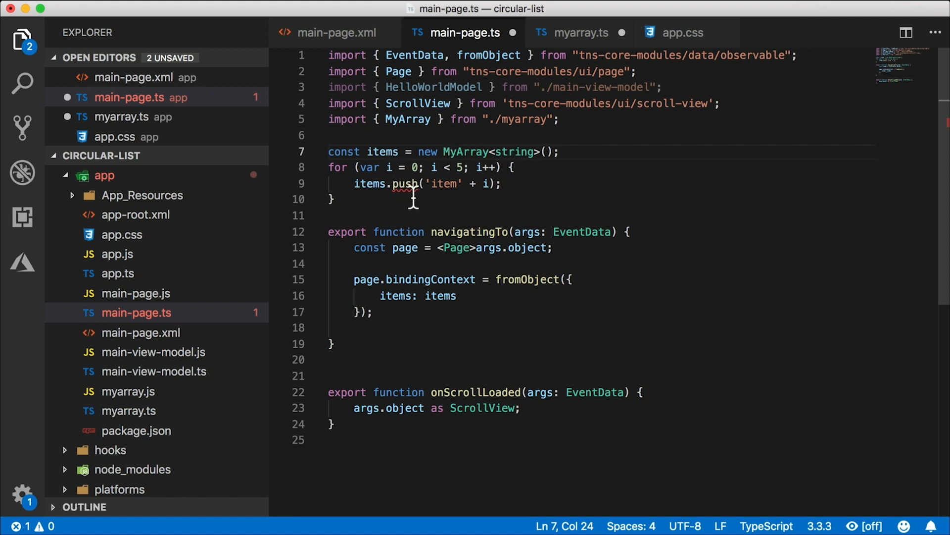
mouse_move(428, 203)
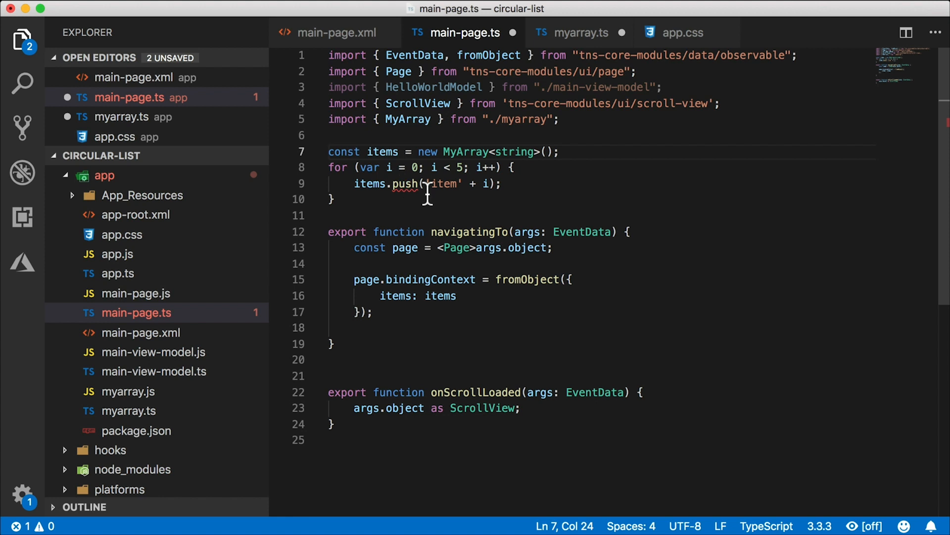
mouse_move(580, 49)
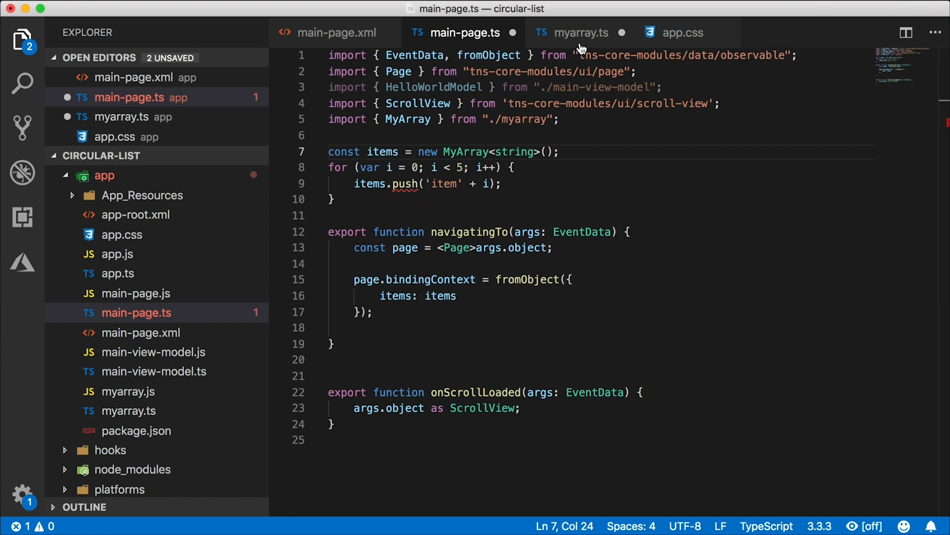
left_click(578, 32)
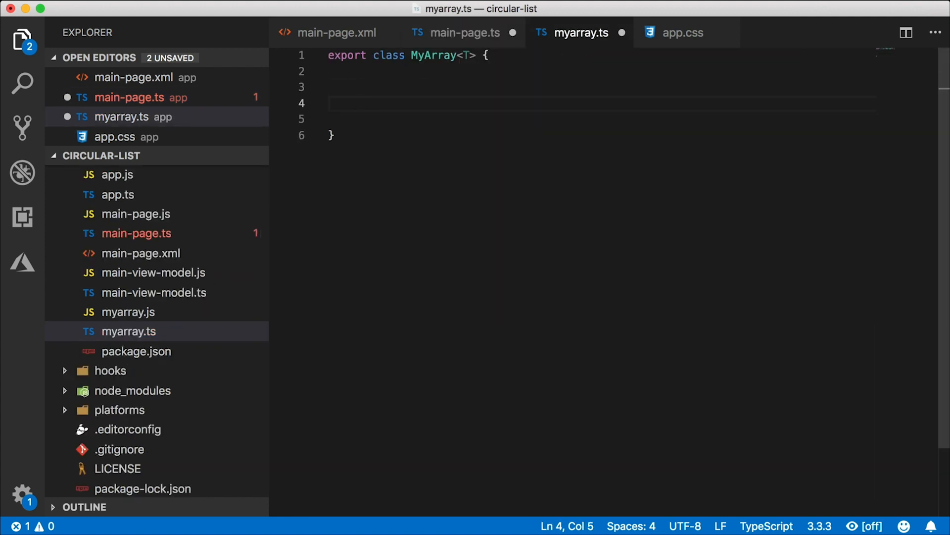
Step: Declare public push(...items: T[]): number { in MyArray
type("public")
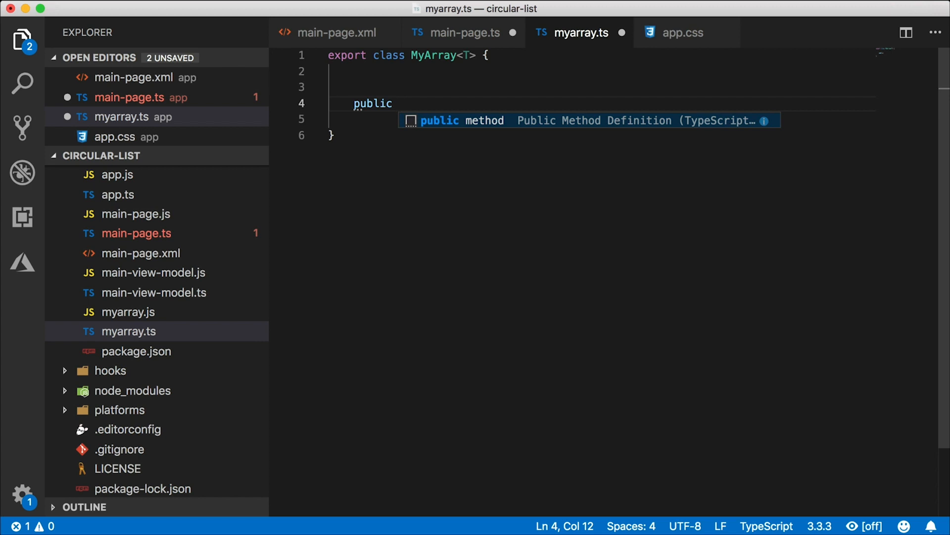
type("push")
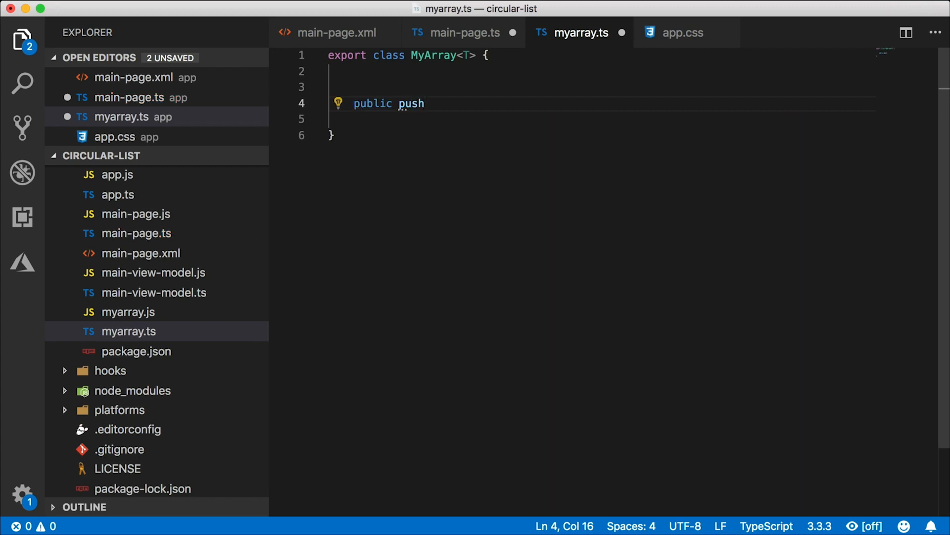
type("()")
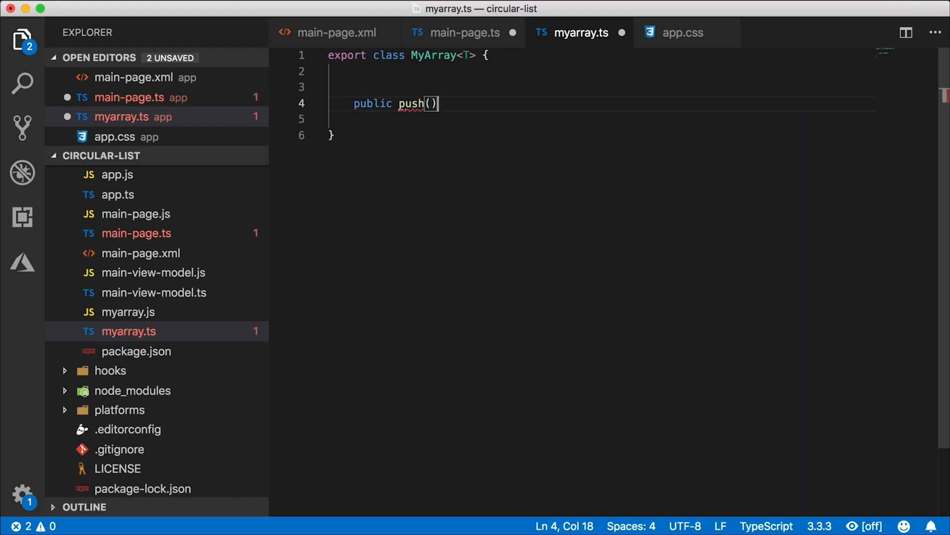
key("Left")
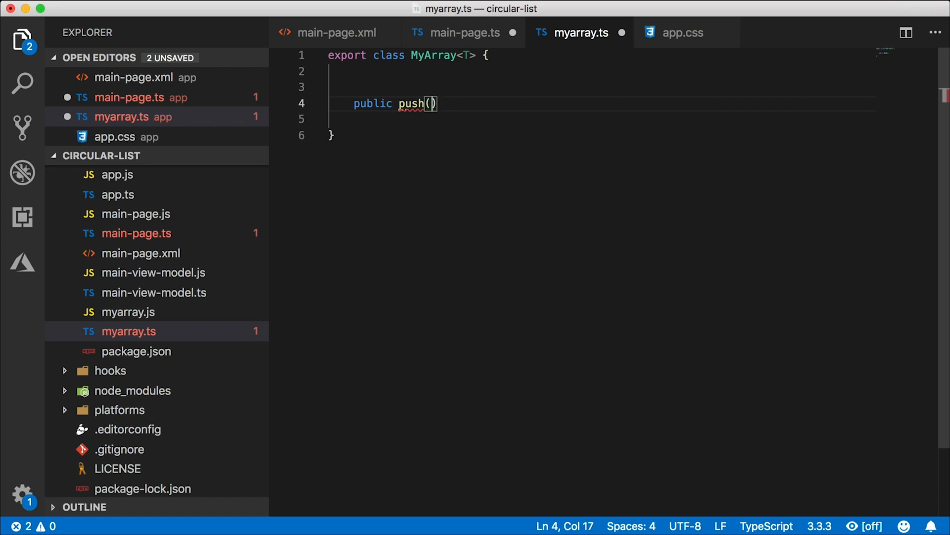
type("...item:")
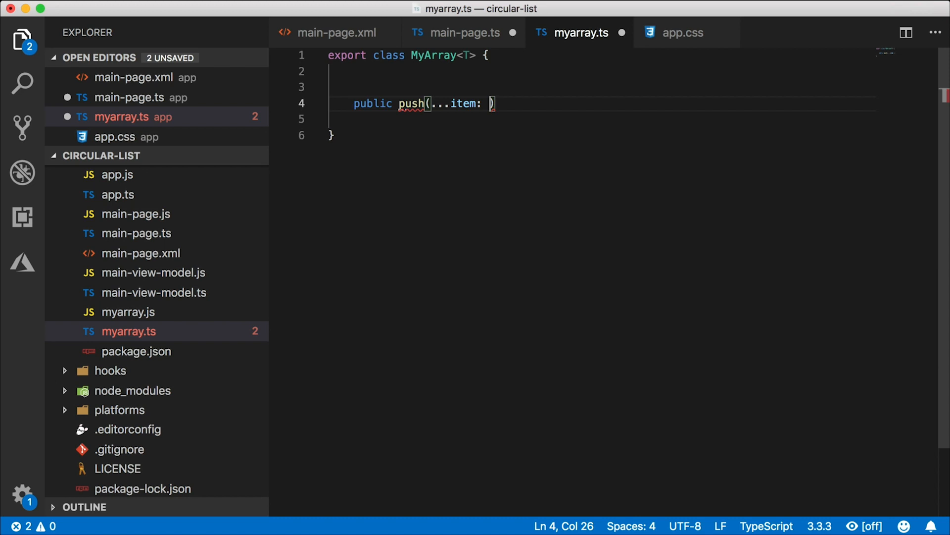
type("T[]) :")
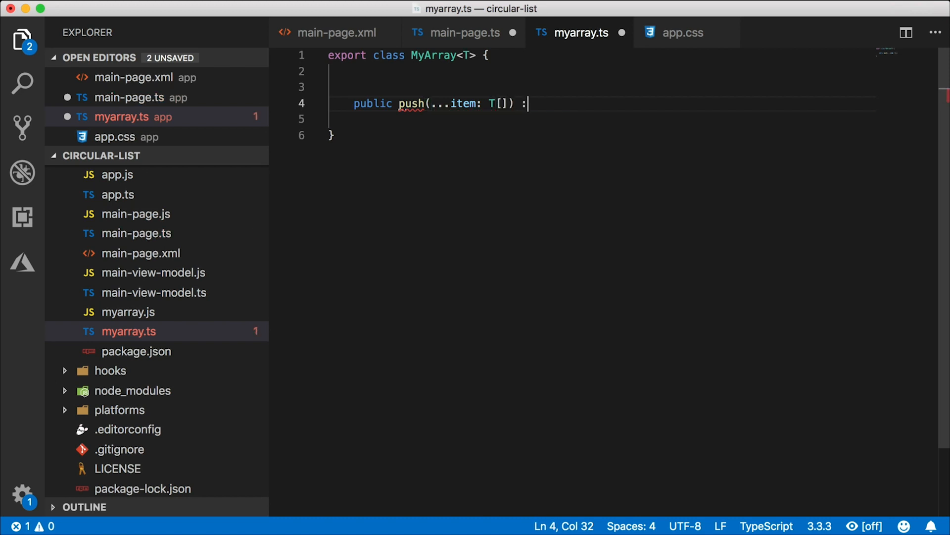
type("number {")
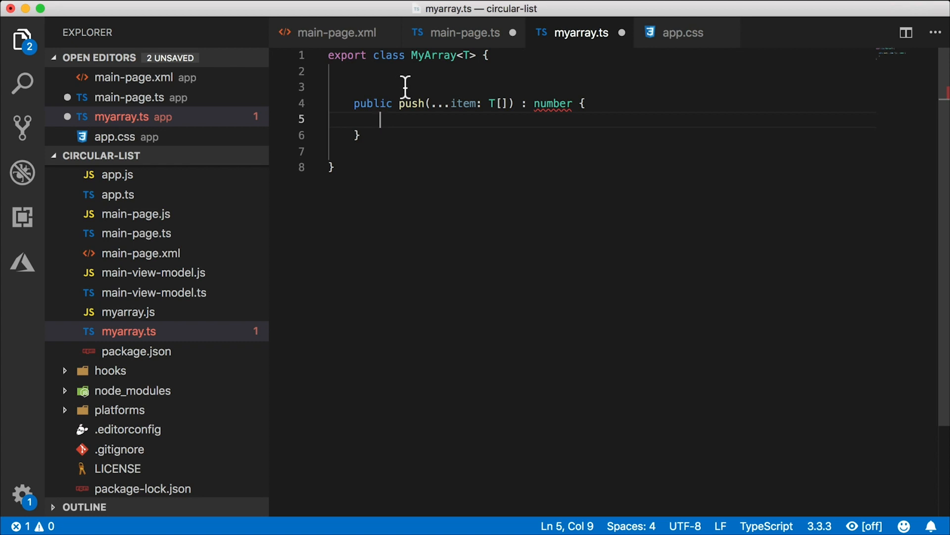
Step: Add a private array field initialised to new Array<T>()
type("private a")
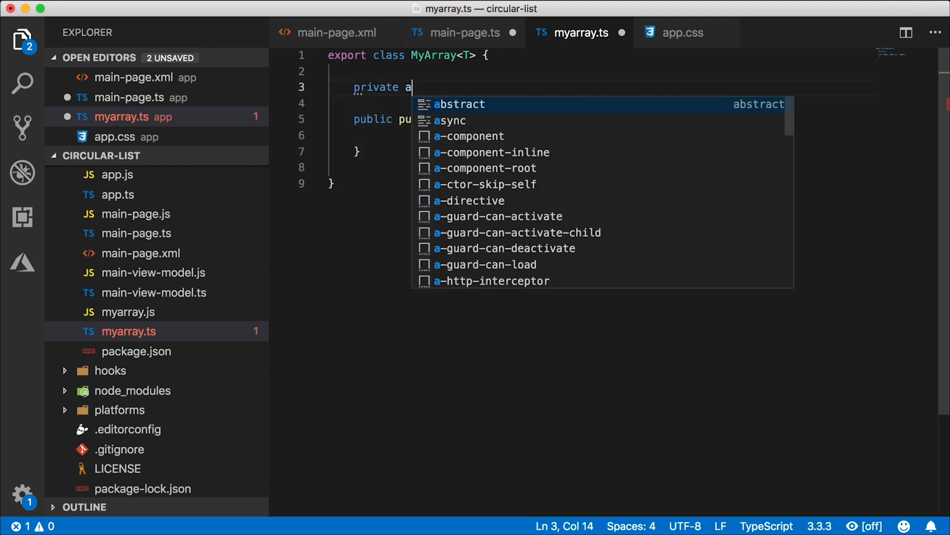
type("rray new")
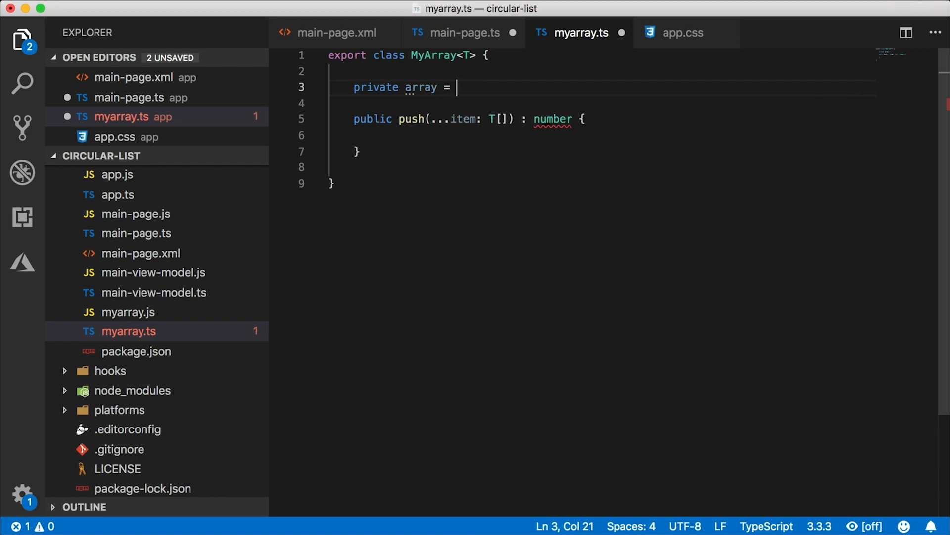
type("new Array<T>")
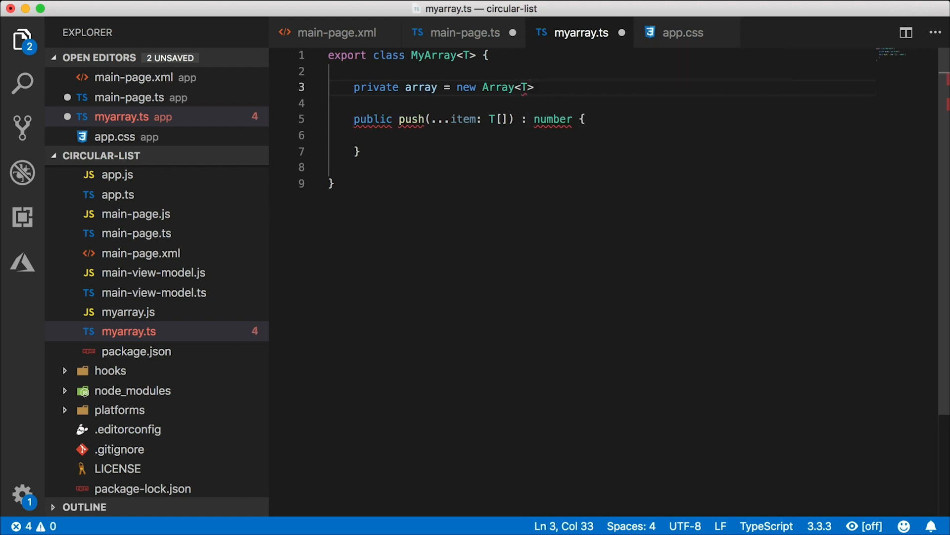
type("();")
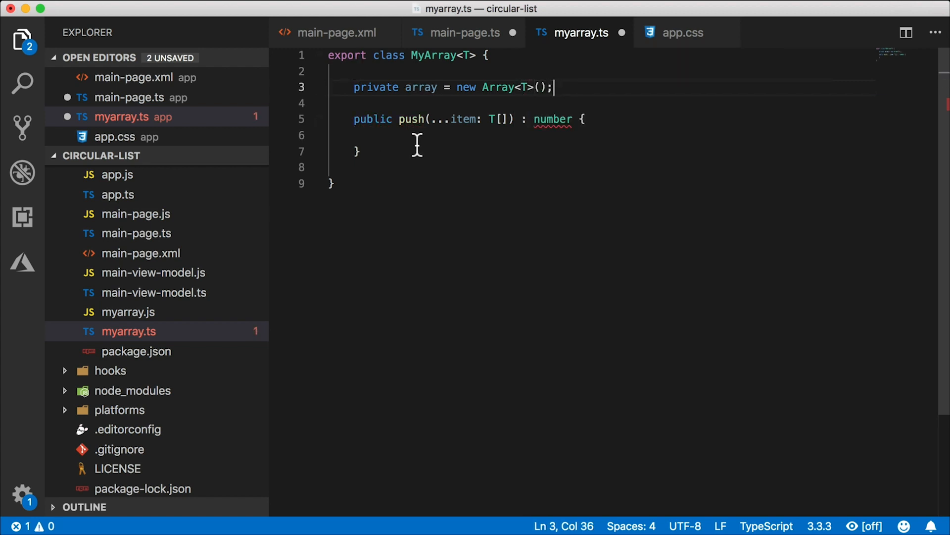
Step: Make push return this.array.push(...items), then view main-page.ts
type("this")
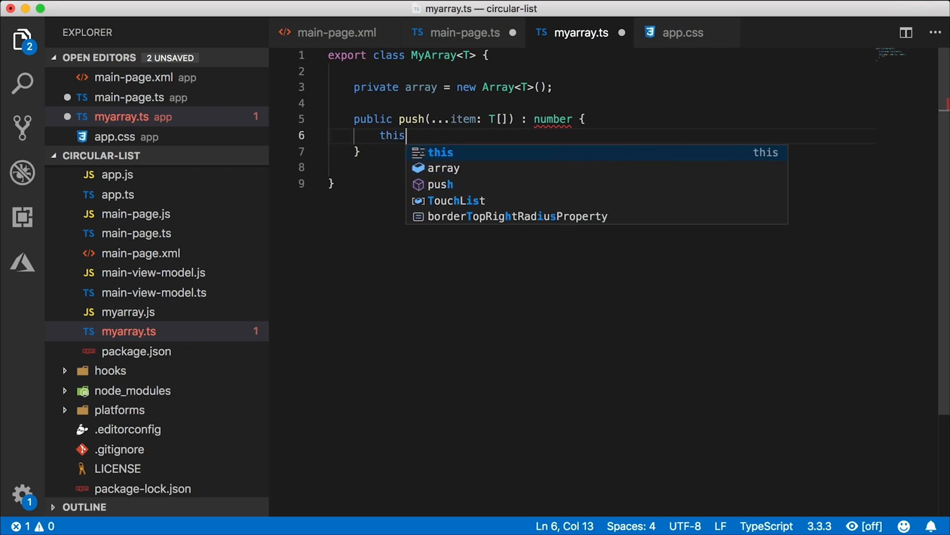
type(".array.push(items")
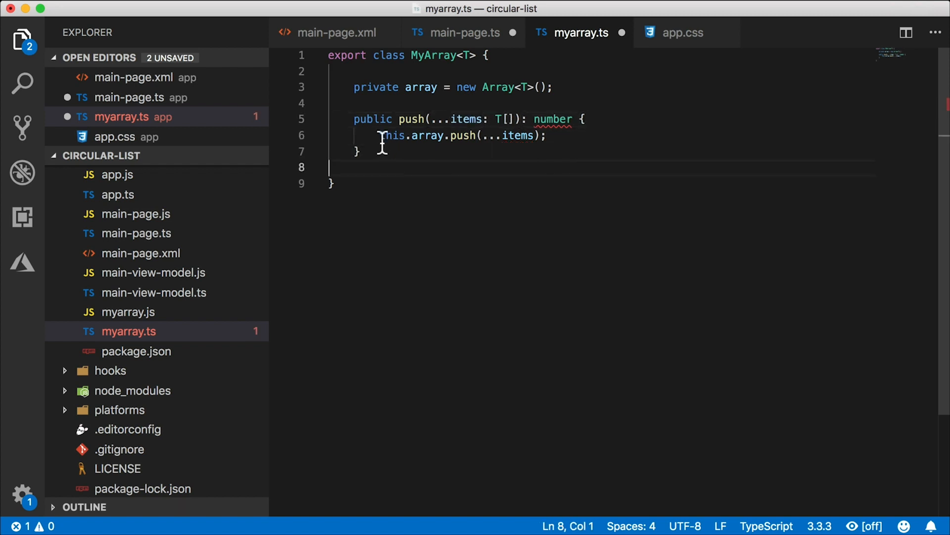
type("return")
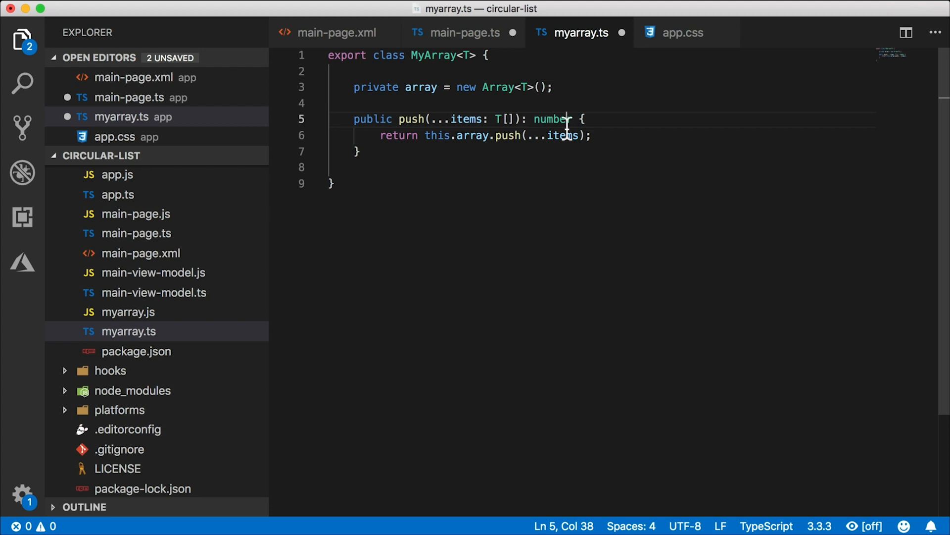
left_click(591, 135)
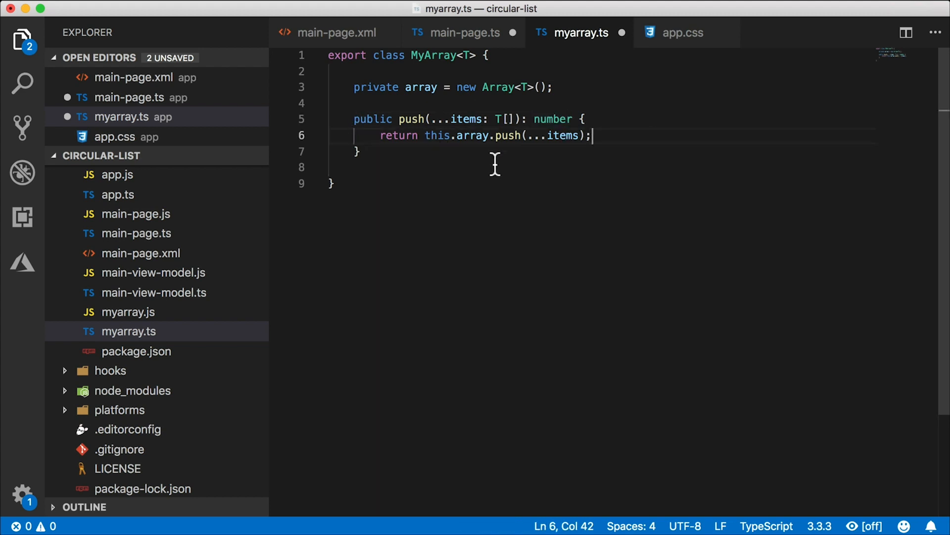
mouse_move(470, 185)
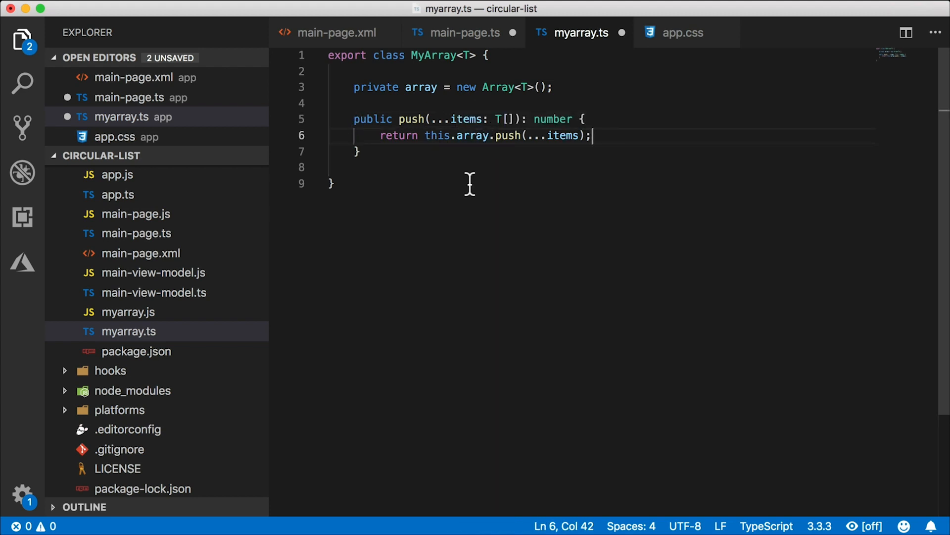
mouse_move(468, 32)
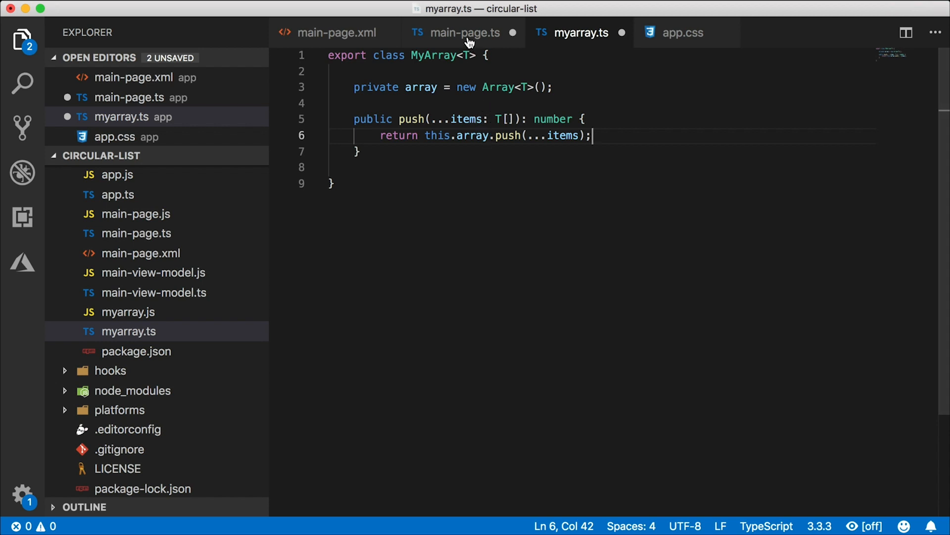
left_click(464, 32)
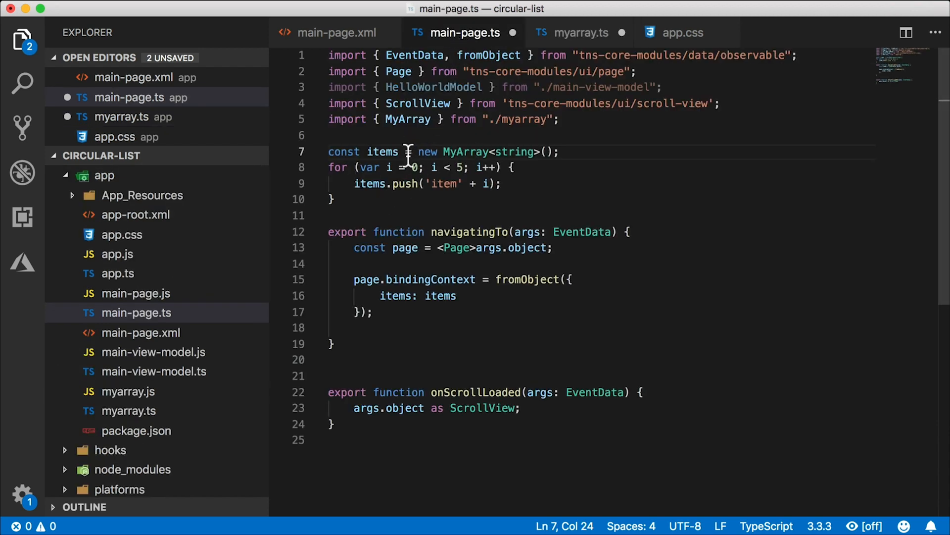
mouse_move(453, 205)
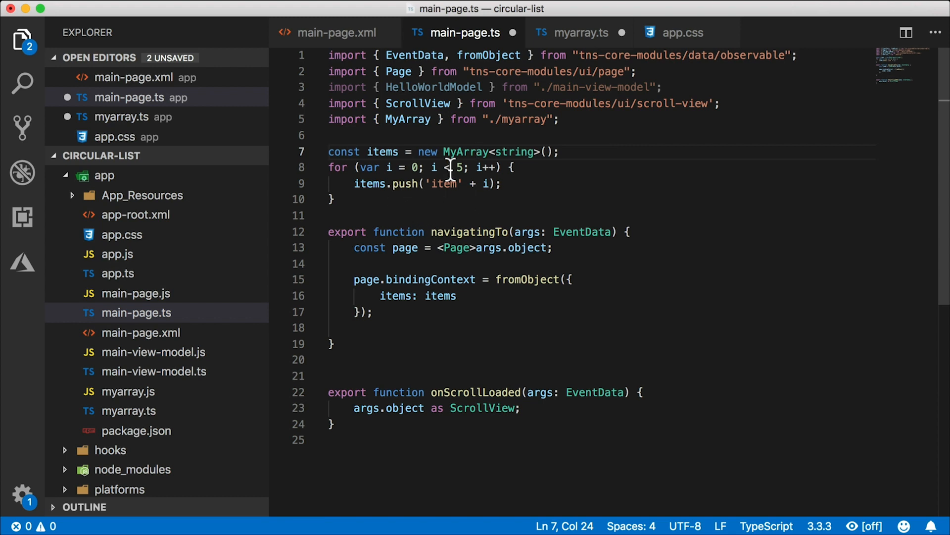
Step: Add public get length() { return this.array.length; } above push in myarray.ts
left_click(580, 33)
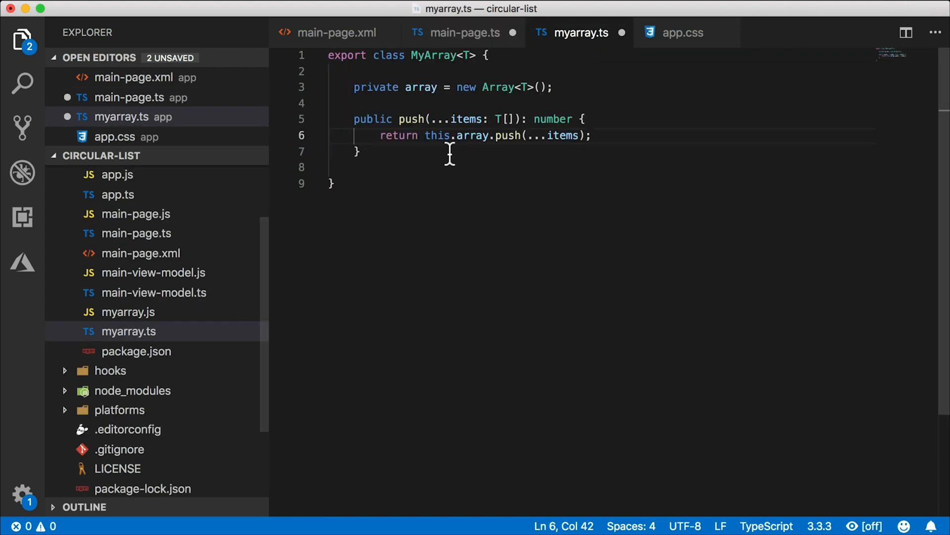
mouse_move(609, 169)
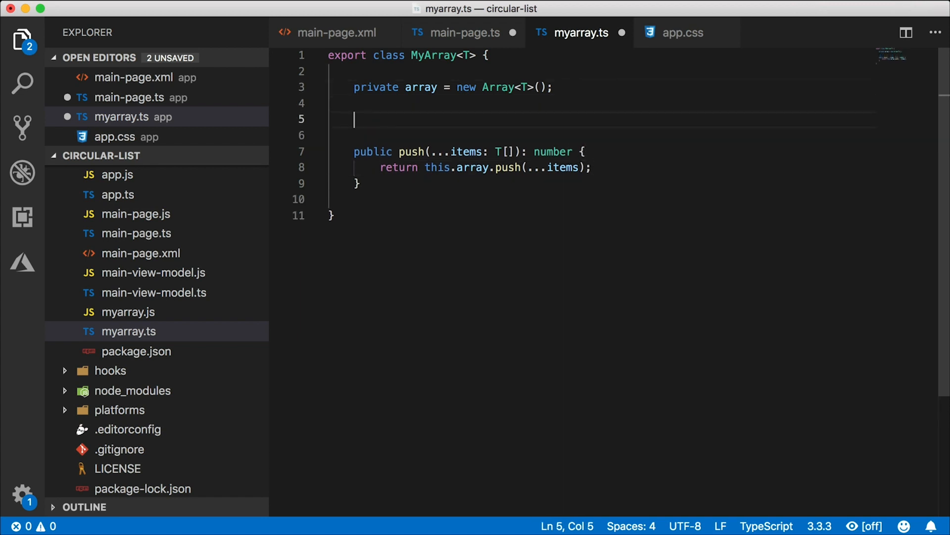
type("public get length() {")
type("rt")
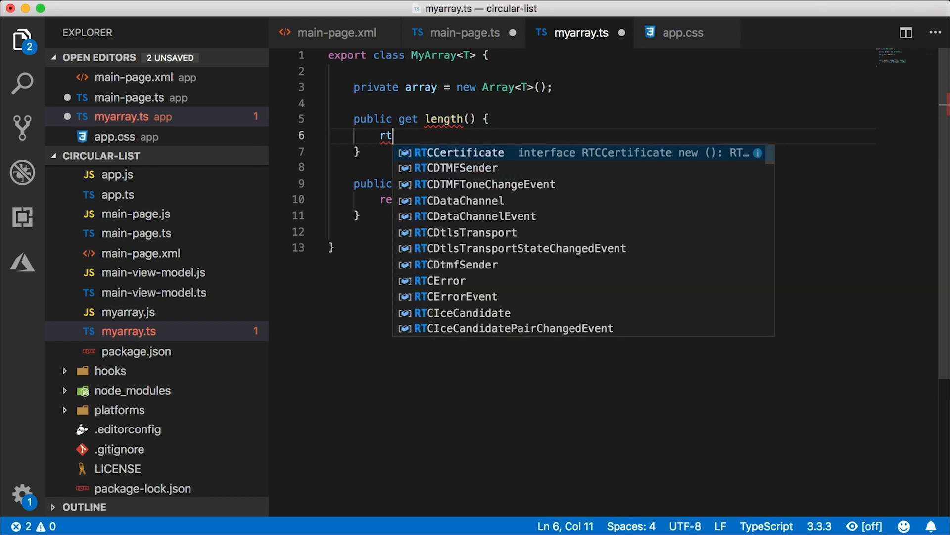
type("eturn")
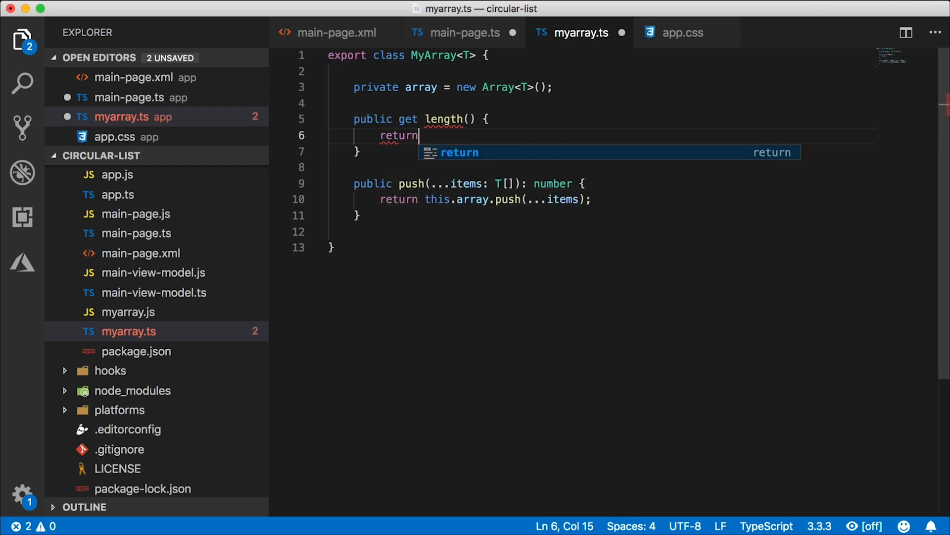
type("this.array")
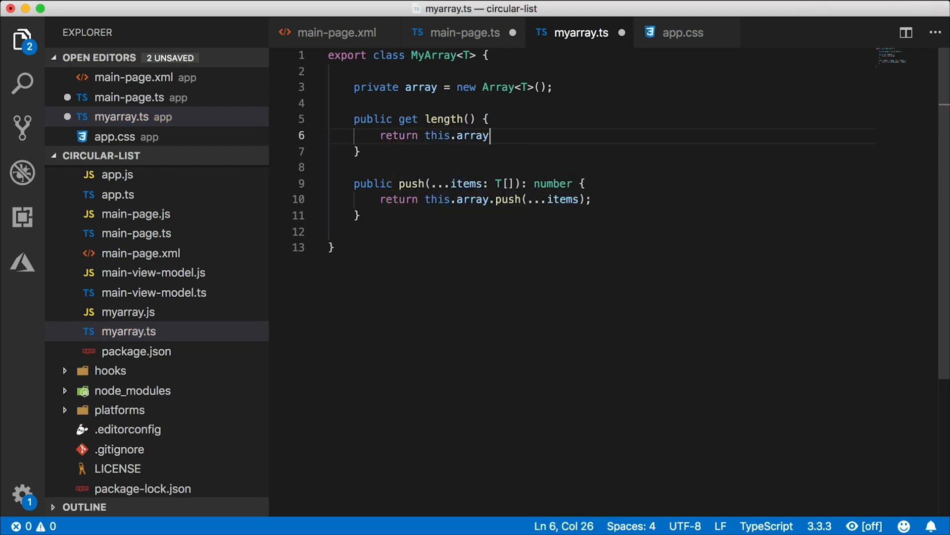
type(".length;")
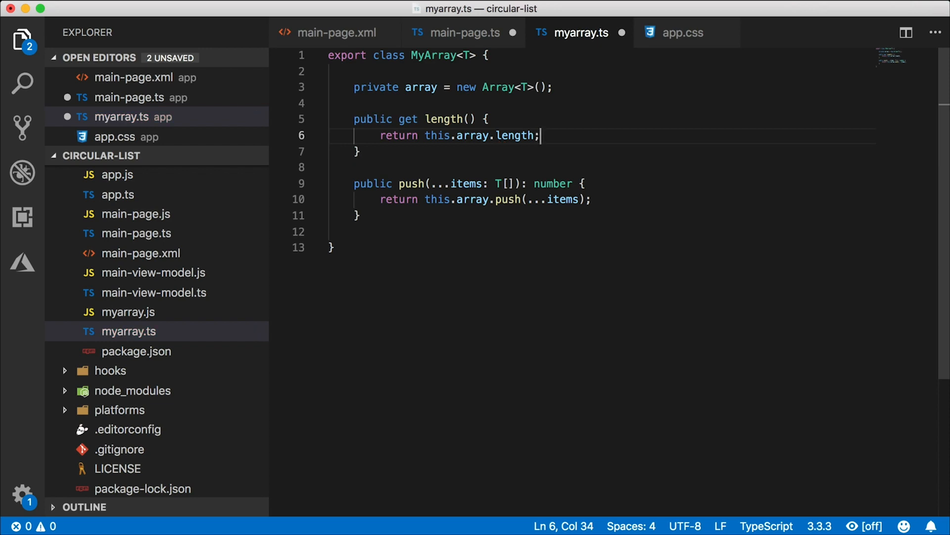
key("Enter")
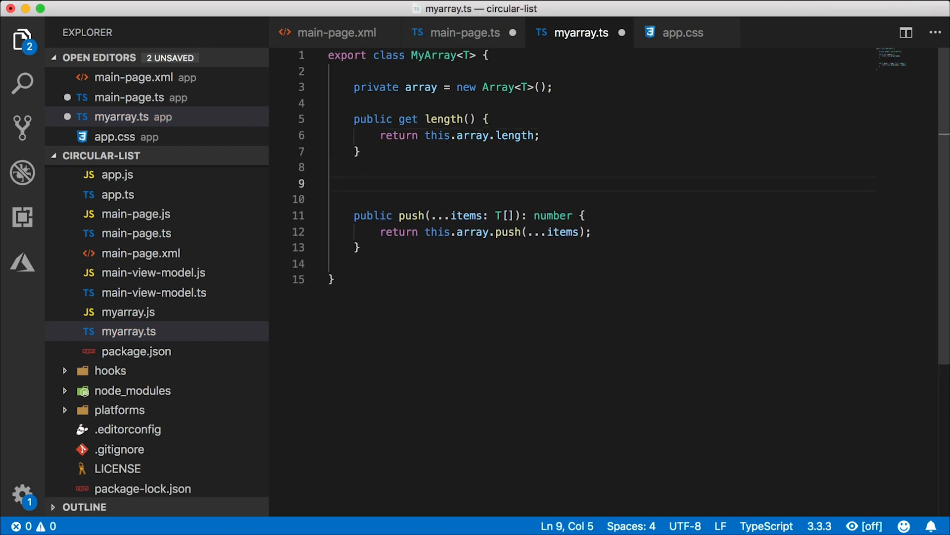
Step: Add public getItem(index: number): T returning this.array[index] and save myarray.ts
type("public getItem(index:number):")
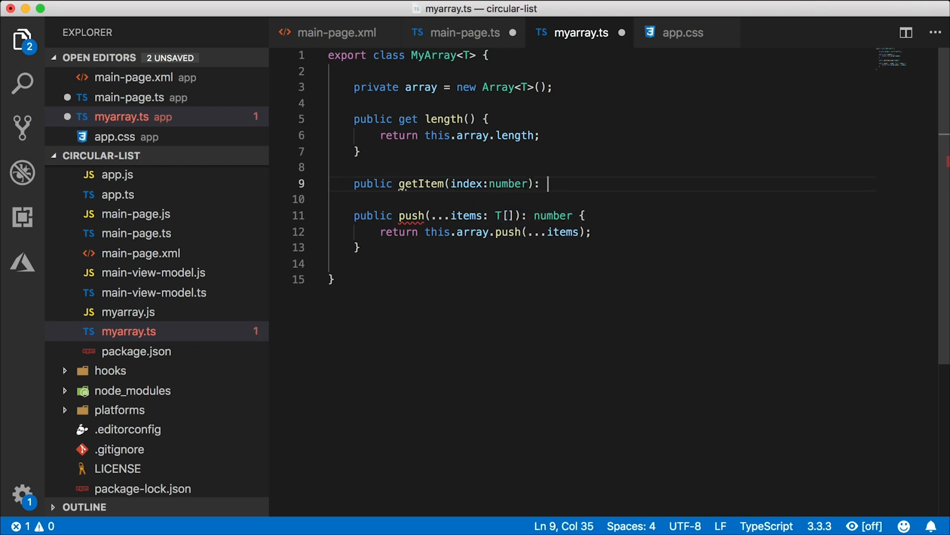
type("T {")
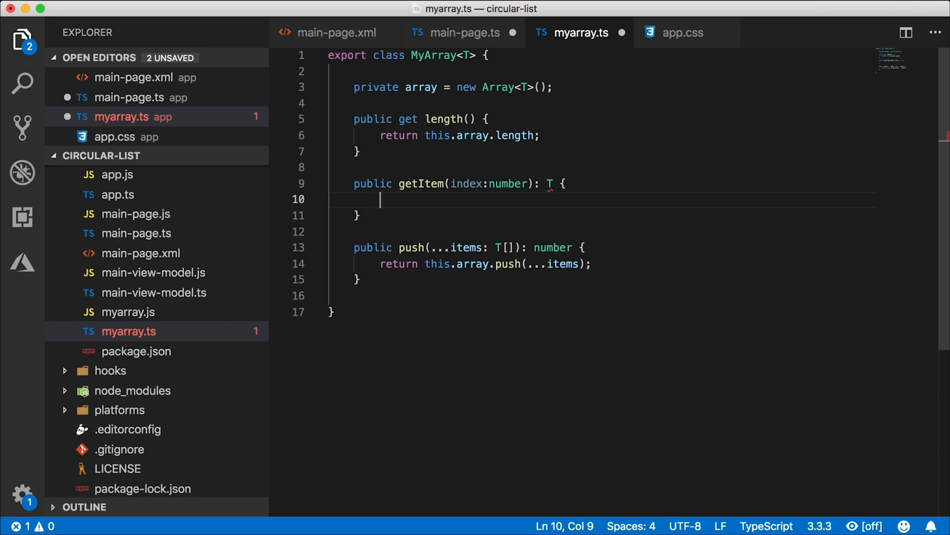
type("return")
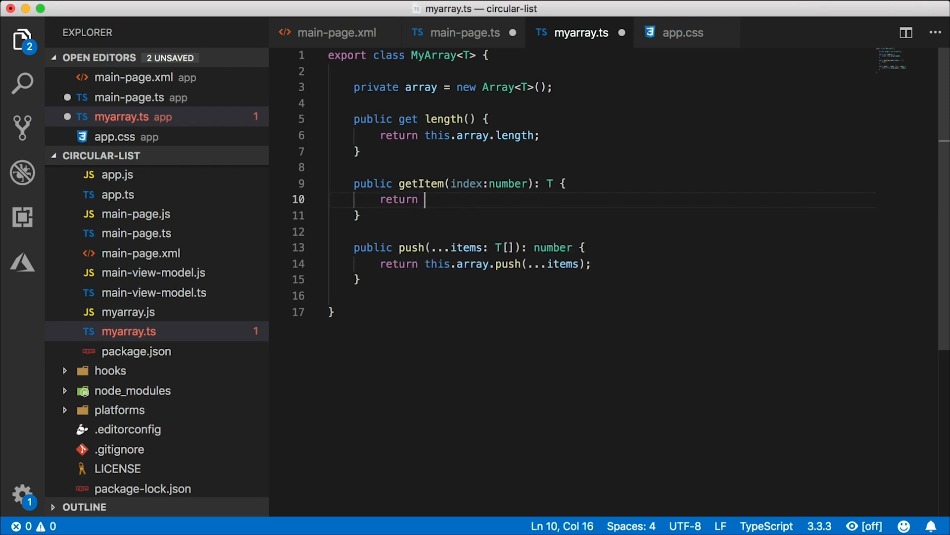
type("this.")
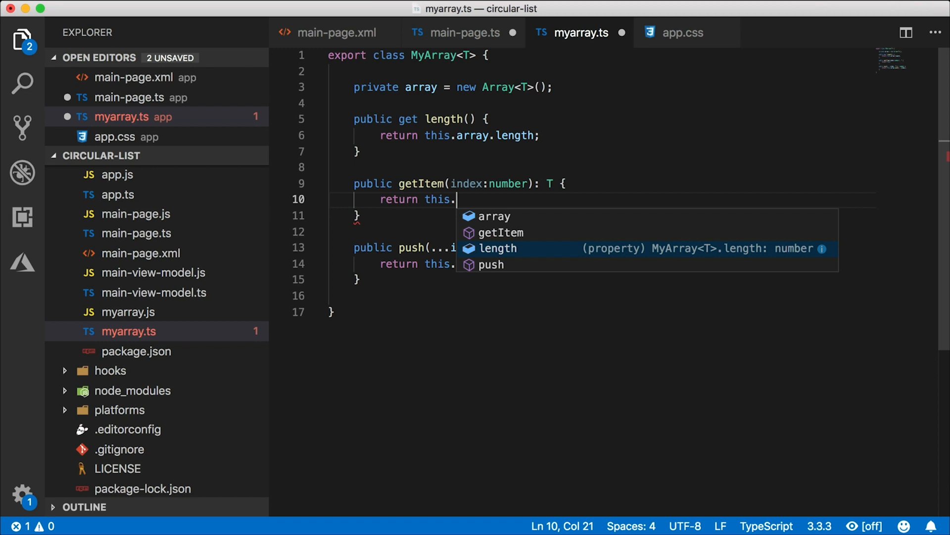
type("array.get")
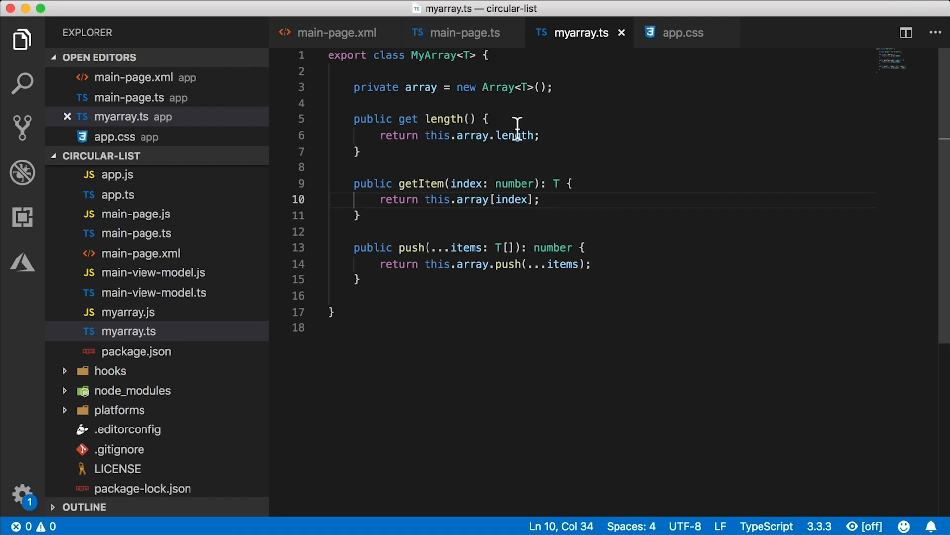
mouse_move(383, 39)
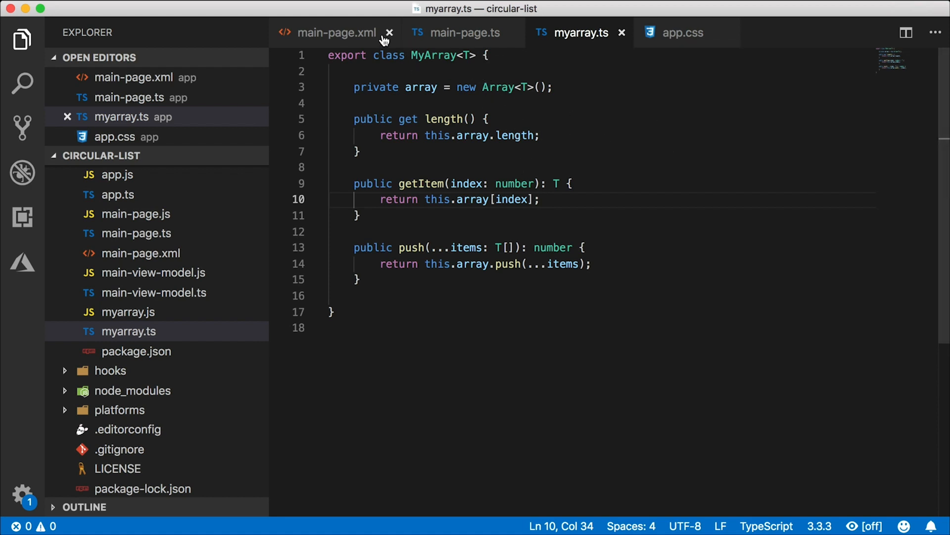
left_click(463, 33)
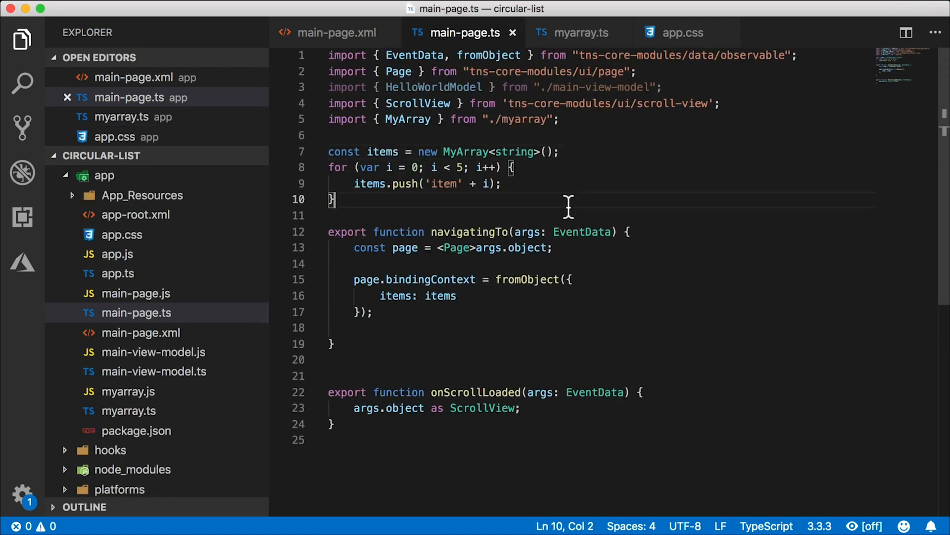
mouse_move(556, 199)
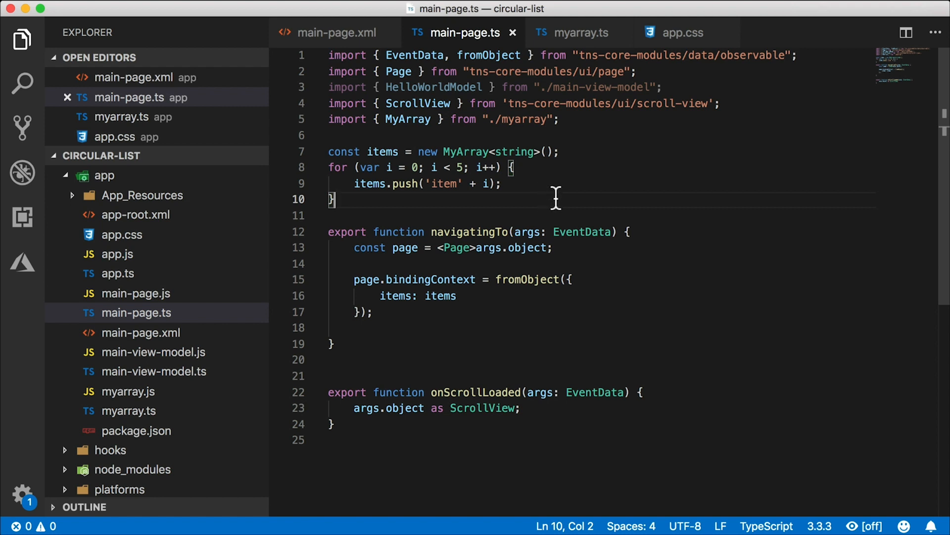
Step: Switch back to the myarray.ts editor showing the MyArray class
left_click(577, 32)
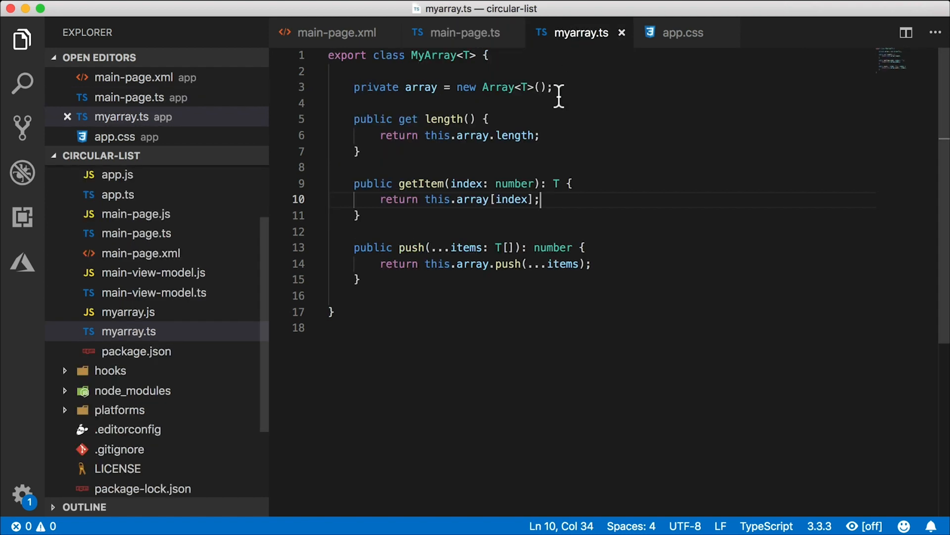
mouse_move(505, 200)
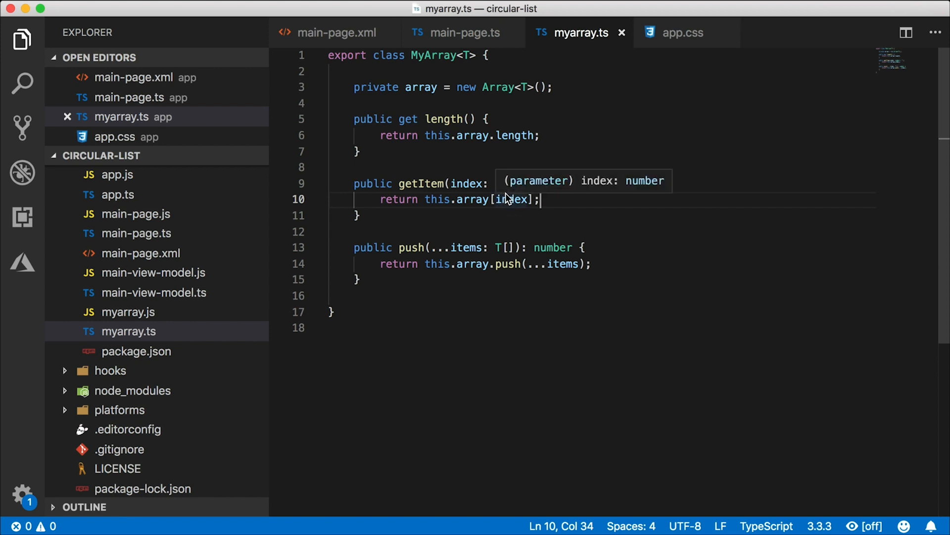
mouse_move(530, 135)
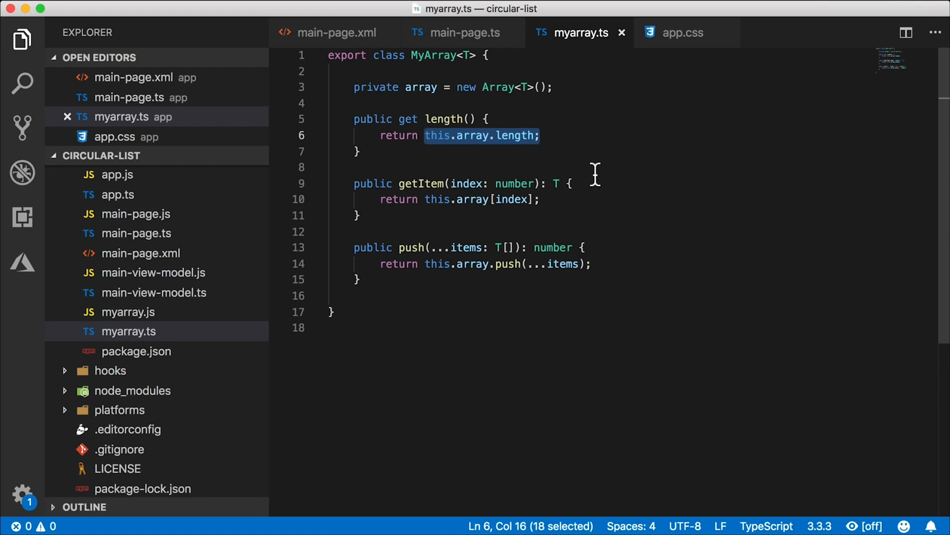
mouse_move(522, 164)
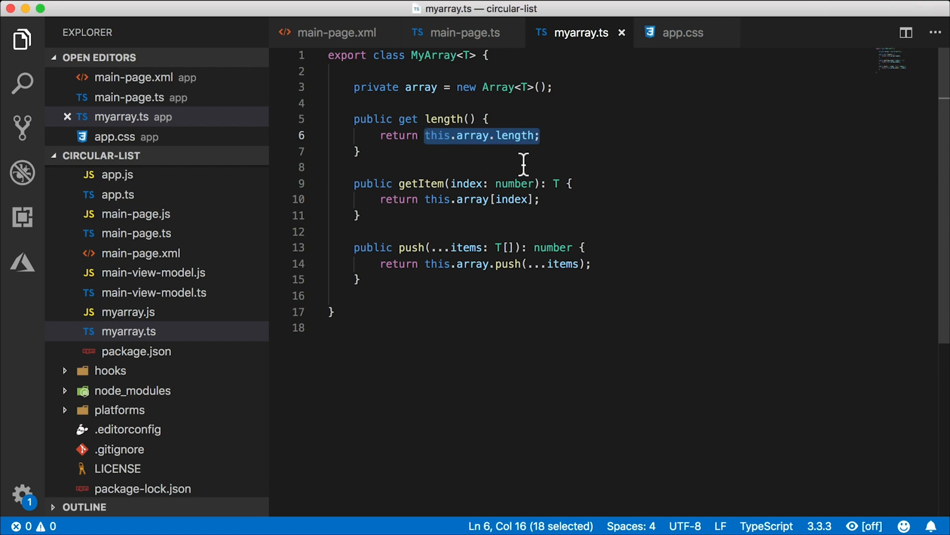
mouse_move(603, 165)
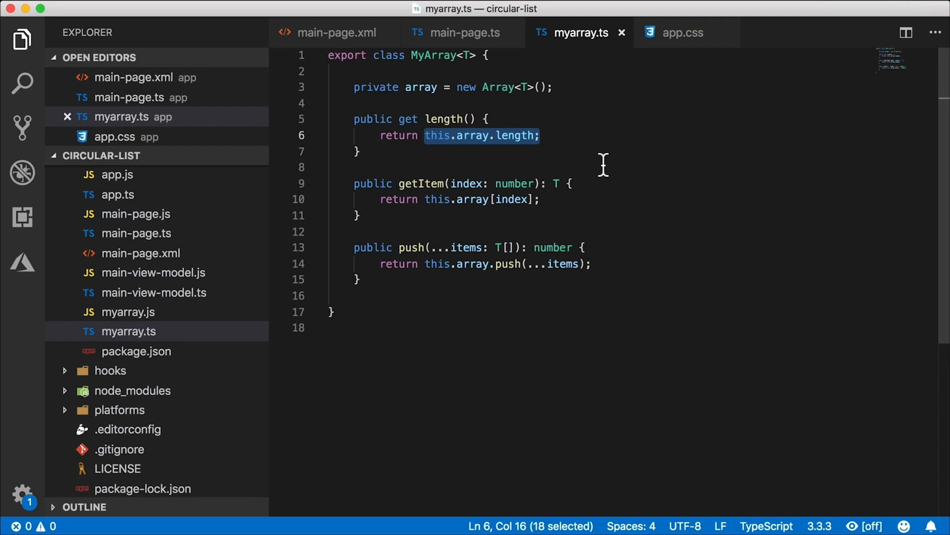
mouse_move(600, 158)
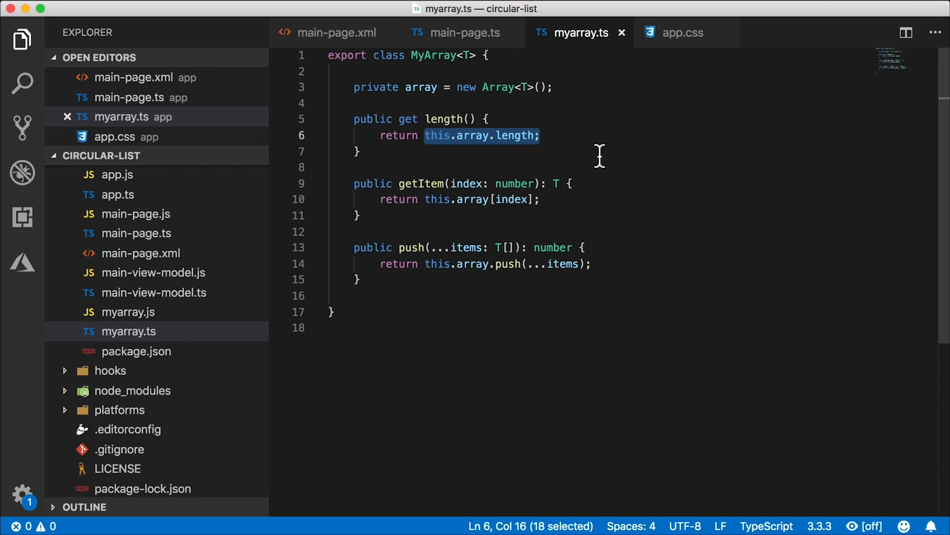
Step: Change the length getter to return a fixed 1000 instead of this.array.length
key("Delete")
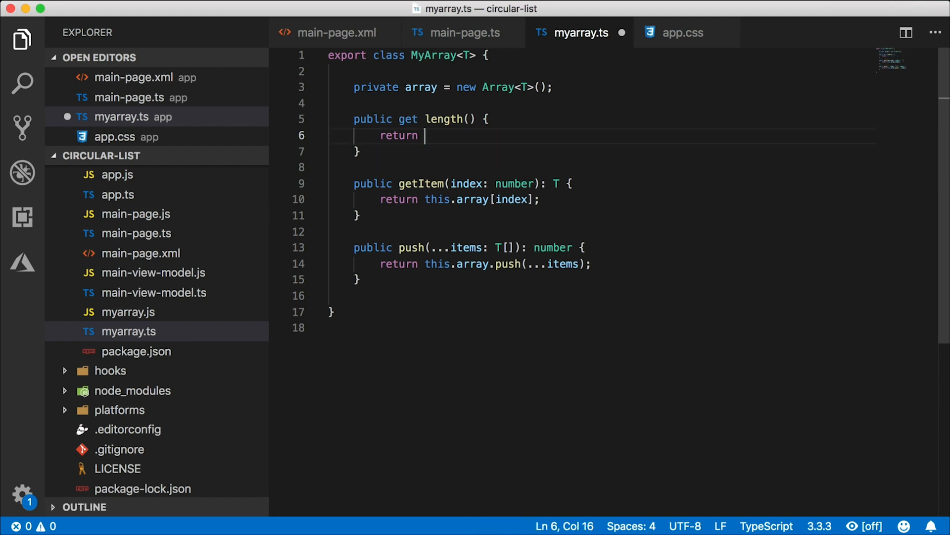
type("1000;")
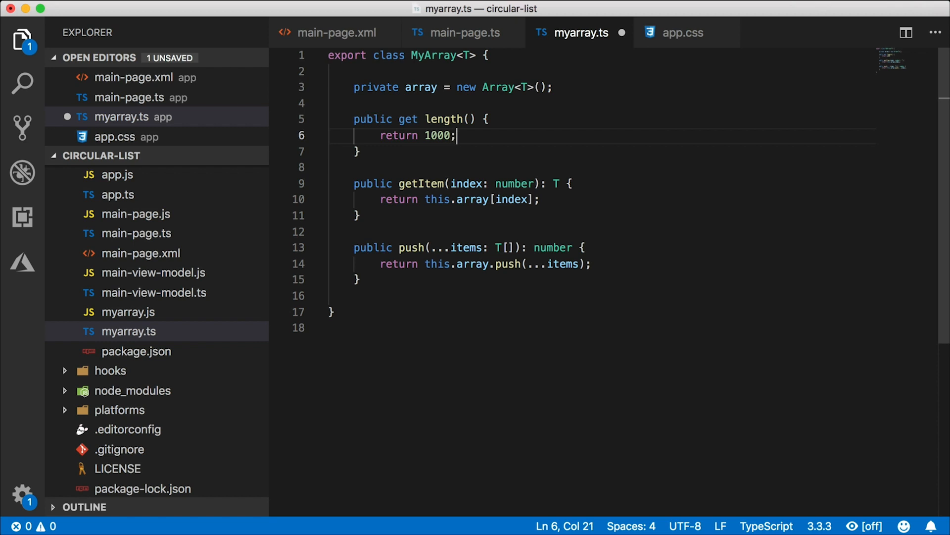
mouse_move(501, 183)
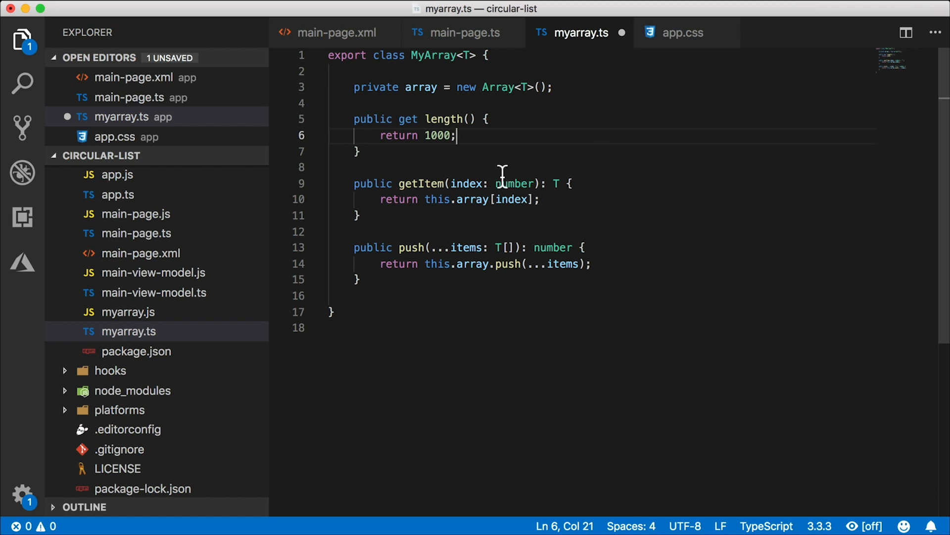
mouse_move(512, 164)
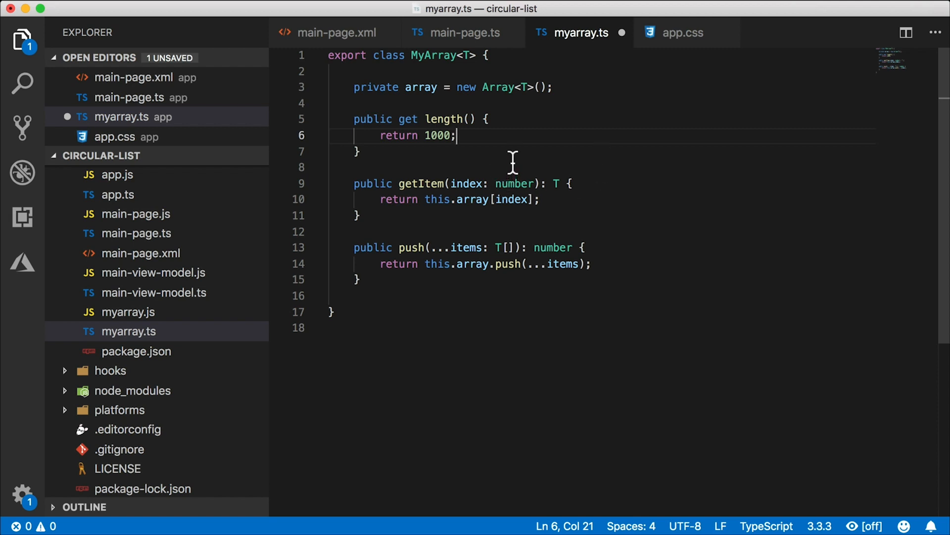
mouse_move(457, 135)
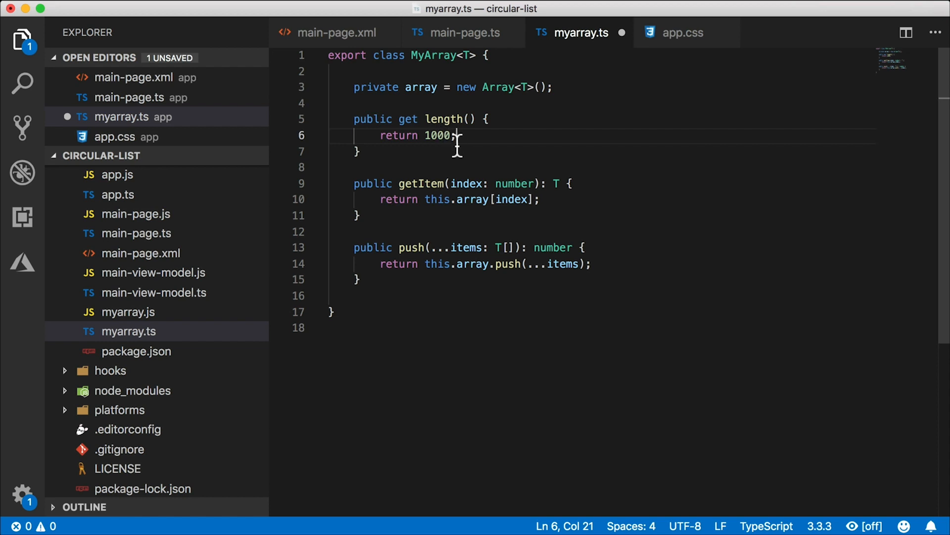
mouse_move(475, 176)
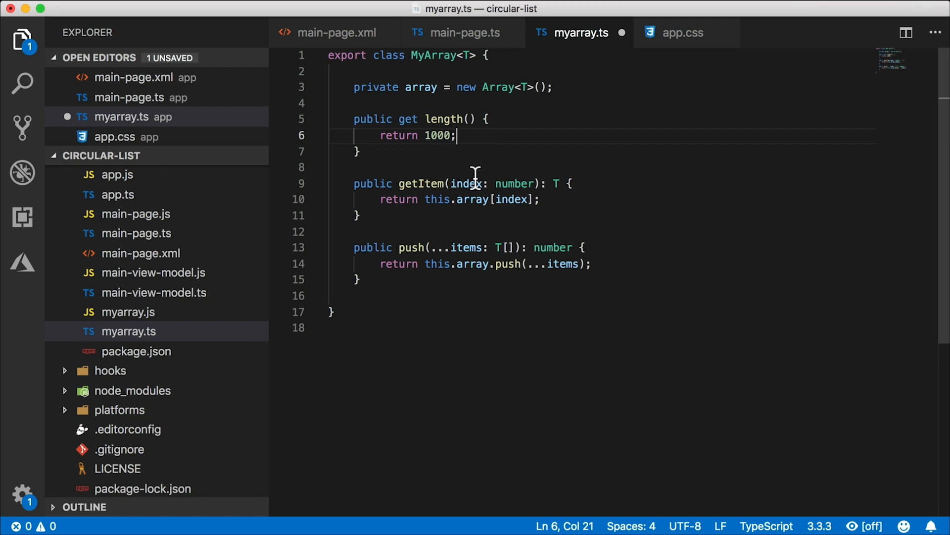
double_click(437, 135)
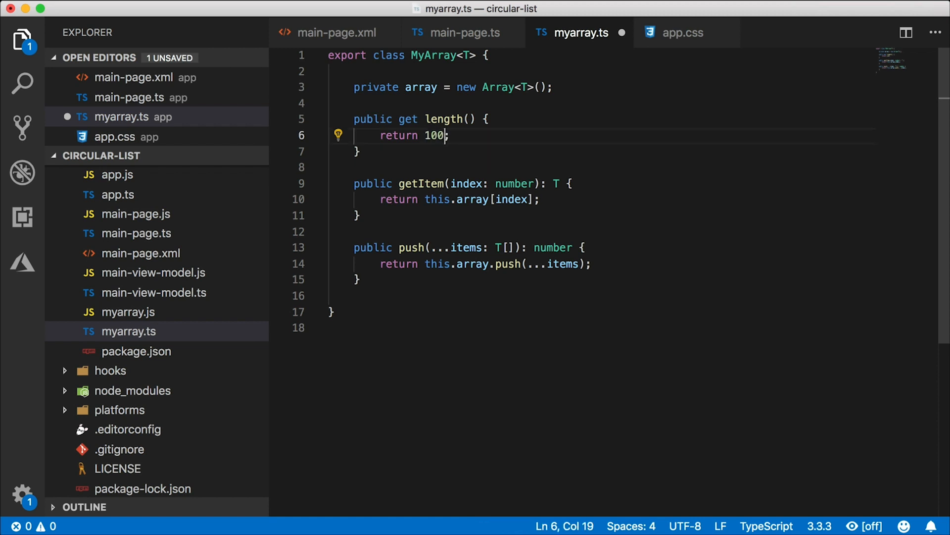
mouse_move(475, 161)
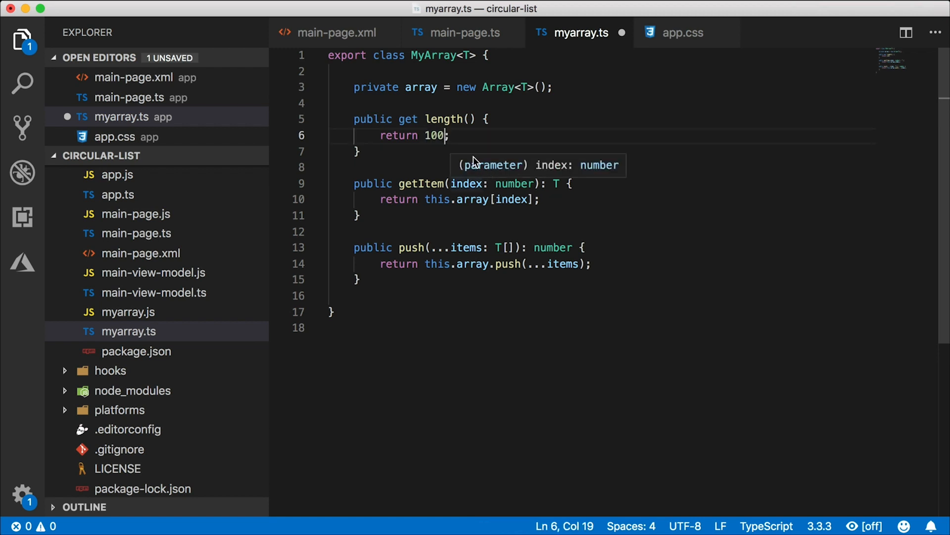
type("0")
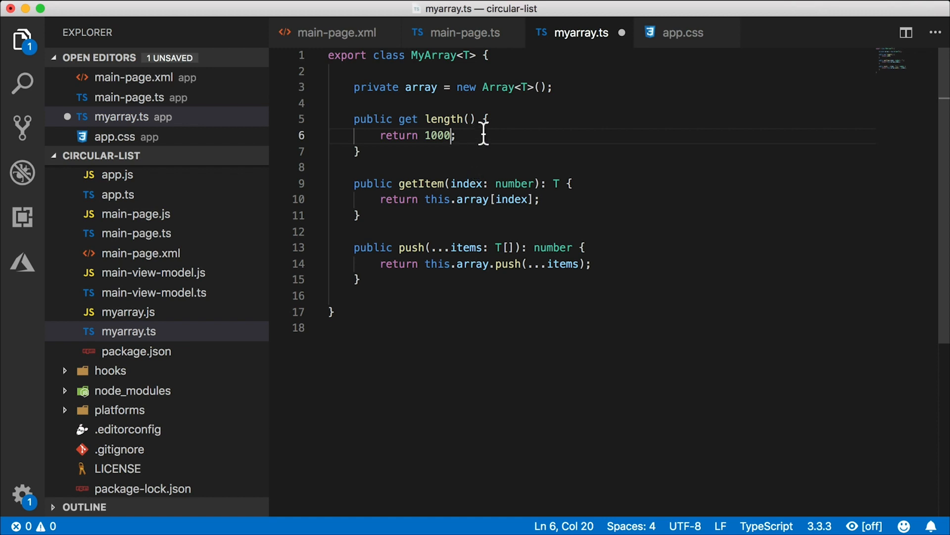
mouse_move(462, 118)
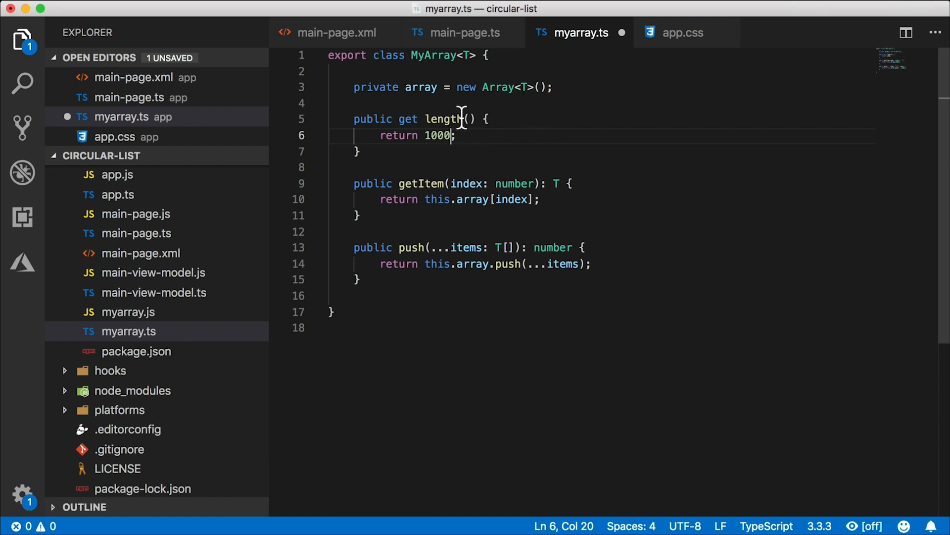
mouse_move(451, 119)
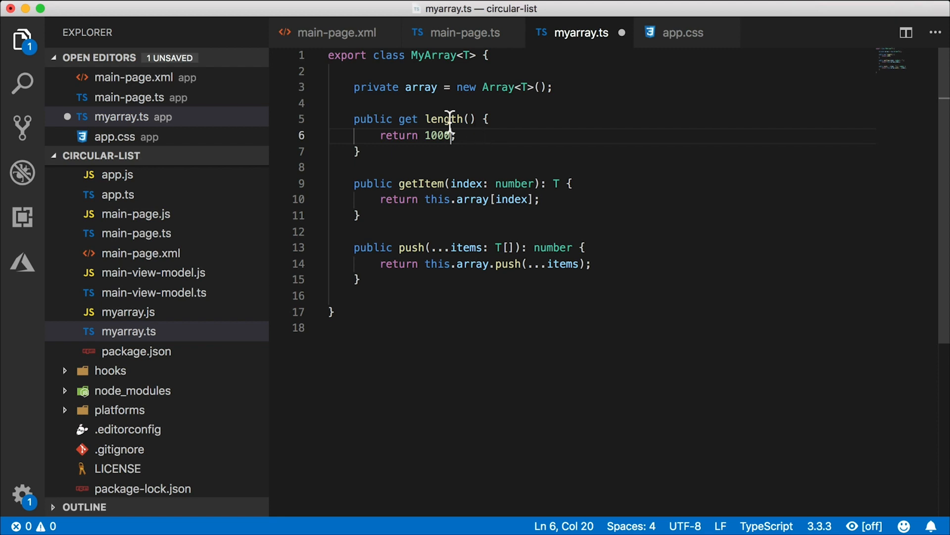
mouse_move(465, 135)
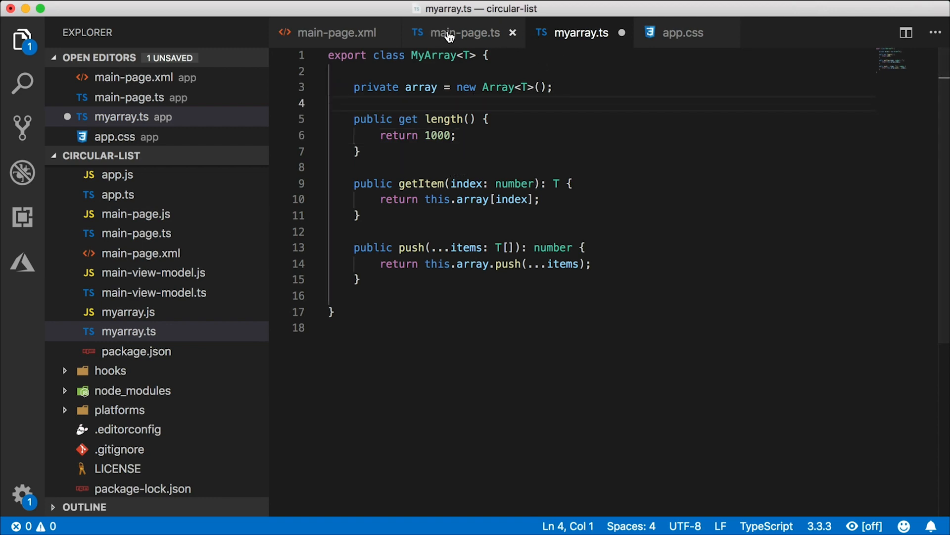
left_click(464, 32)
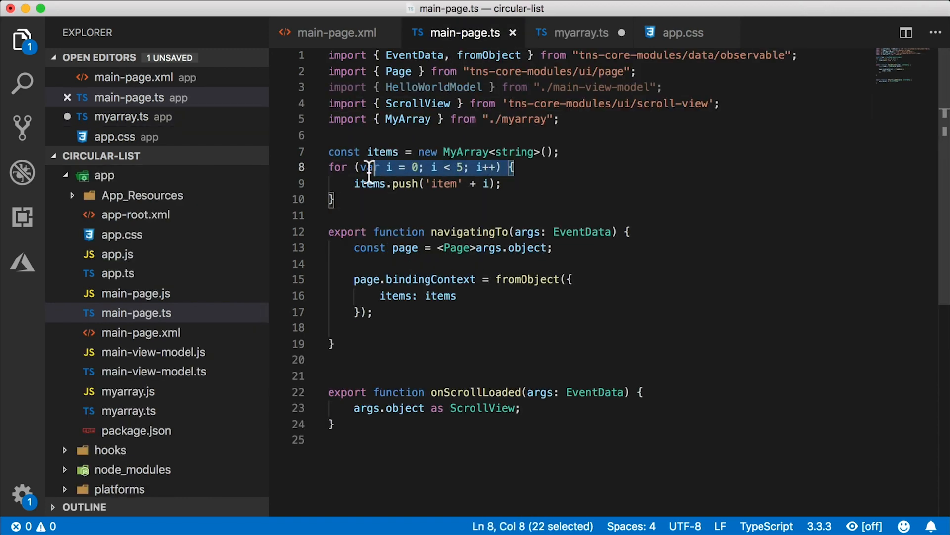
left_click(578, 32)
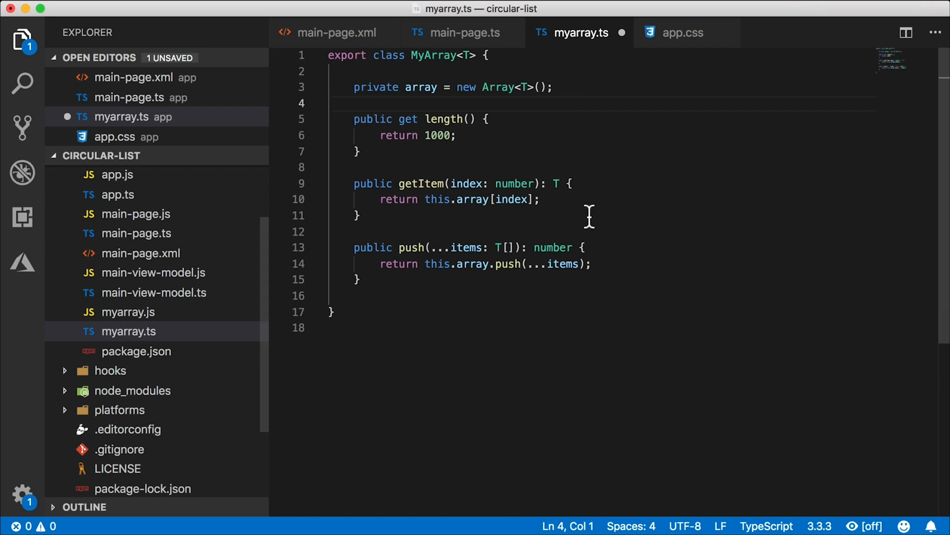
left_click(361, 216)
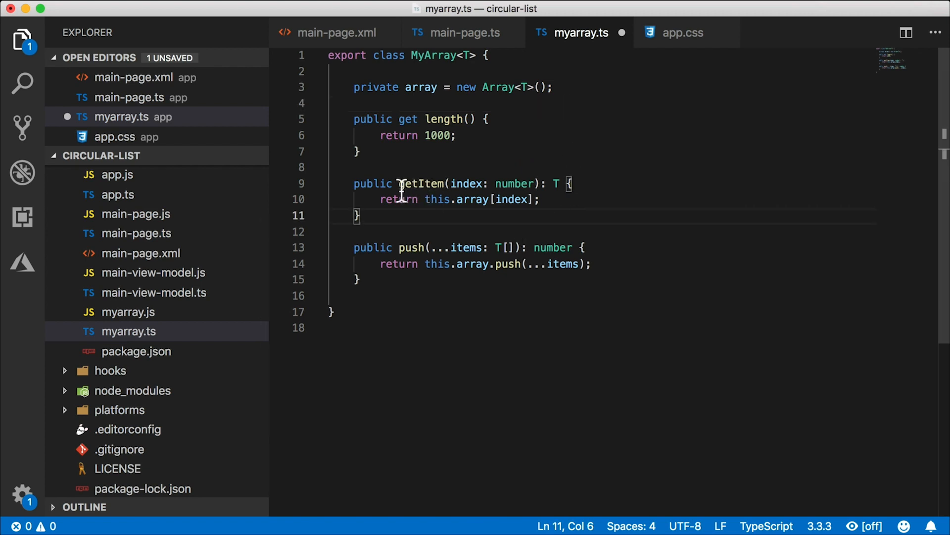
mouse_move(599, 200)
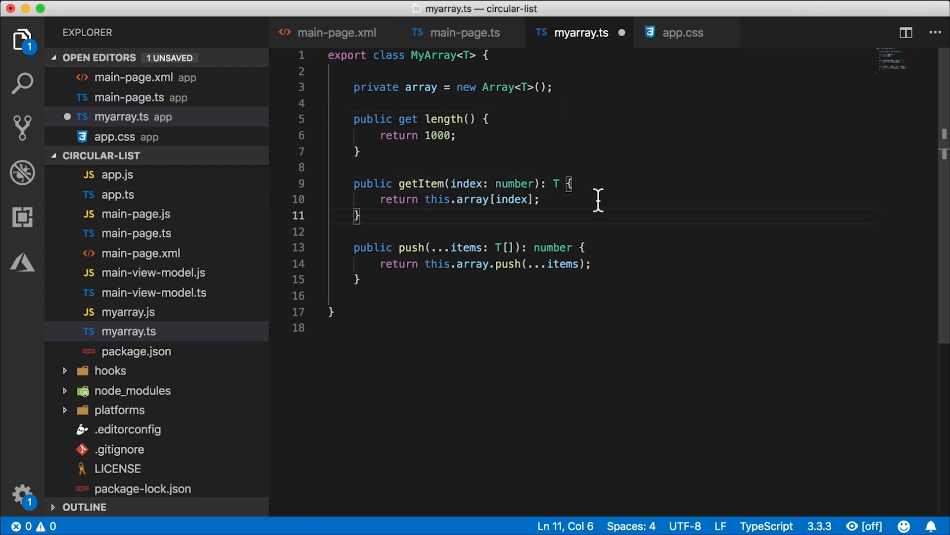
left_click(540, 199)
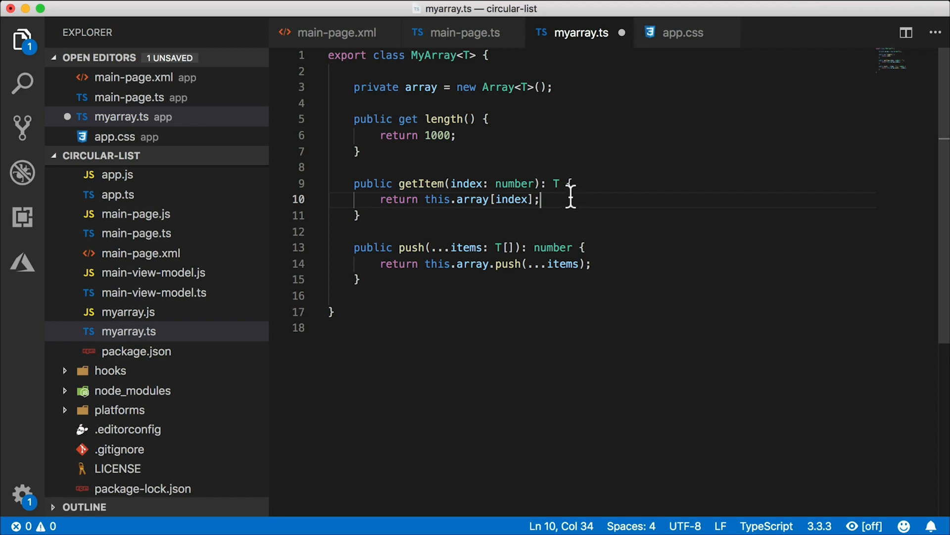
mouse_move(546, 199)
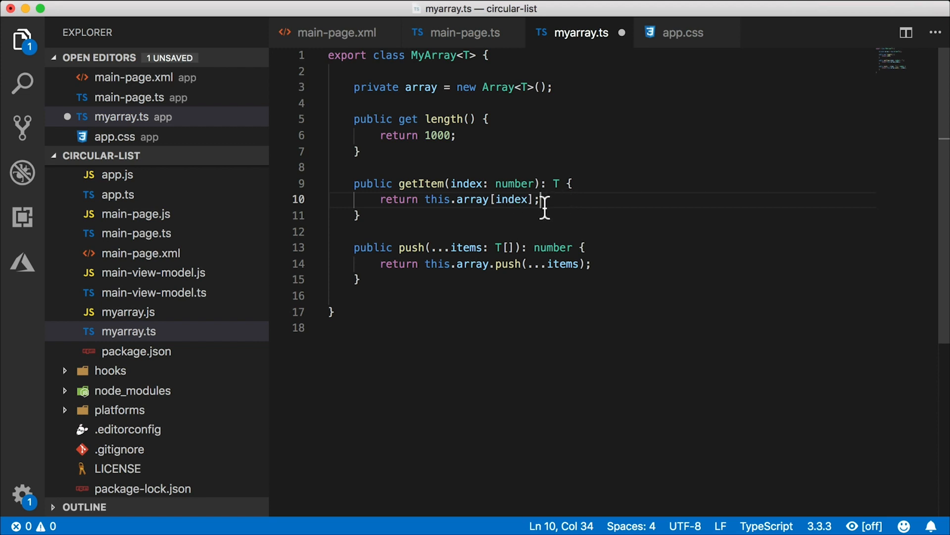
Step: Comment out getItem's old return and return this.array[index % this.array.length] instead
left_click(381, 199)
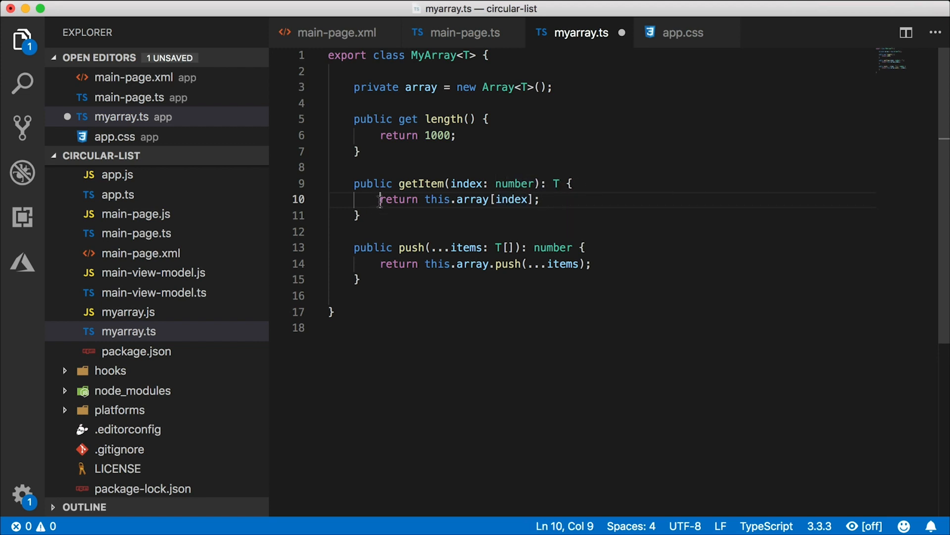
type("//")
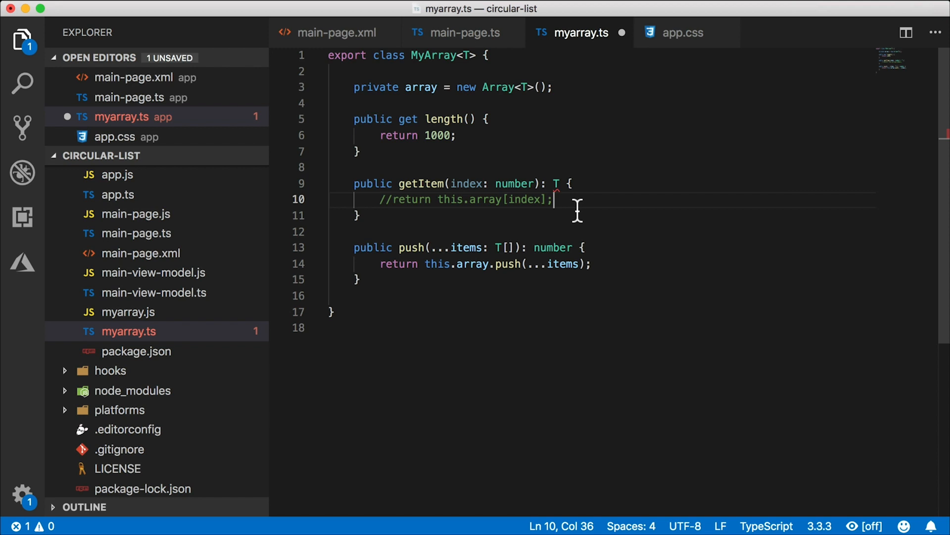
key("enter")
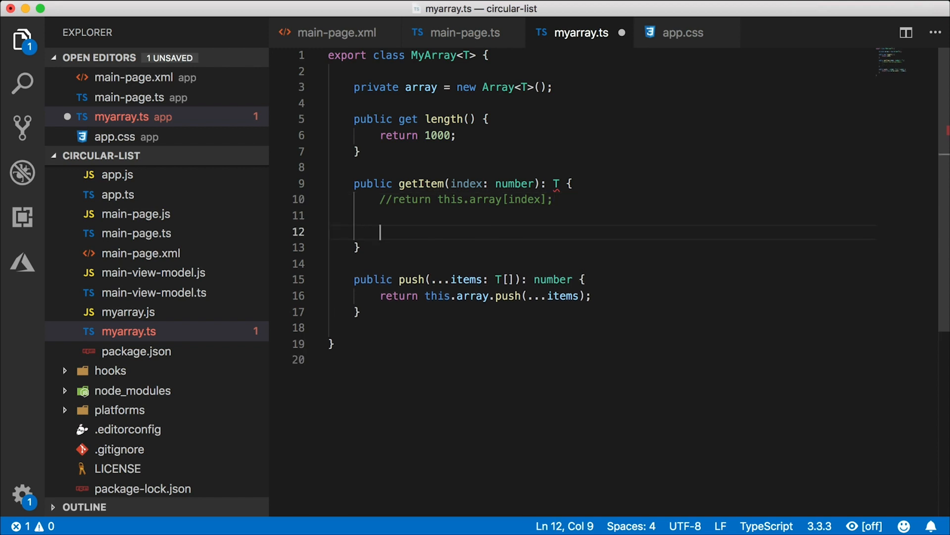
type("return")
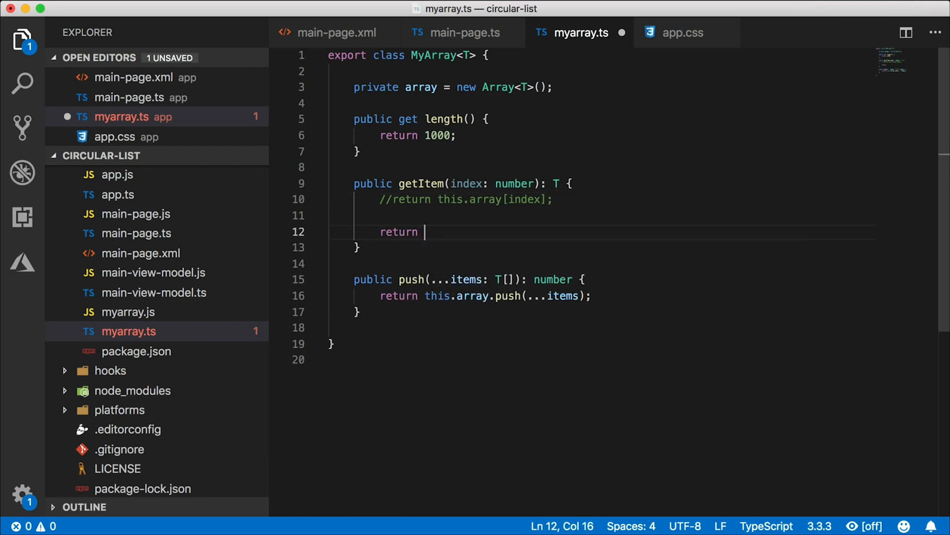
type("this.array")
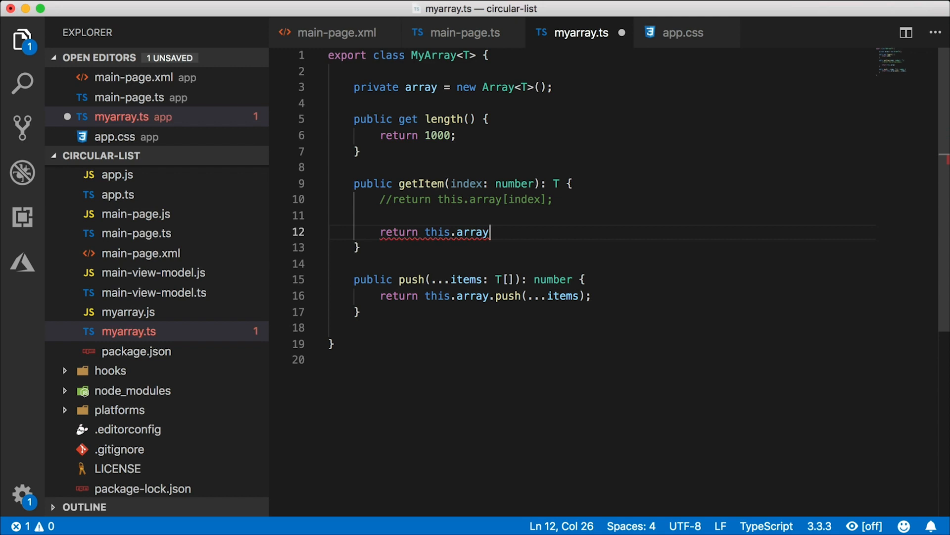
type("[index ]")
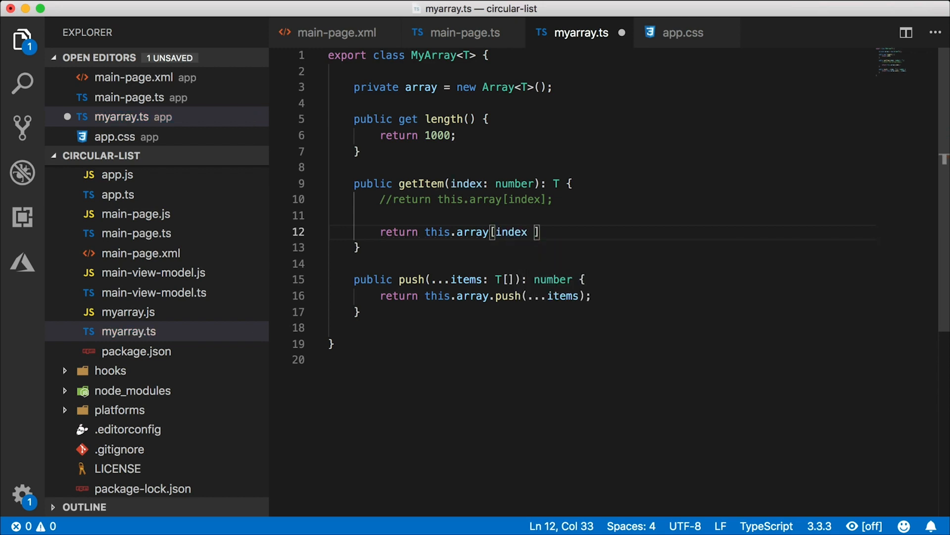
type("% this.array.length")
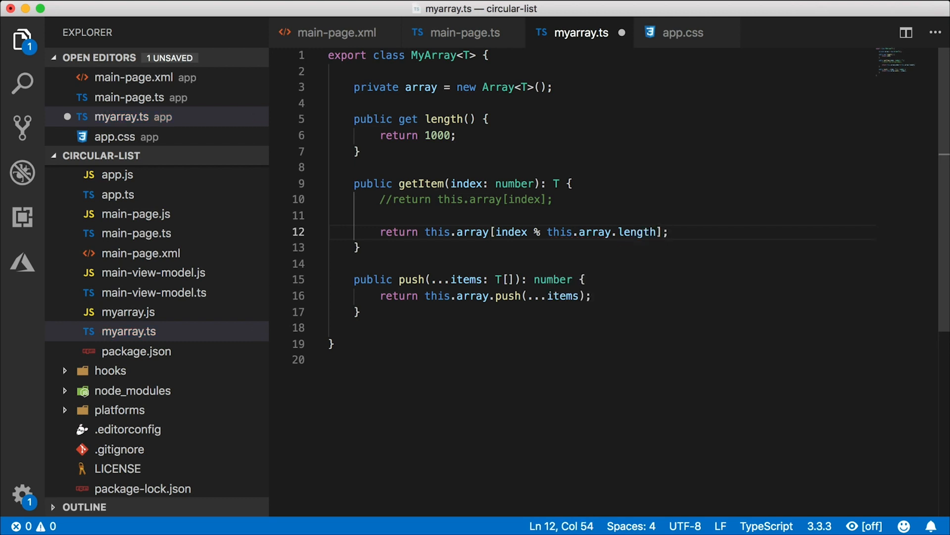
mouse_move(637, 232)
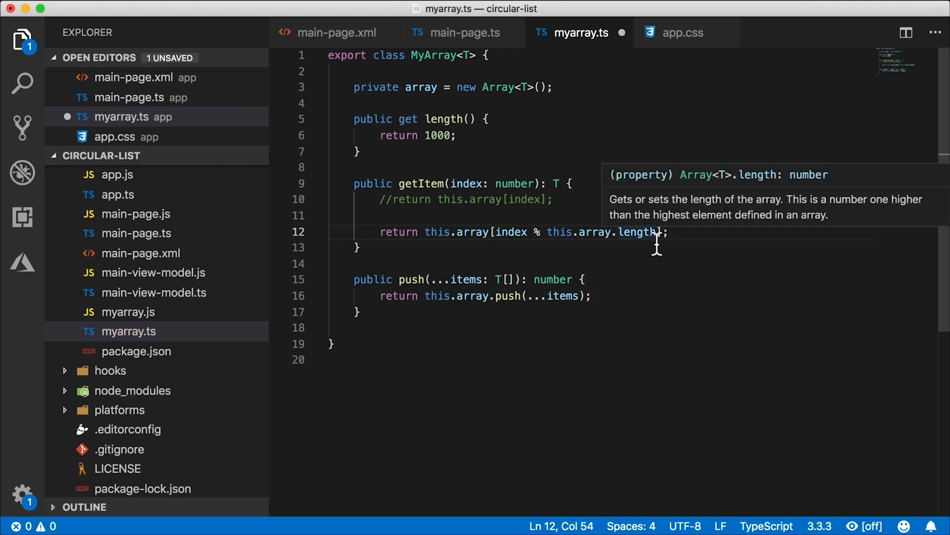
mouse_move(558, 246)
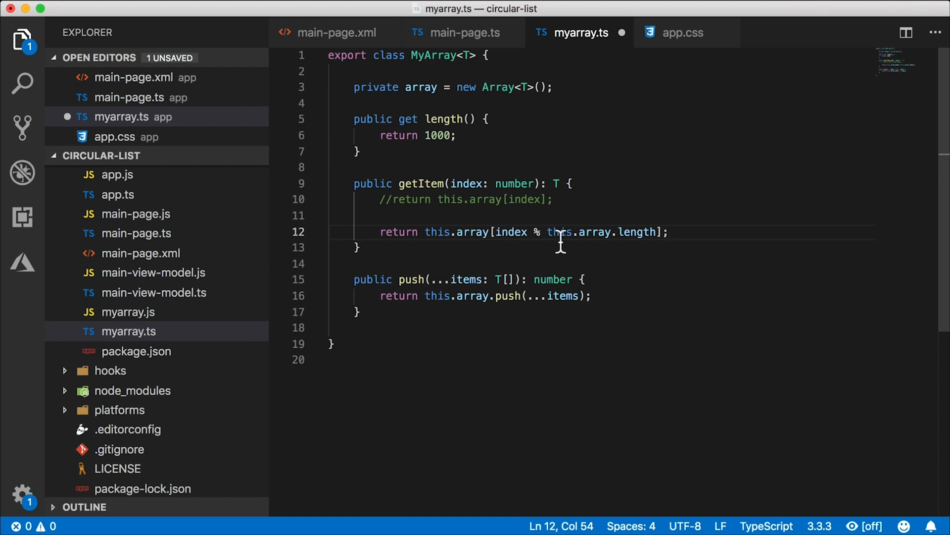
mouse_move(672, 254)
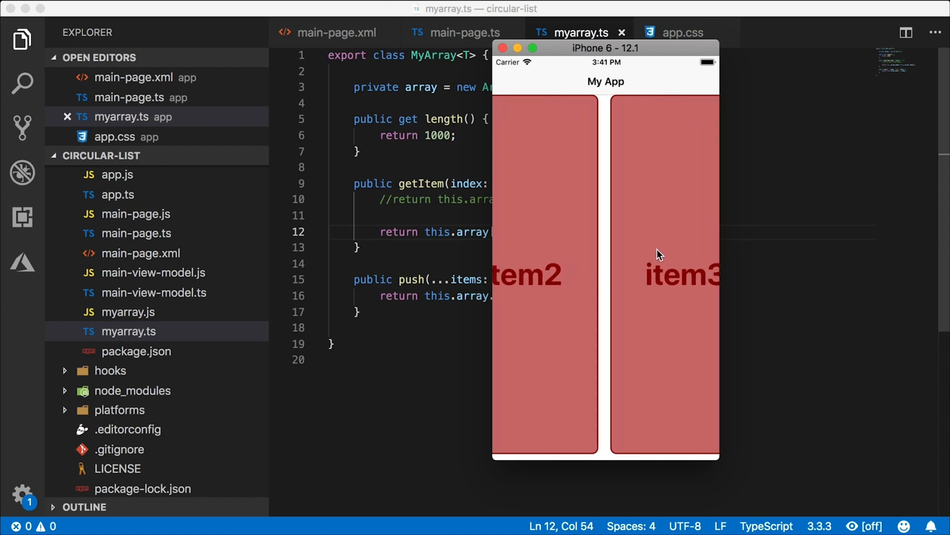
mouse_move(696, 249)
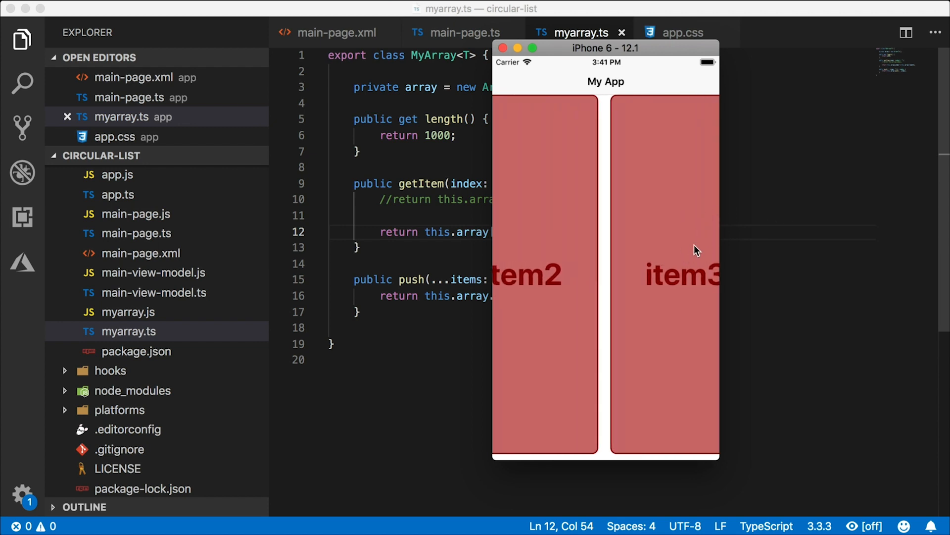
mouse_move(712, 231)
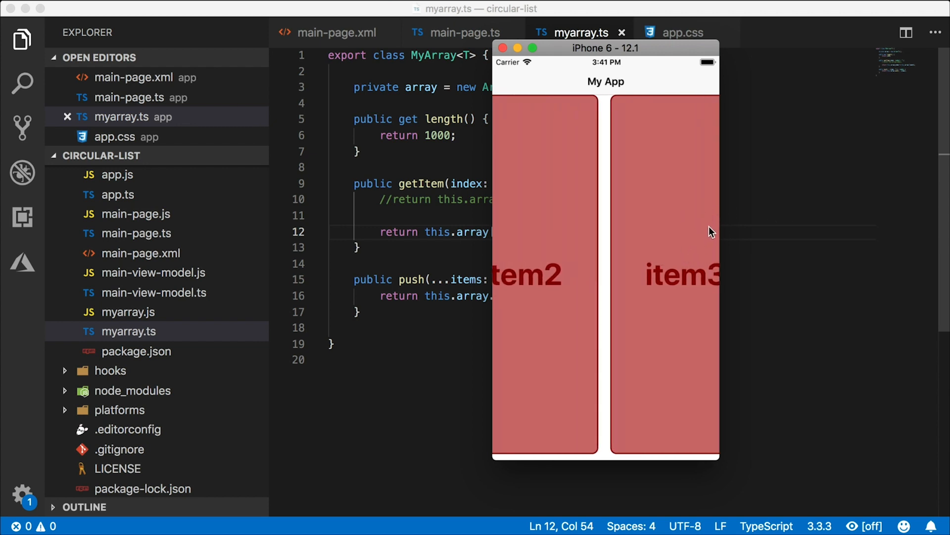
mouse_move(781, 195)
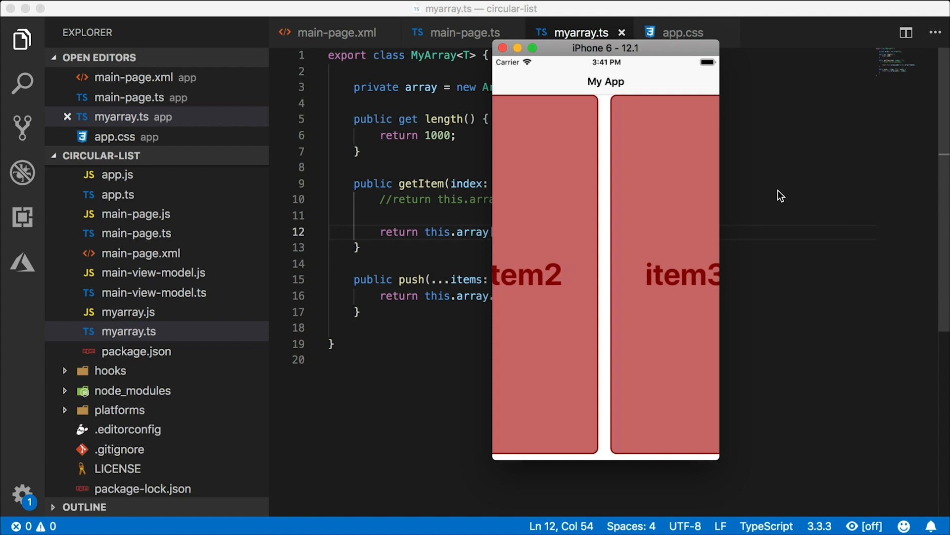
mouse_move(801, 198)
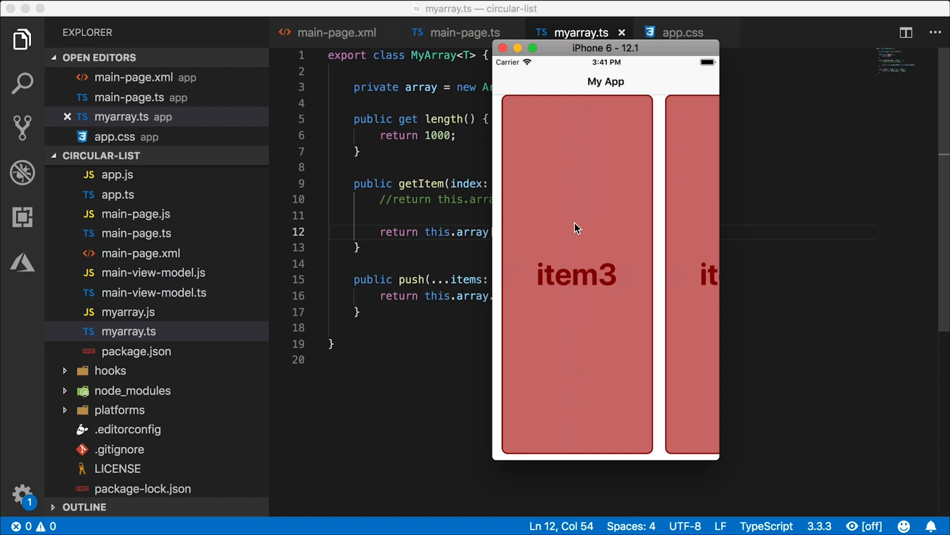
mouse_move(697, 233)
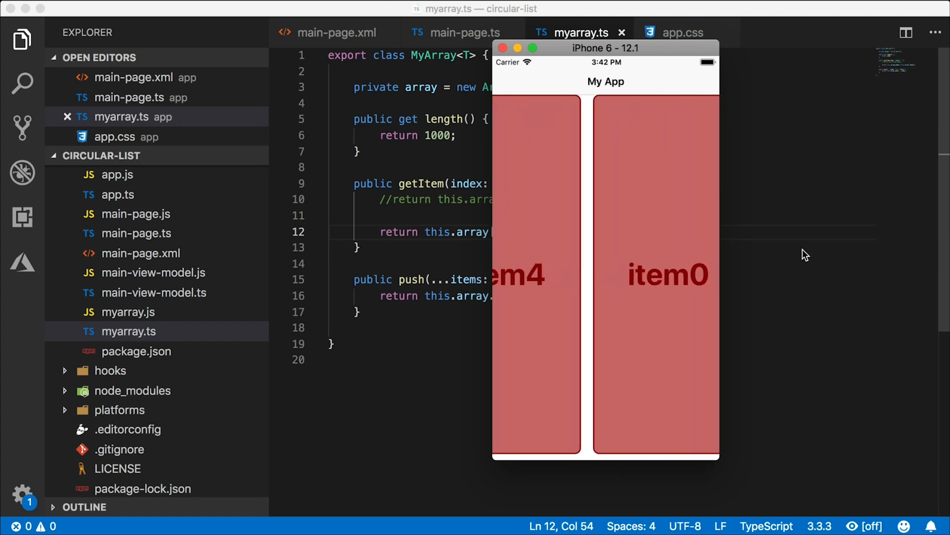
Step: In main-page.ts, cast args.object to a ScrollView sv and call sv.scrollToHorizontalOffset(sv.scrollableWidth / 2, true), then save
left_click(464, 32)
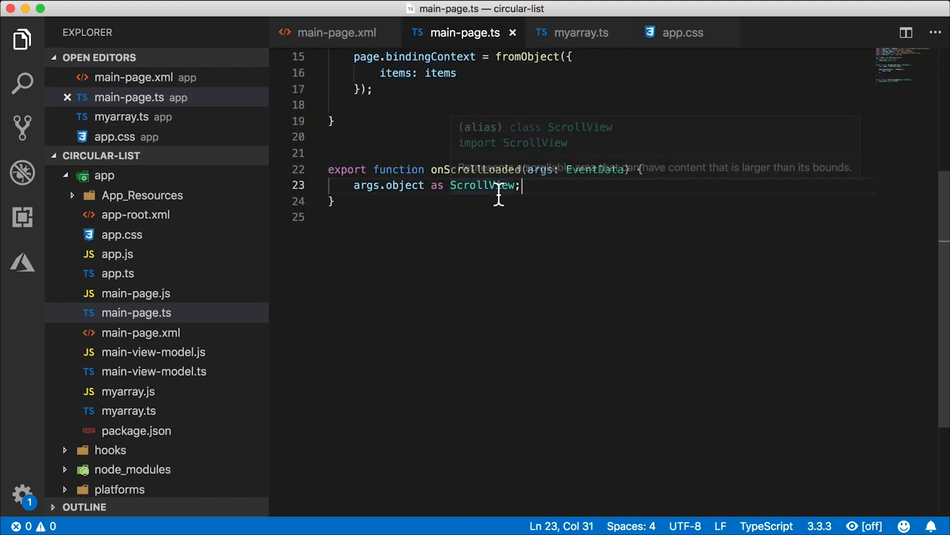
mouse_move(357, 203)
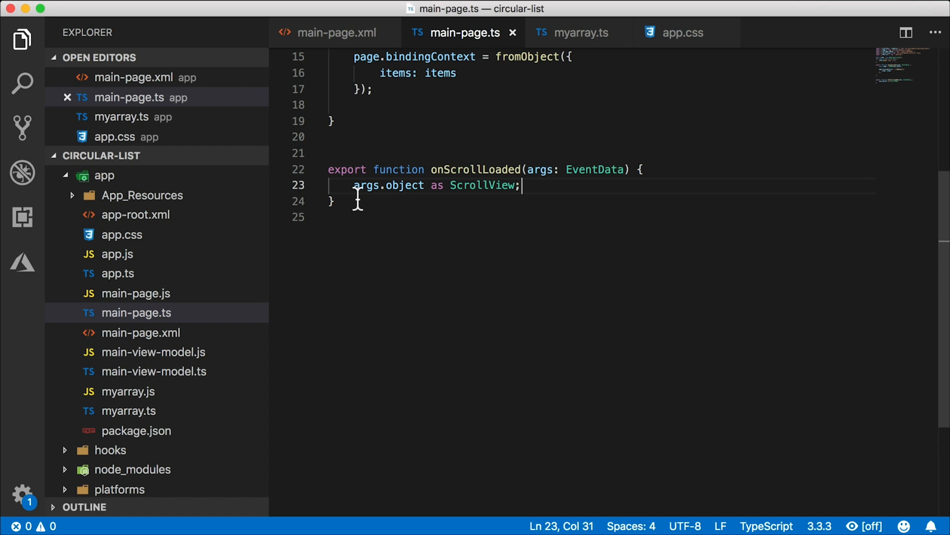
type("const")
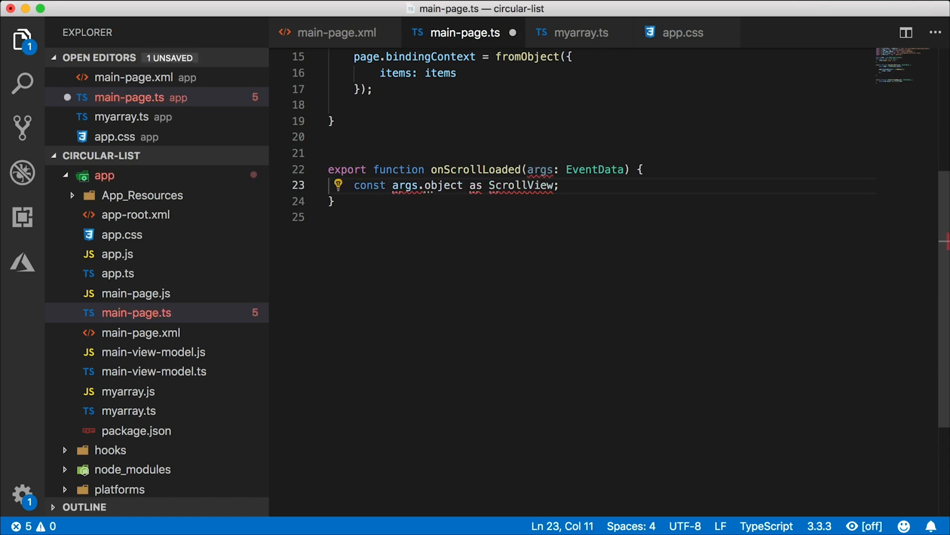
type("sv =")
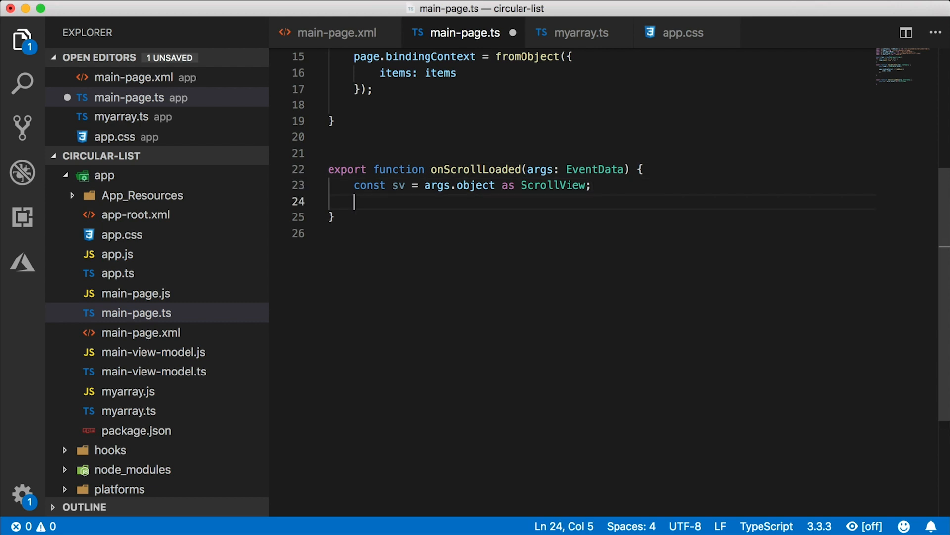
mouse_move(463, 316)
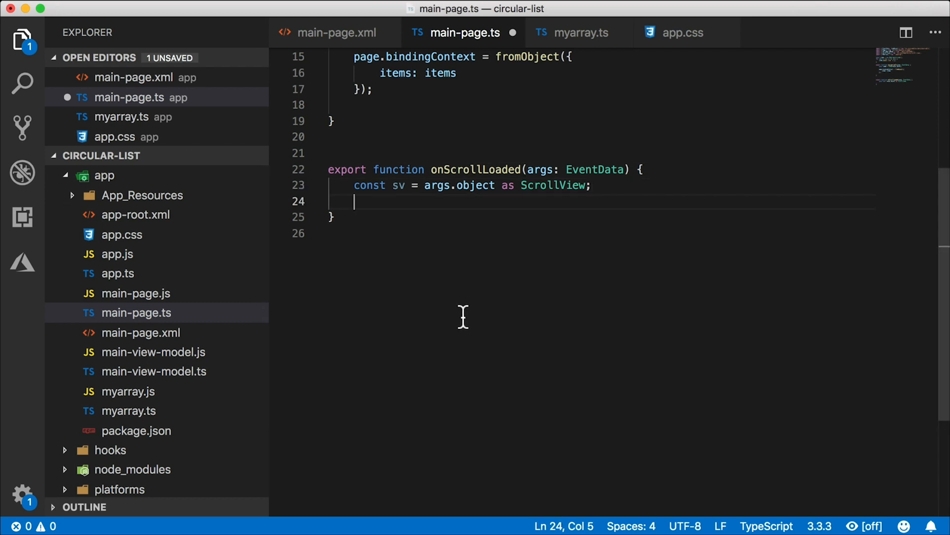
type("sv")
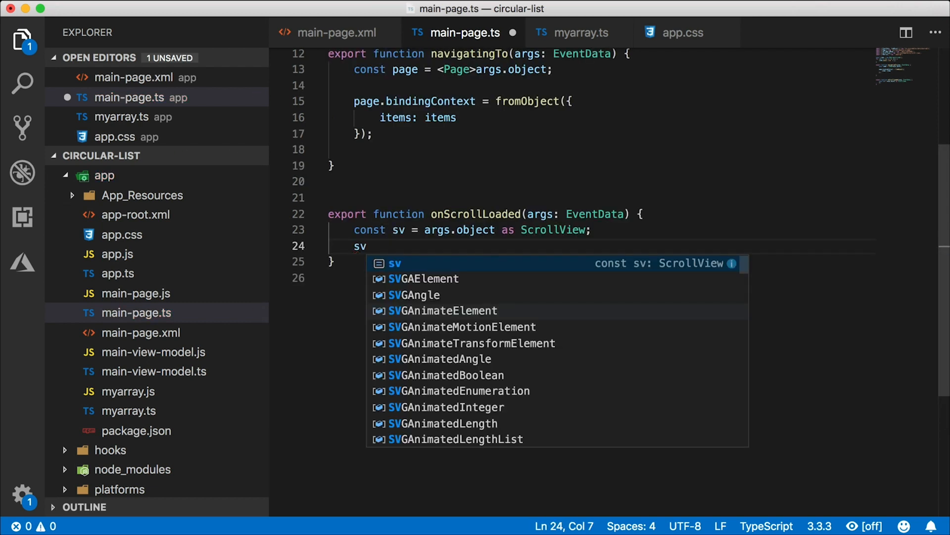
type(".scrollToHorizontalOffset")
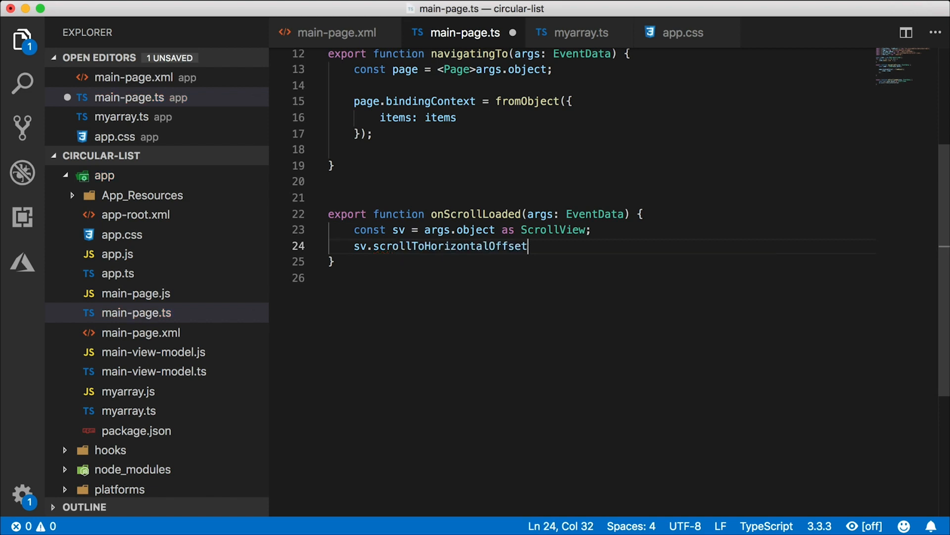
type("(")
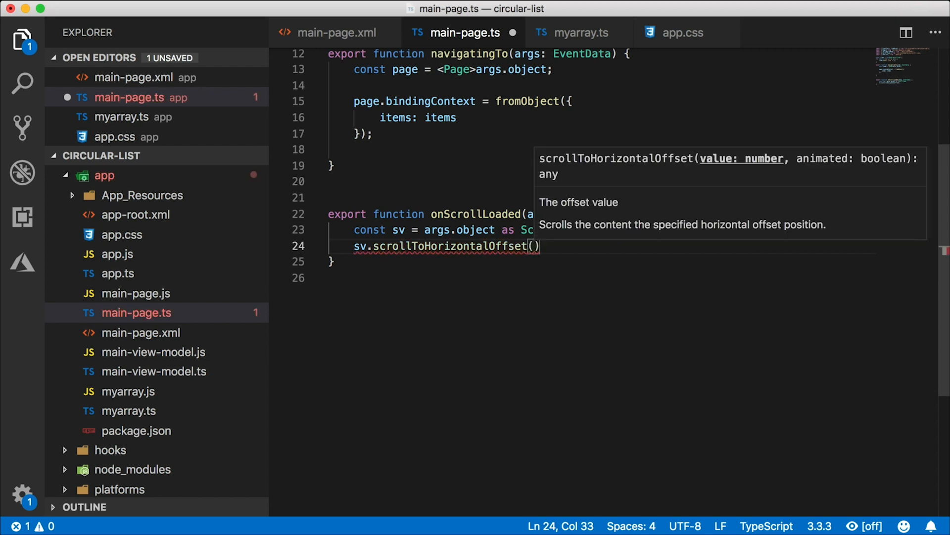
type("sv.scrollableWidth / 2")
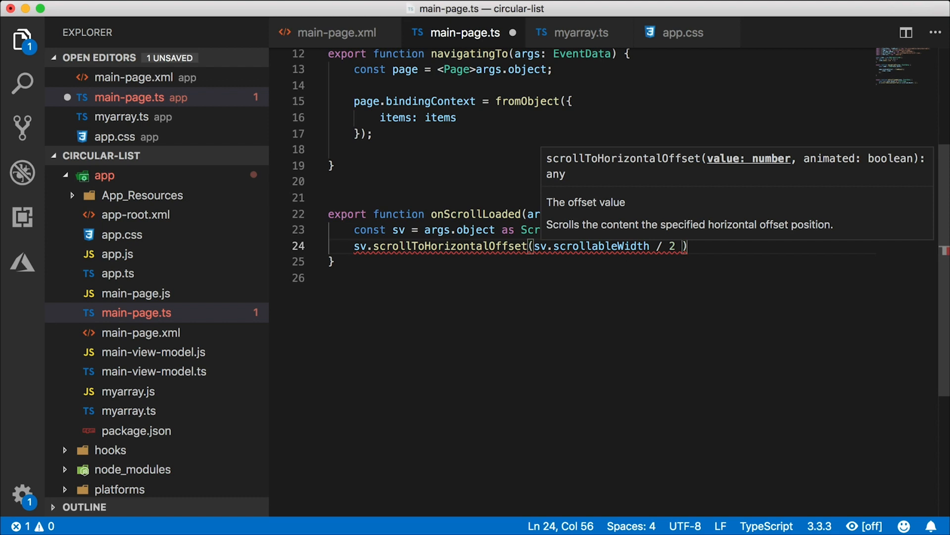
type(",")
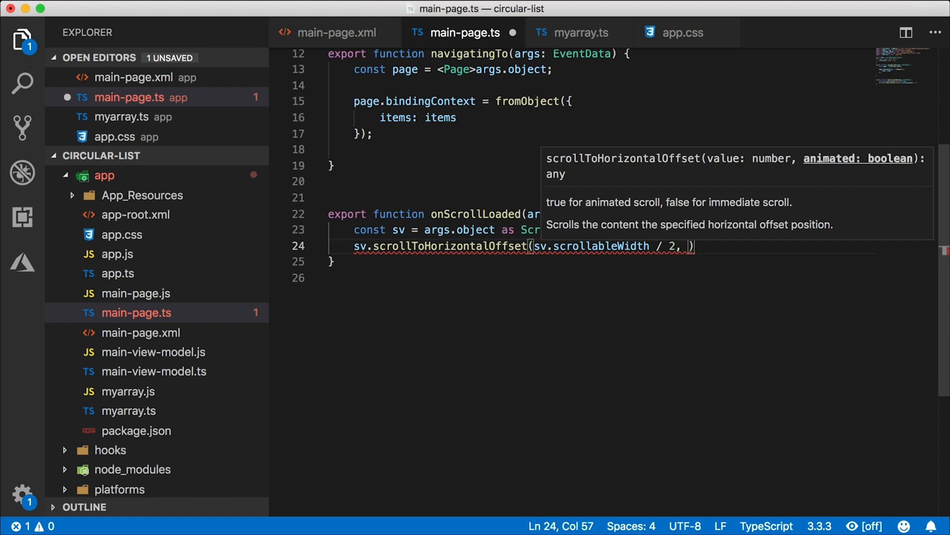
type("tr")
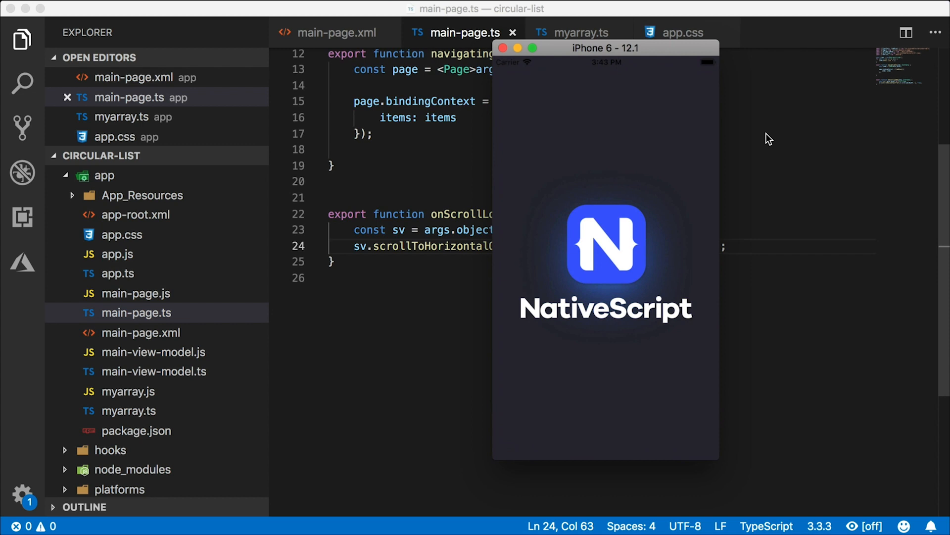
mouse_move(784, 168)
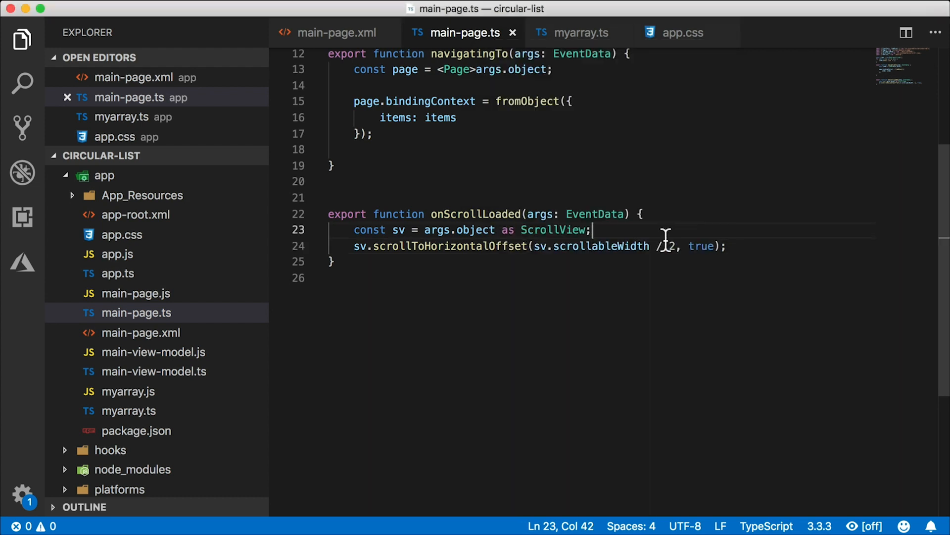
Step: Wrap the scrollToHorizontalOffset call in setTimeout(() => {…}, 10) and save
type("setTimeout")
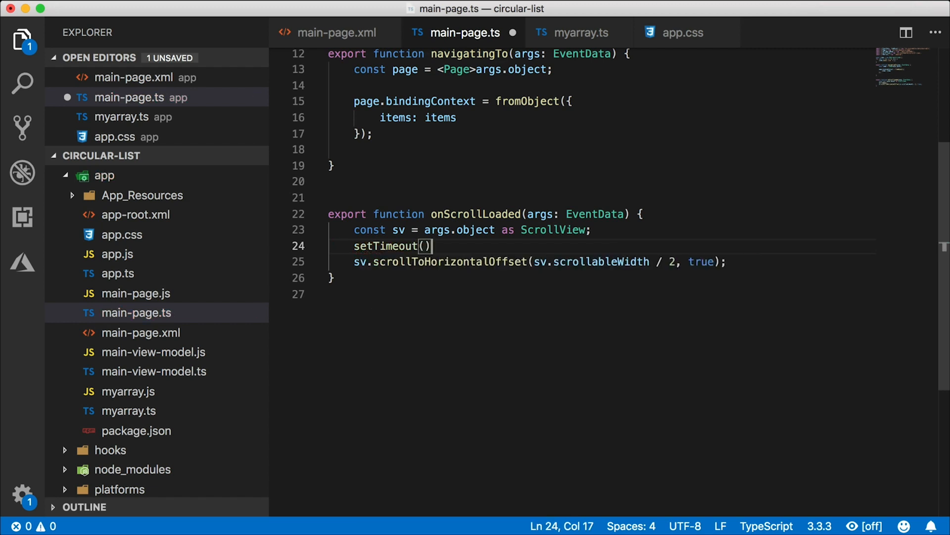
type("()=>{}")
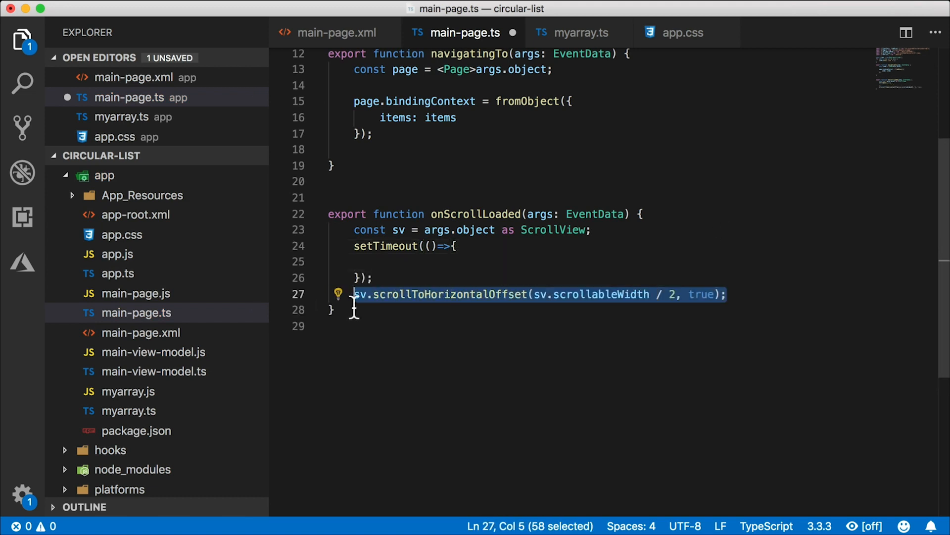
mouse_move(433, 266)
type(", 1")
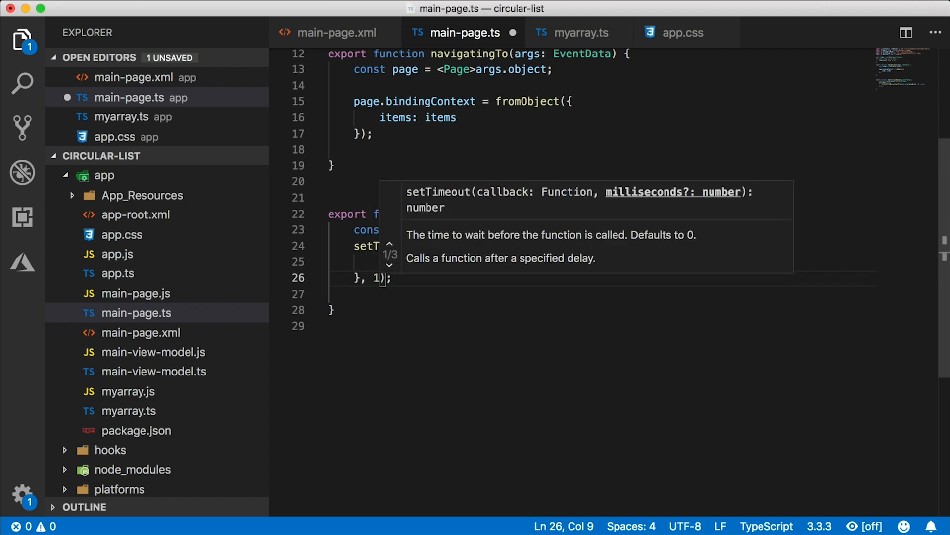
type("0")
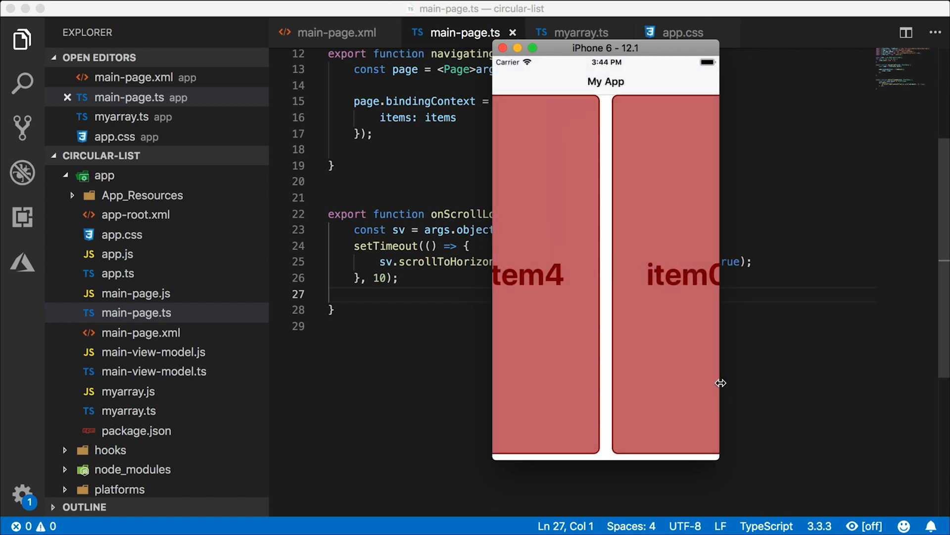
mouse_move(614, 324)
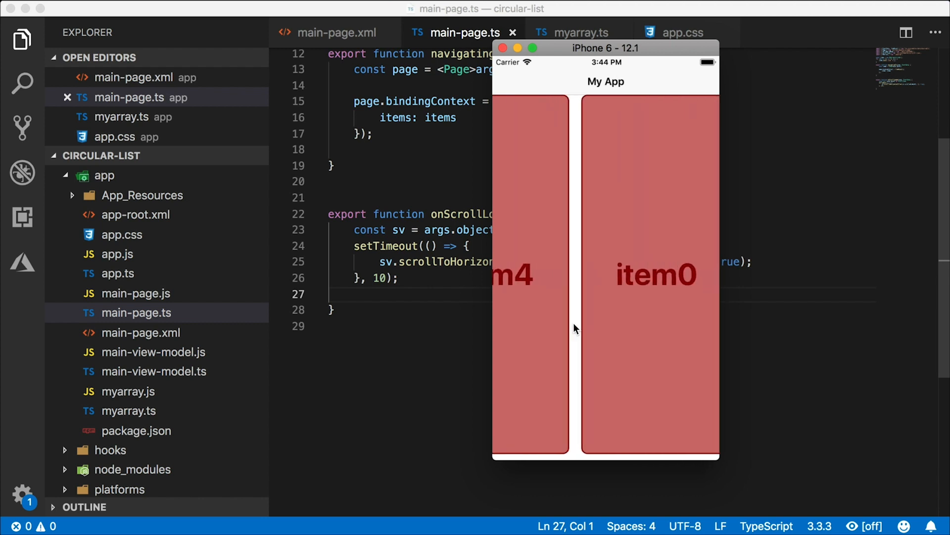
Step: Swipe the horizontal list in the simulator to confirm it starts between item4 and item0
scroll("right", 3)
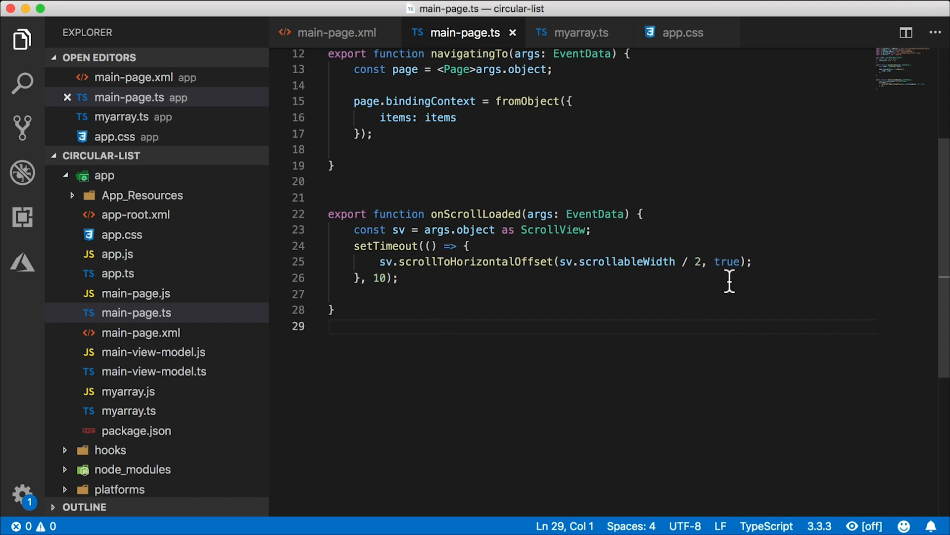
mouse_move(710, 327)
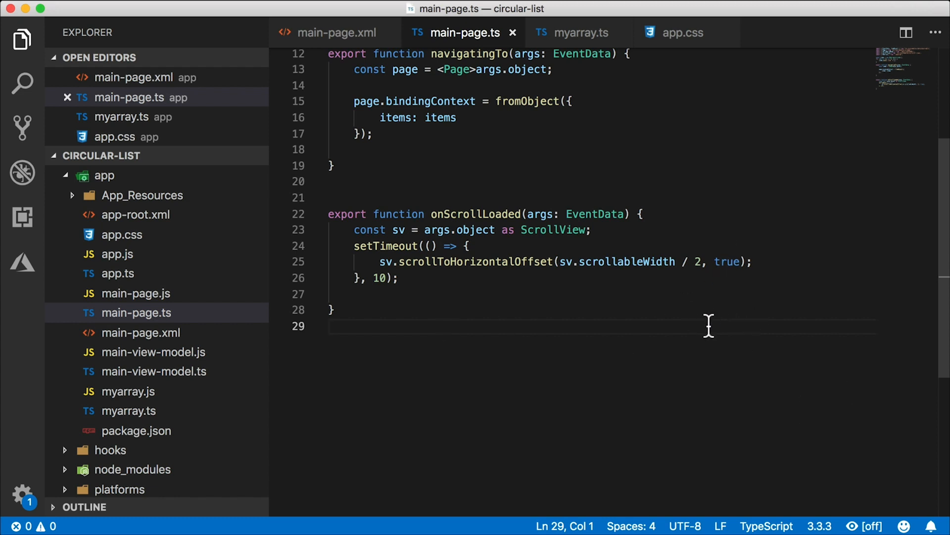
mouse_move(731, 279)
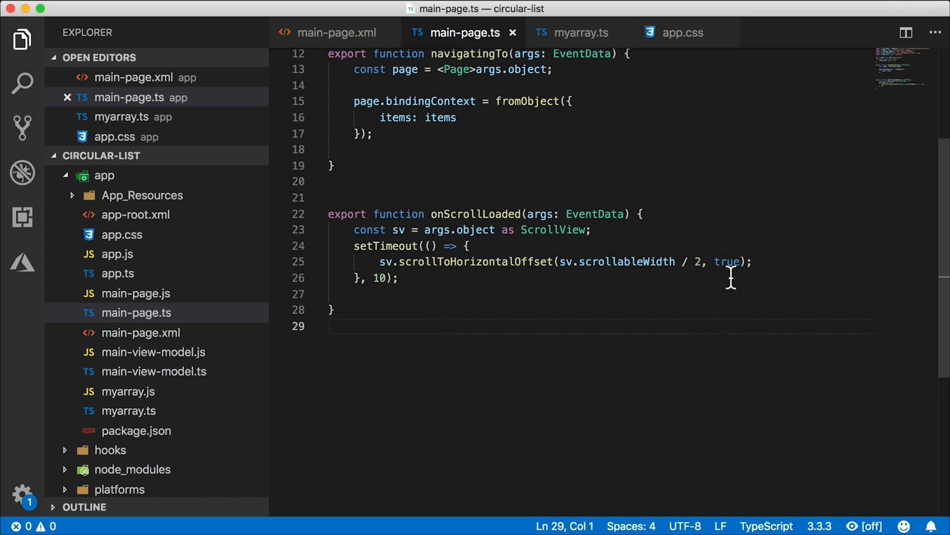
Step: Set the scroll animation flag to false and offset to sv.scrollableWidth / 2 - 80, then save
type("false")
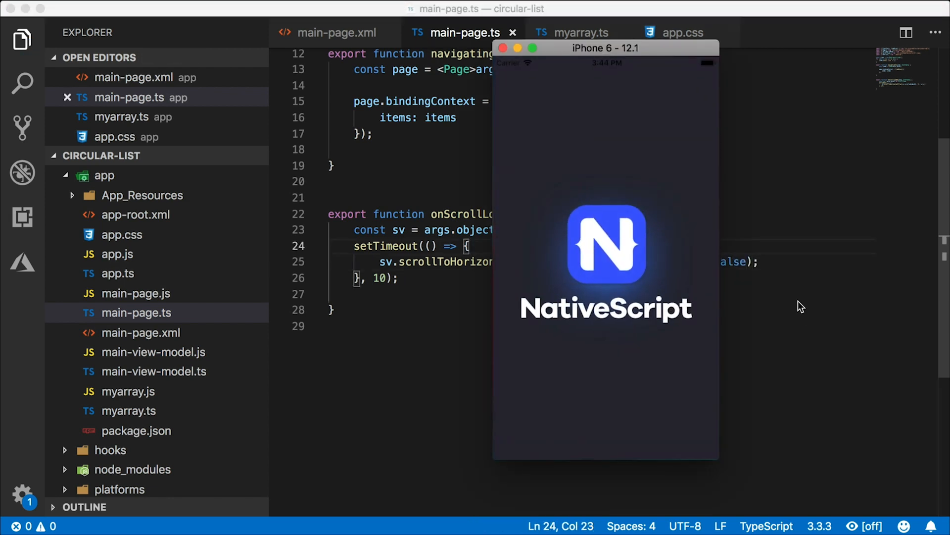
mouse_move(775, 306)
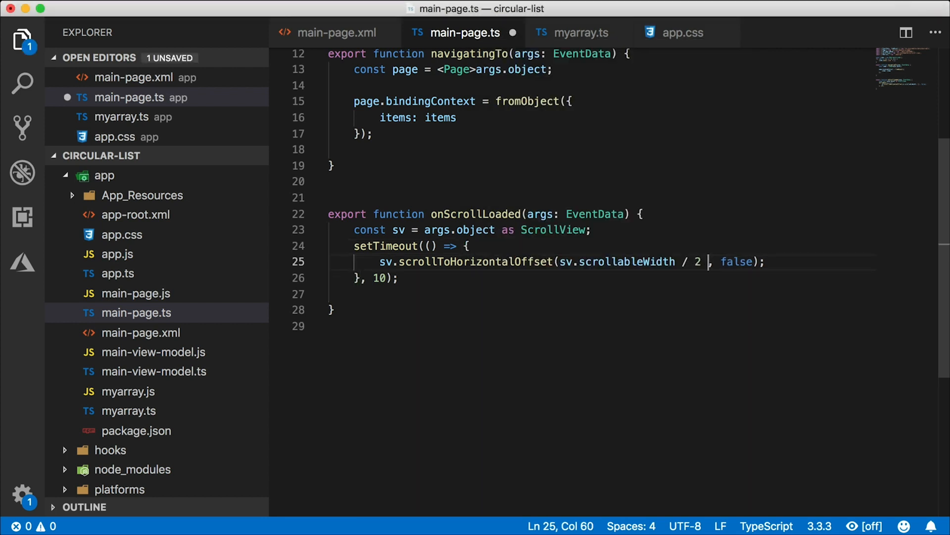
type("-")
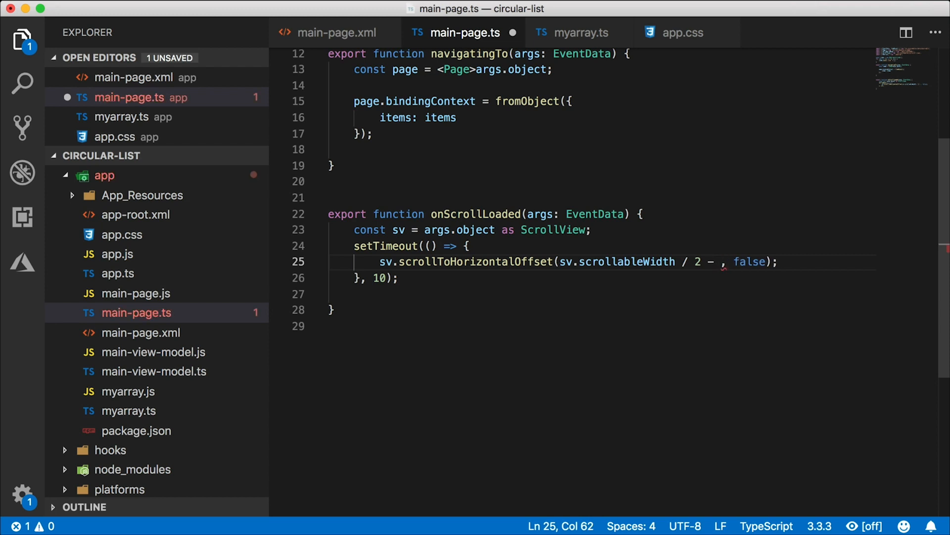
type("80")
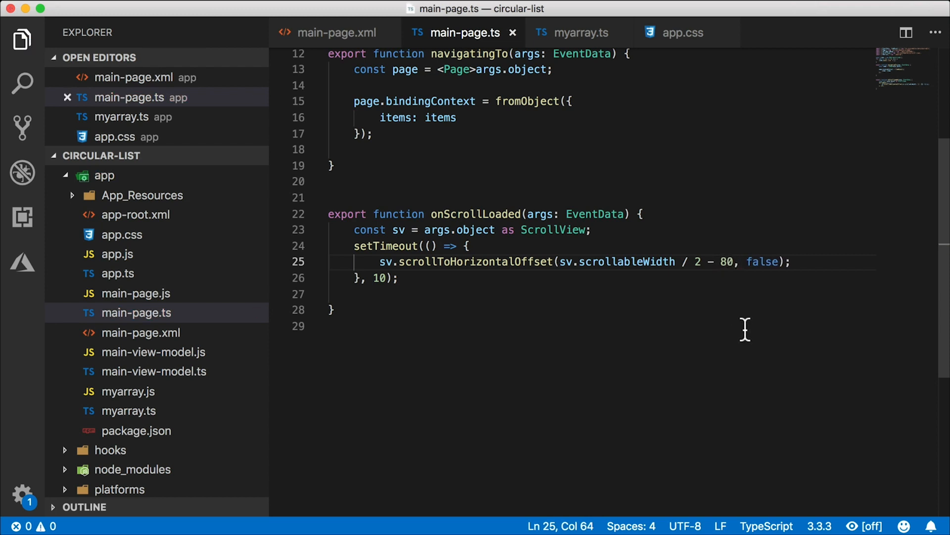
mouse_move(714, 519)
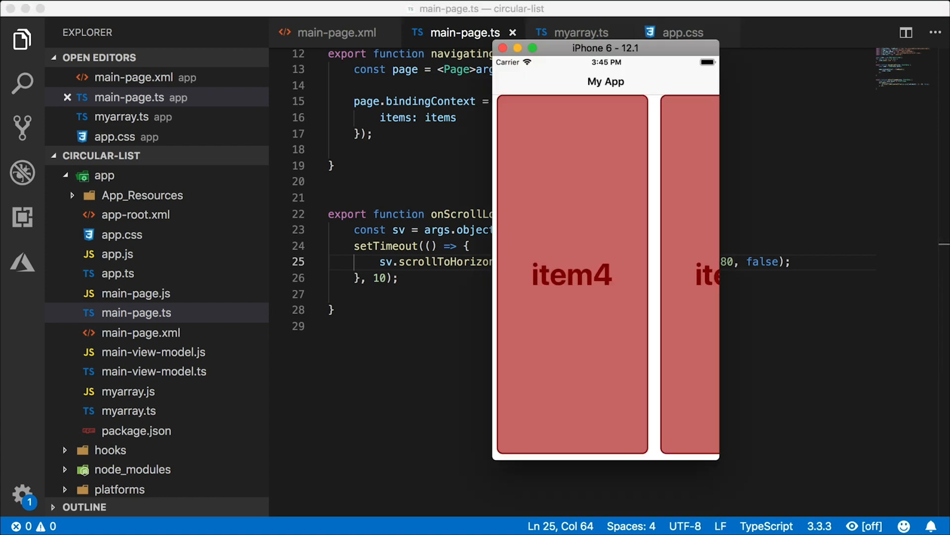
mouse_move(649, 203)
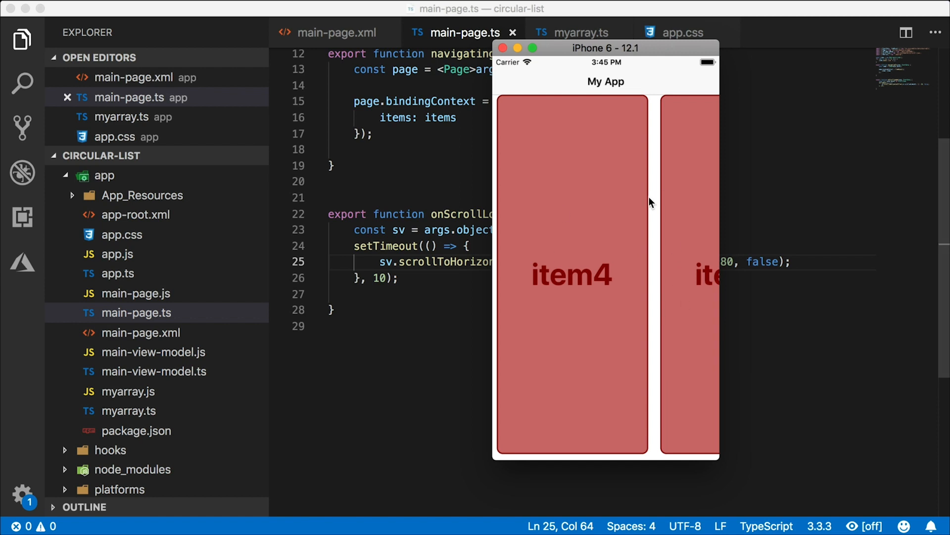
mouse_move(502, 204)
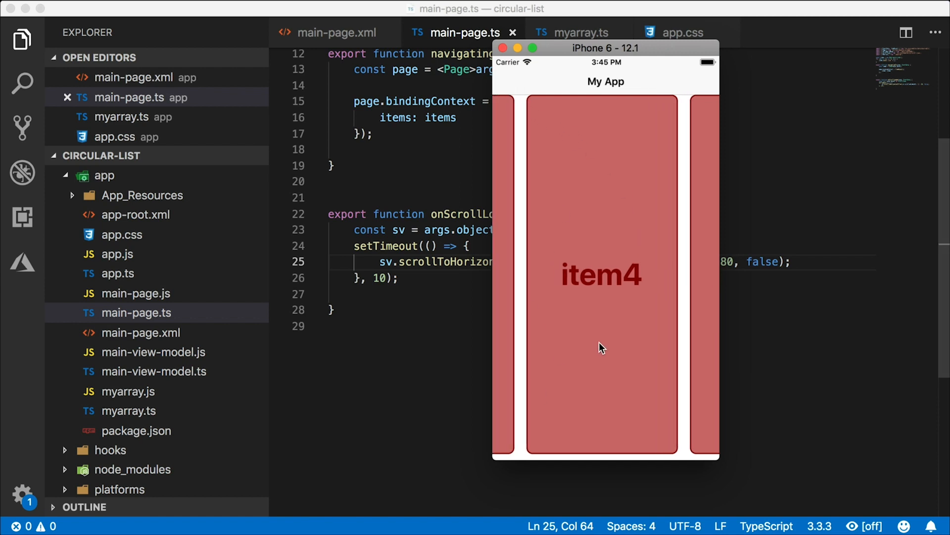
mouse_move(619, 310)
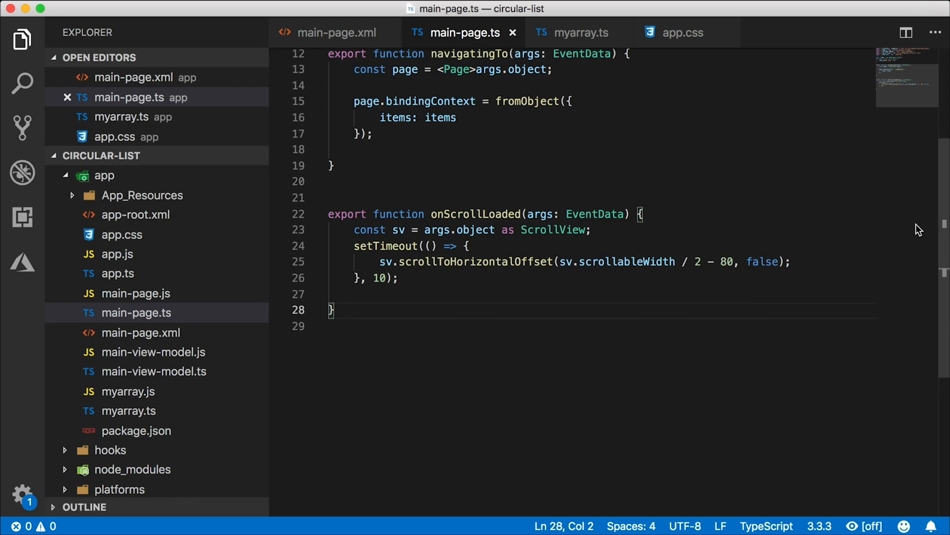
Step: Change the items loop bound from 5 to 10 so the list generates item0 through item9, and save
scroll("up", 3)
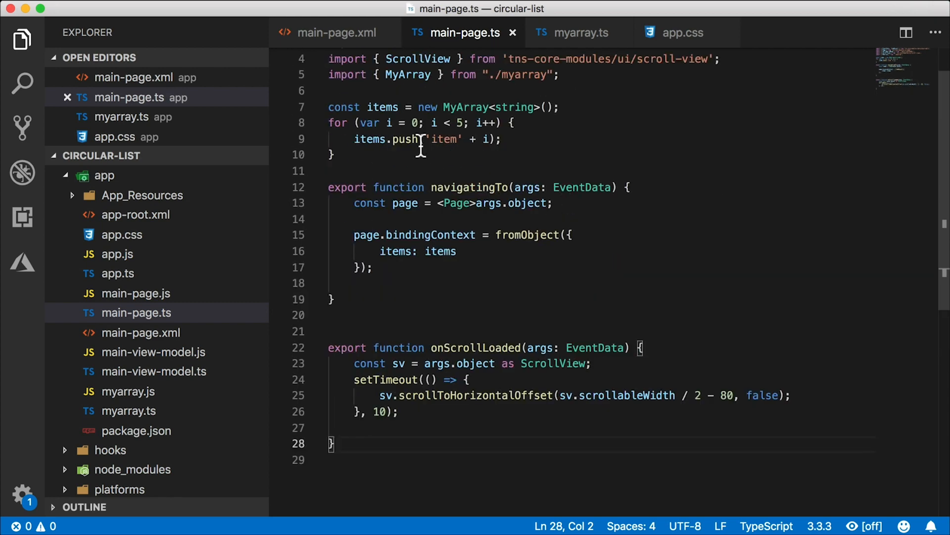
type("0")
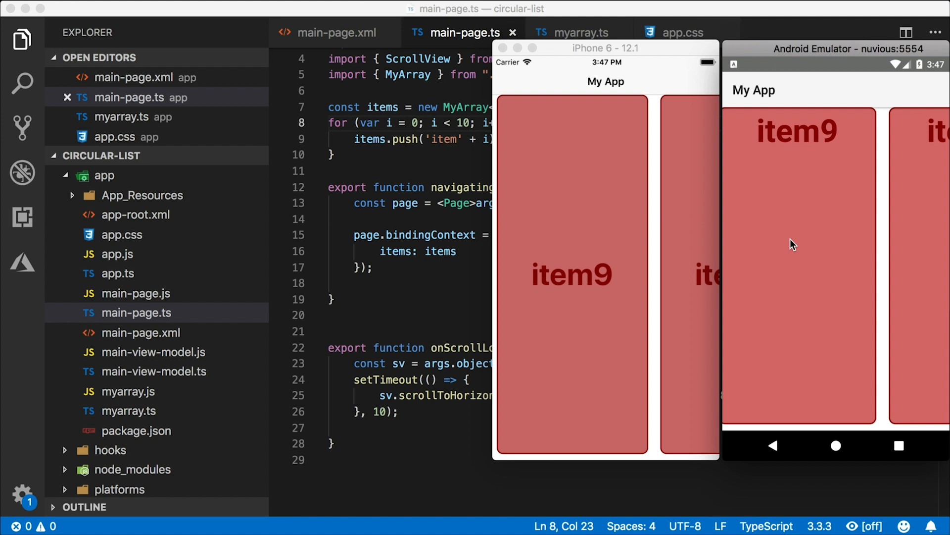
scroll("right", 3)
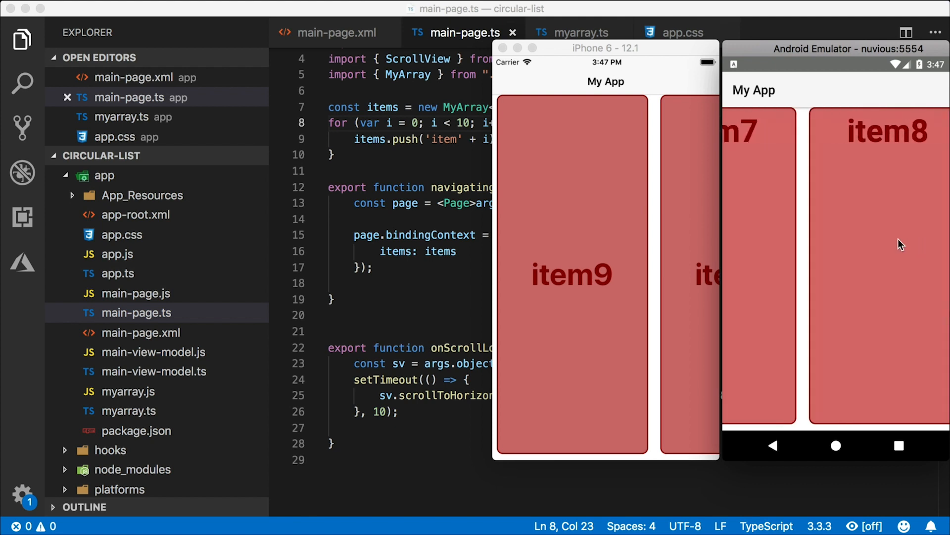